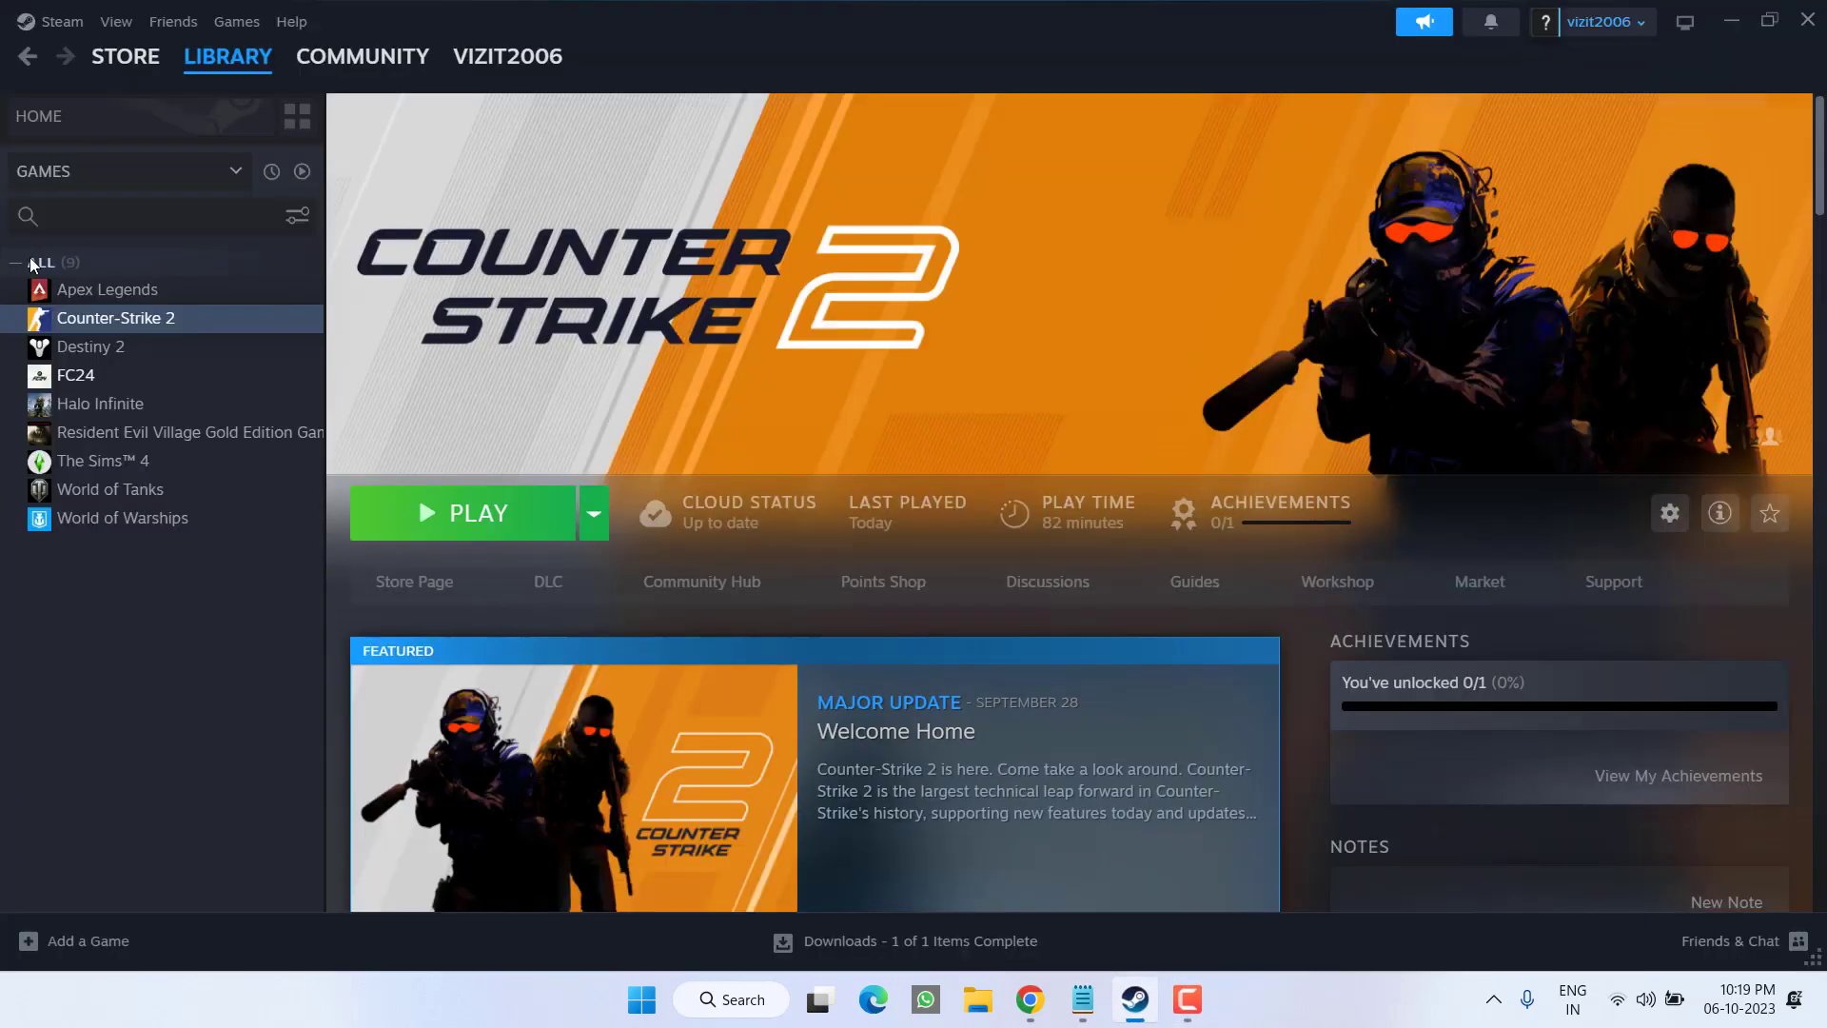
Step: Browse Counter-Strike 2's local files into the game > csgo > cfg folder
{"action": "right_click", "coordinate": [116, 317]}
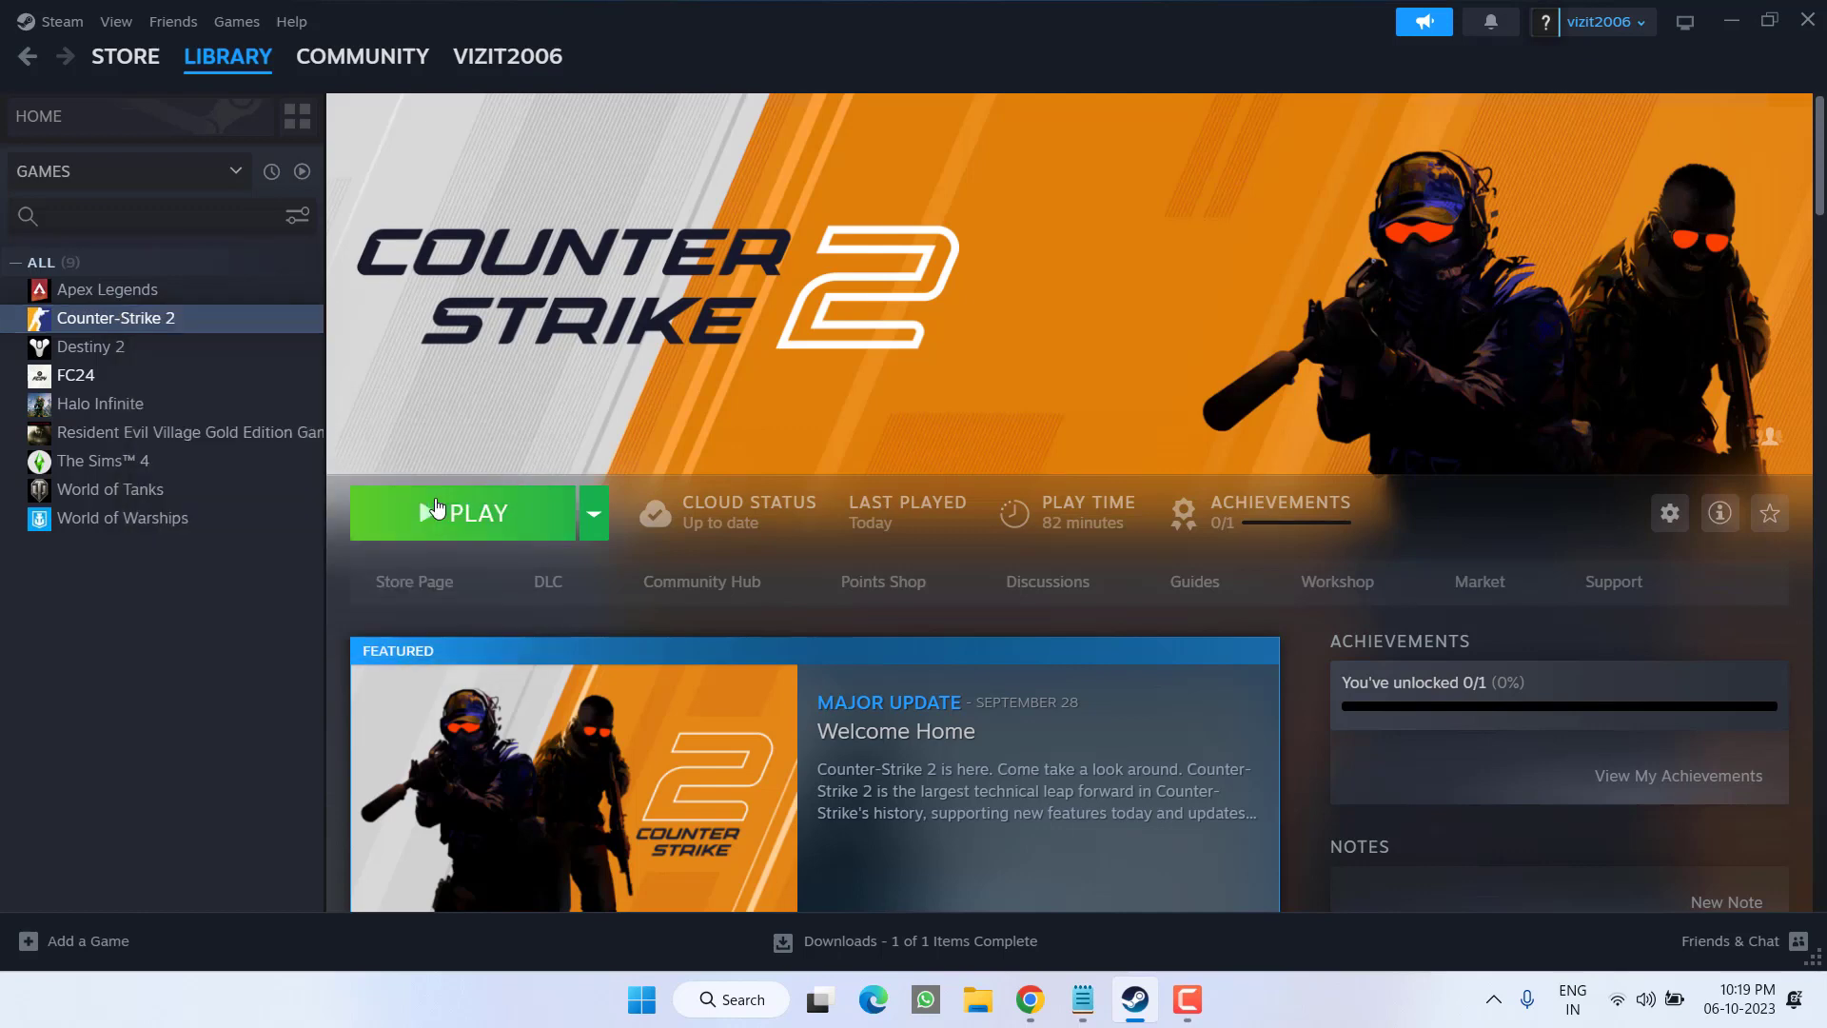
{"action": "mouse_move", "coordinate": [978, 999]}
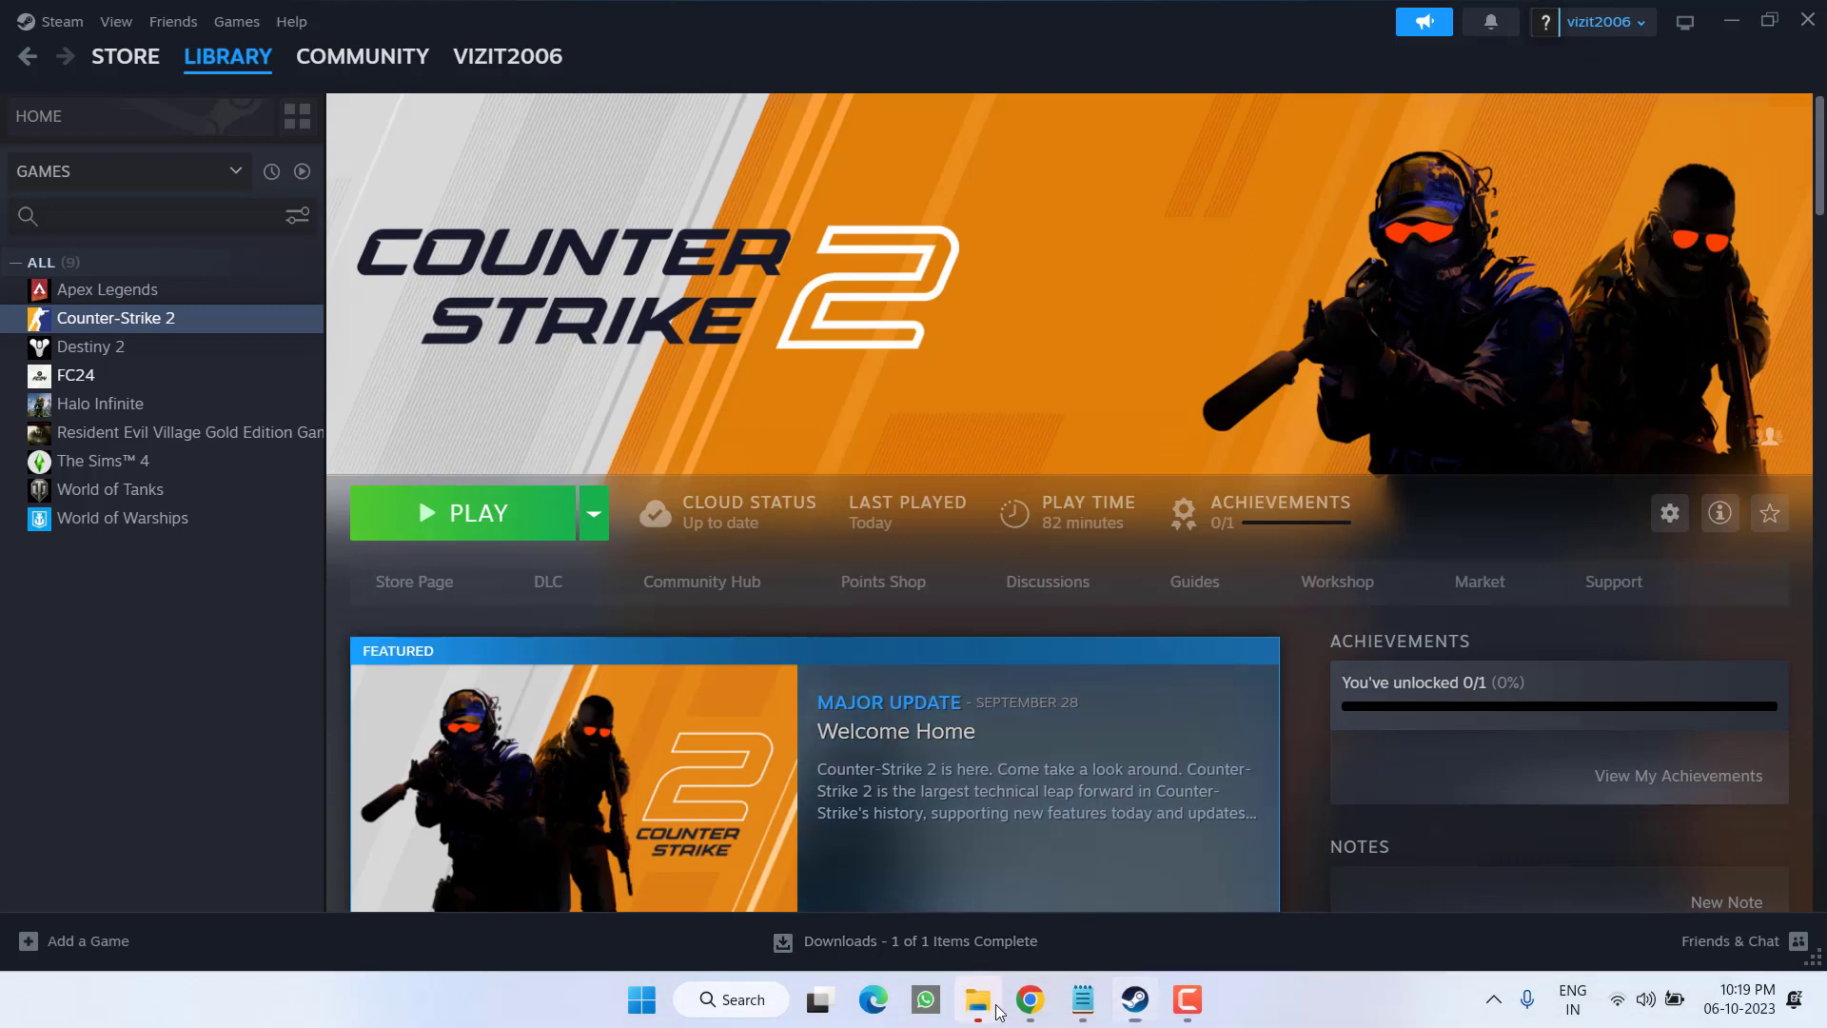
{"action": "left_click", "coordinate": [977, 999]}
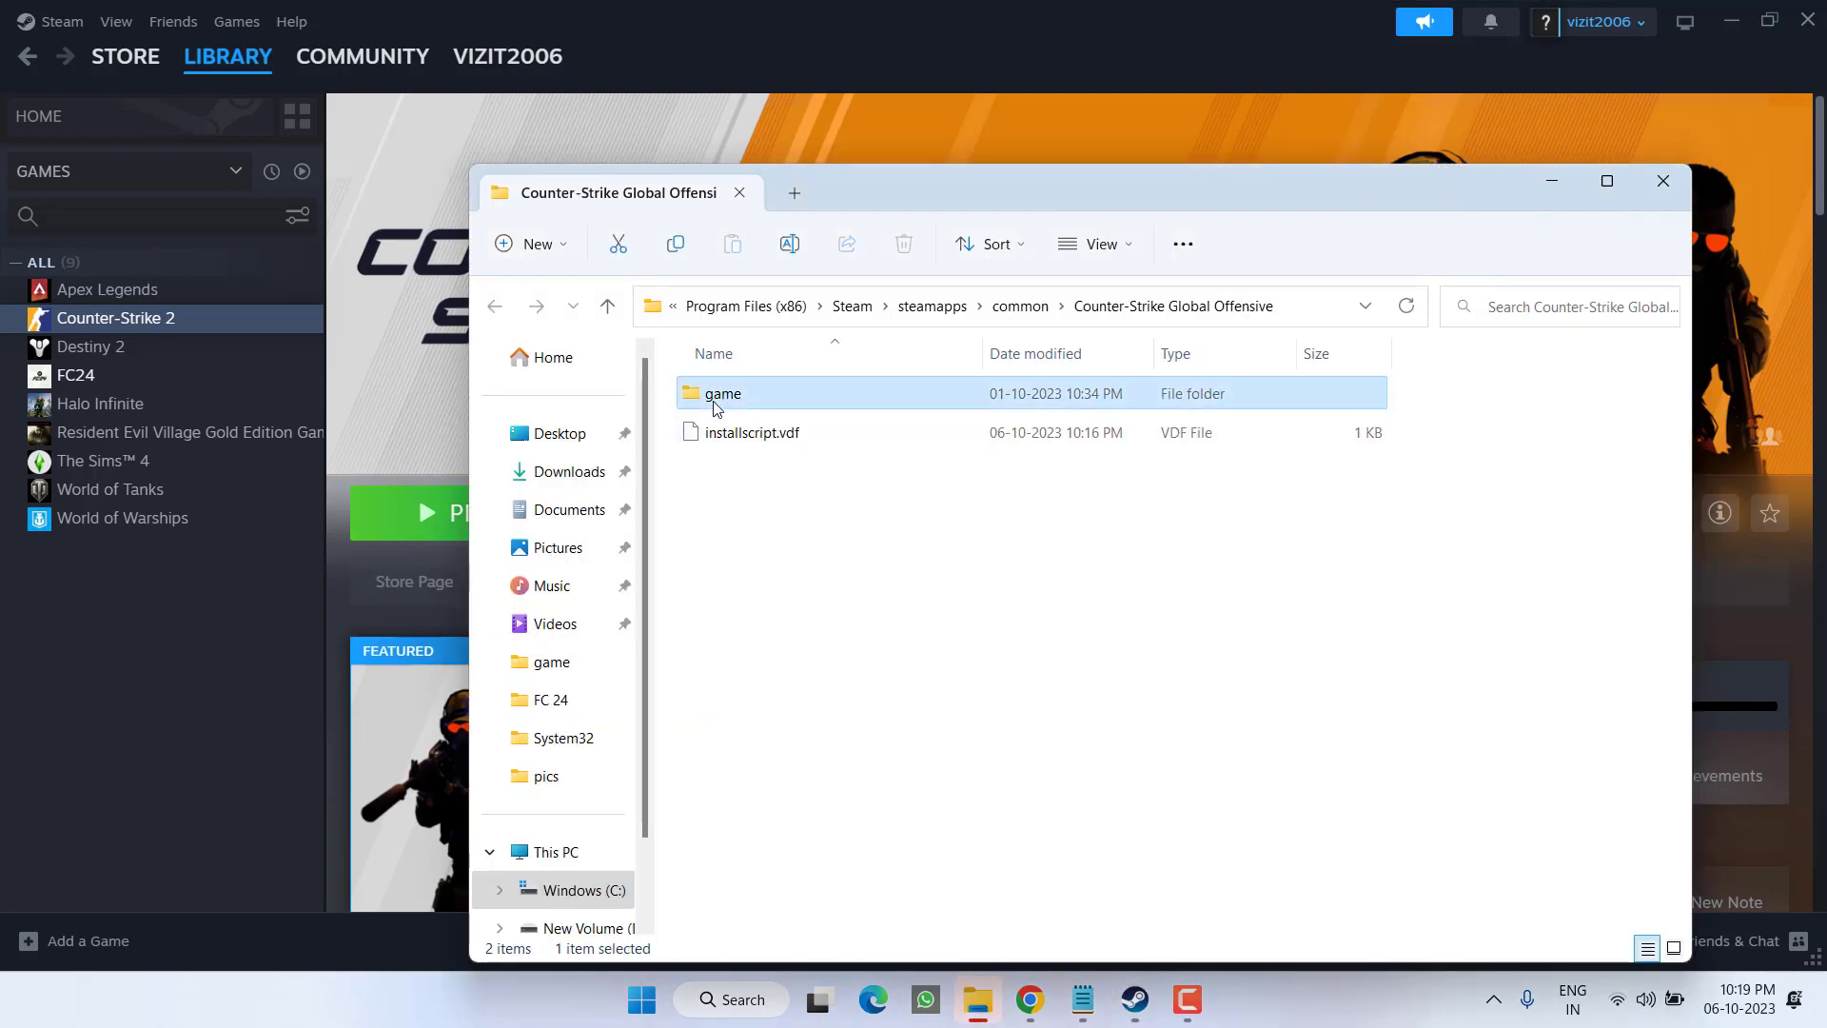
{"action": "double_click", "coordinate": [724, 392]}
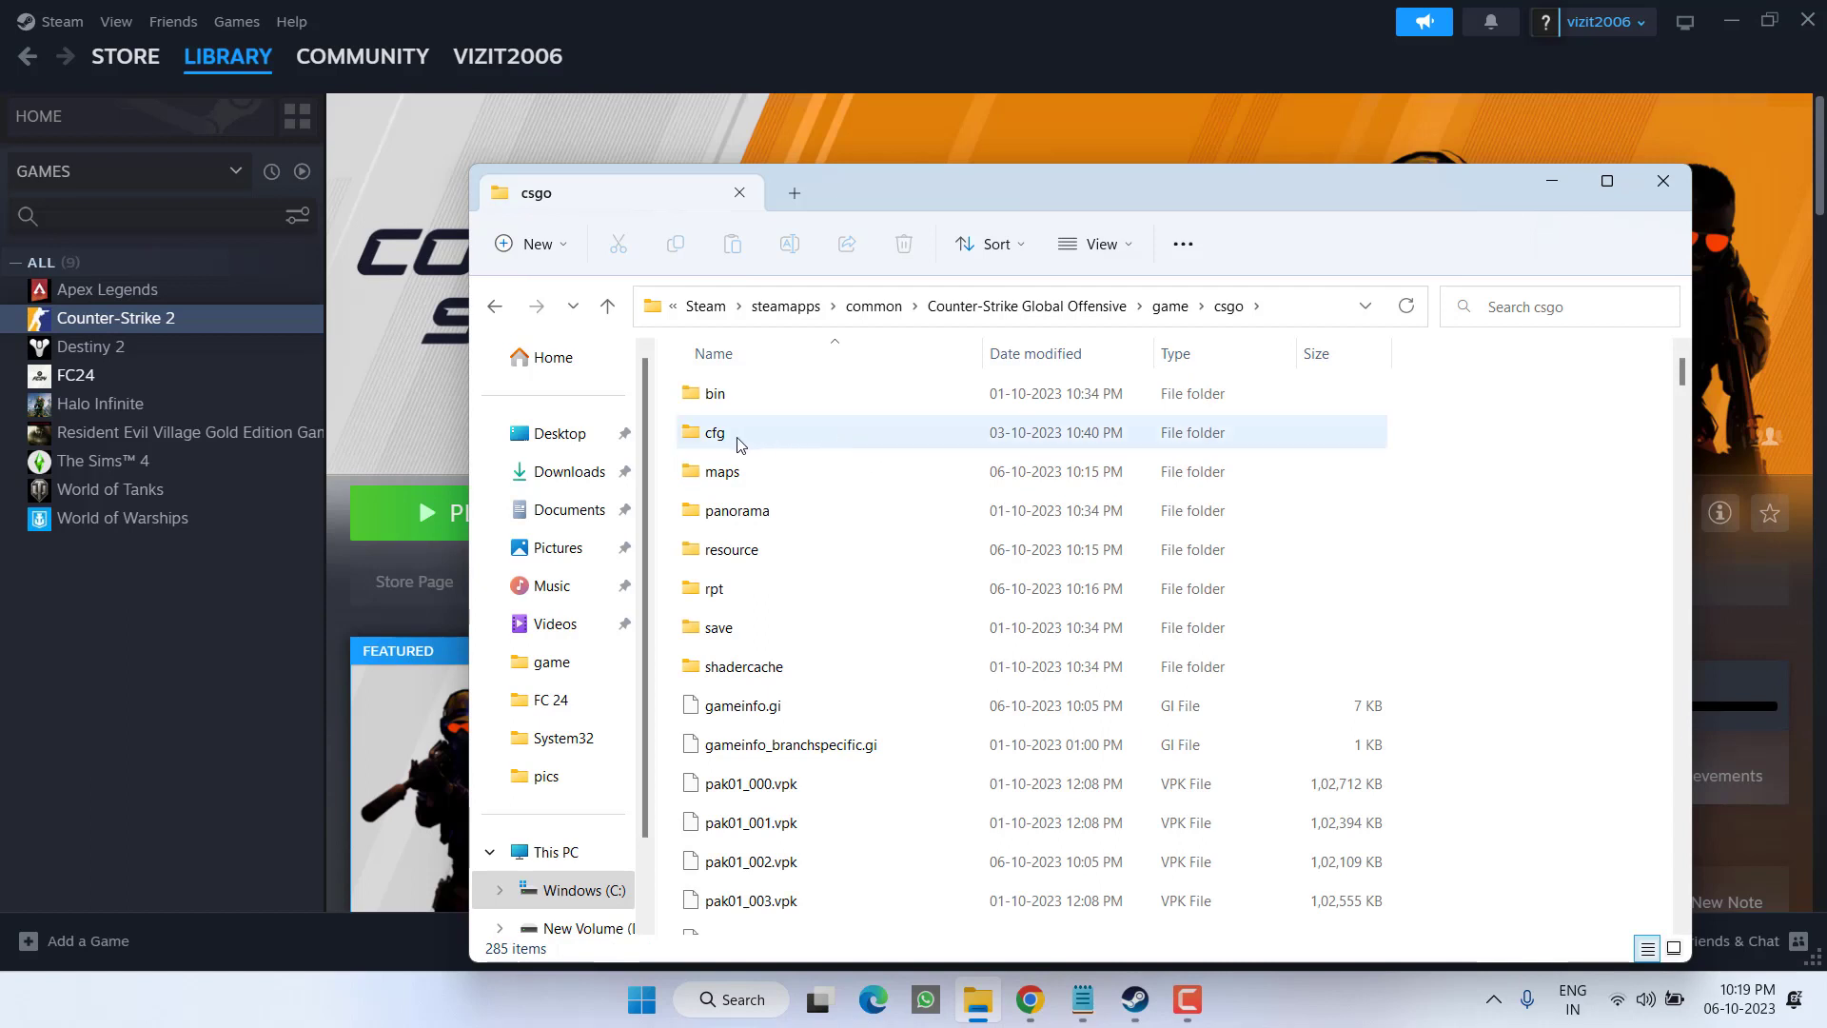
{"action": "double_click", "coordinate": [714, 432]}
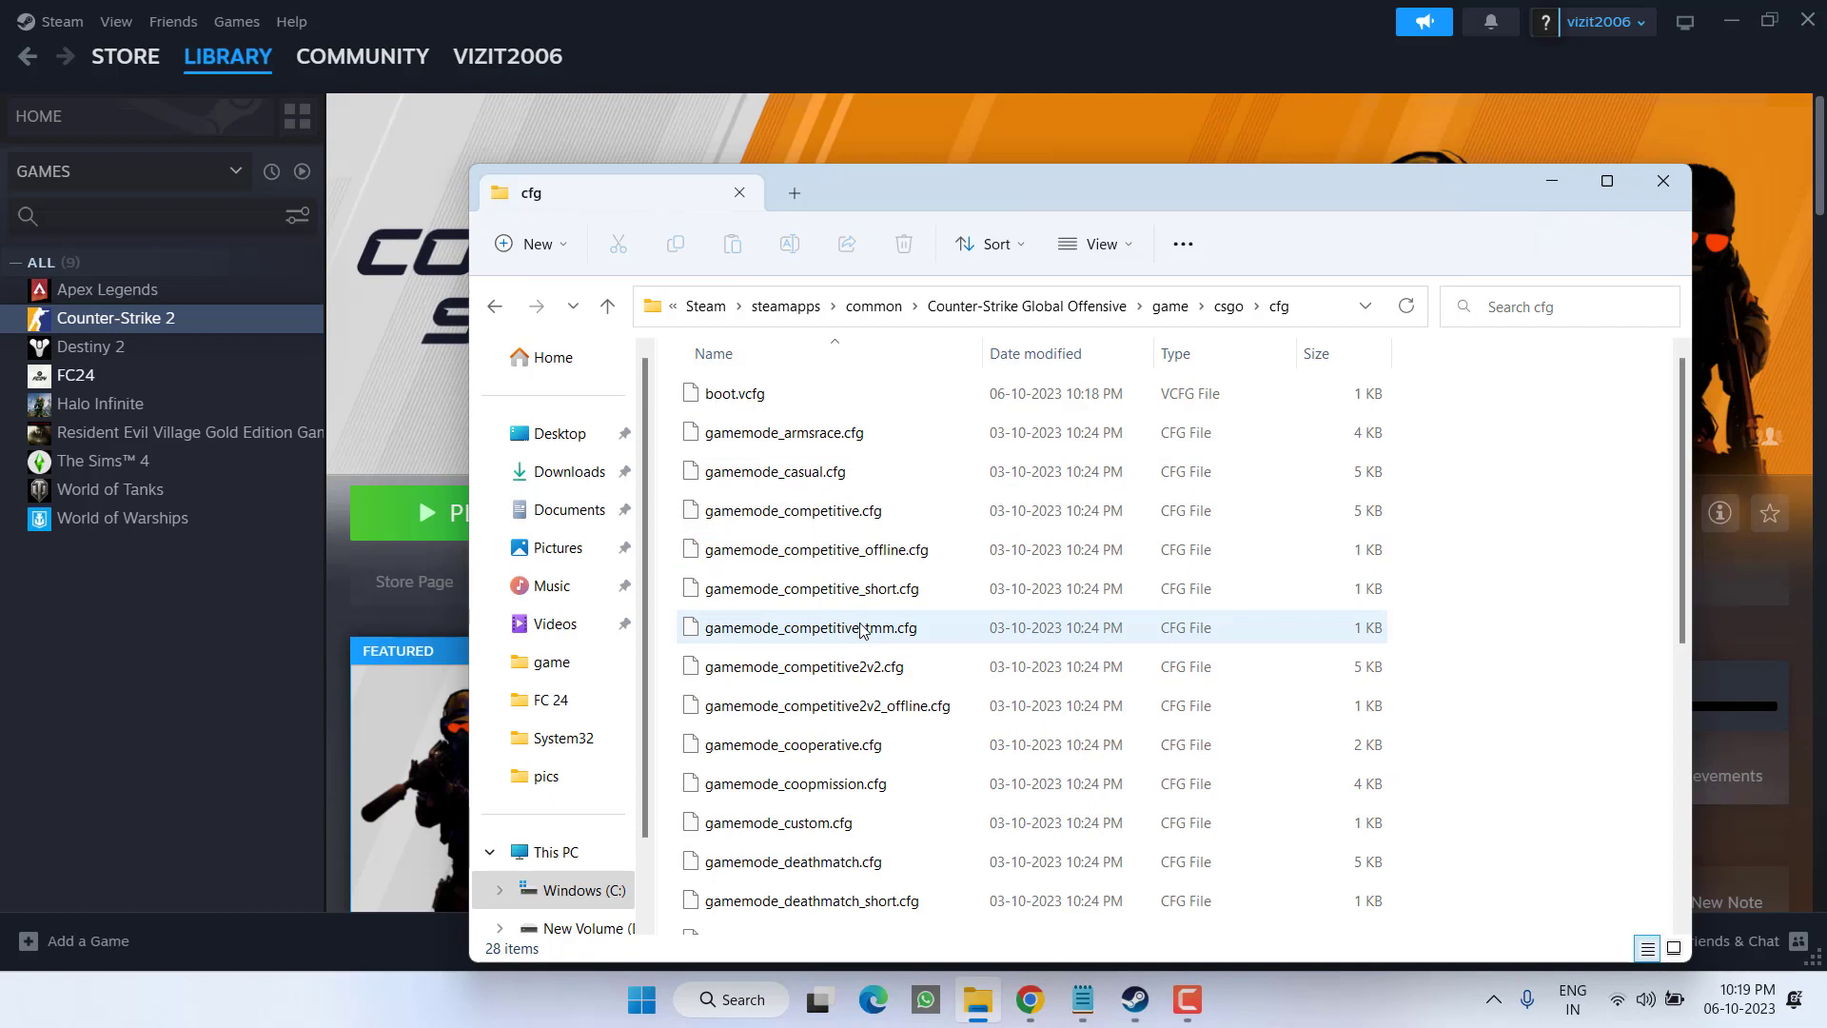
Step: Delete all 28 config files, leaving the cfg folder empty
{"action": "right_click", "coordinate": [790, 510]}
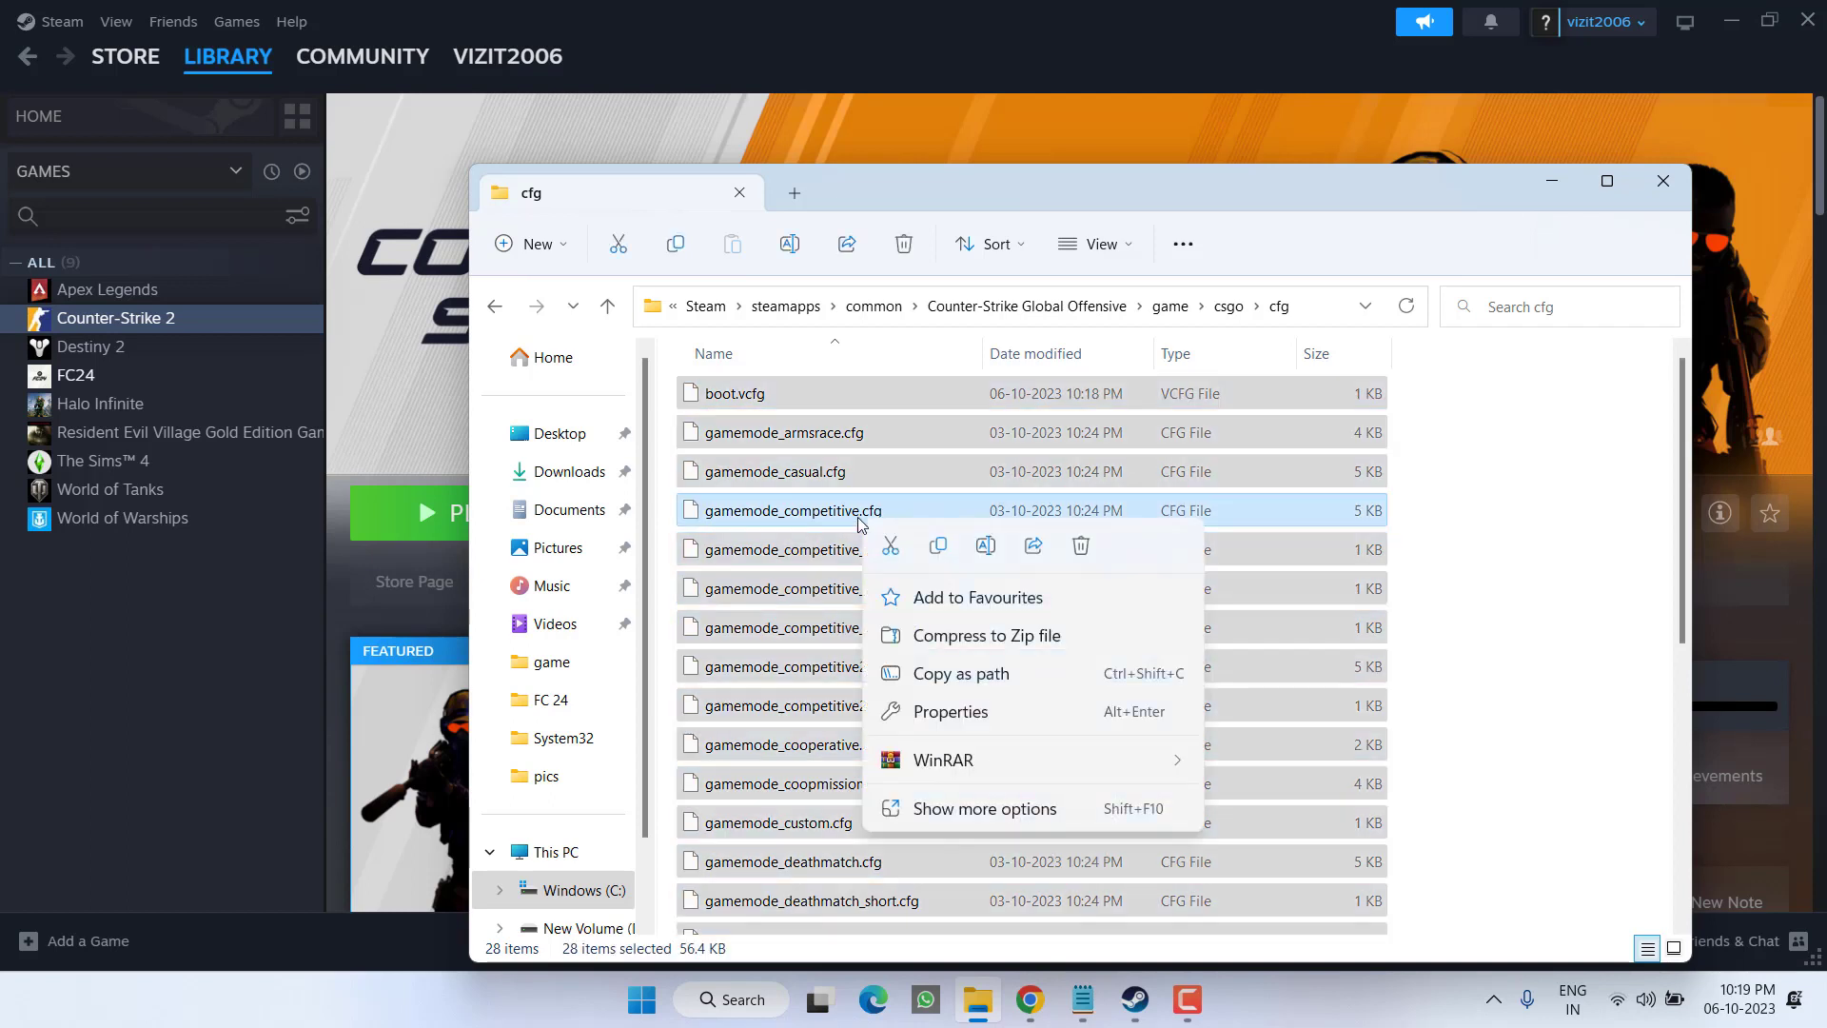
{"action": "left_click", "coordinate": [1077, 546]}
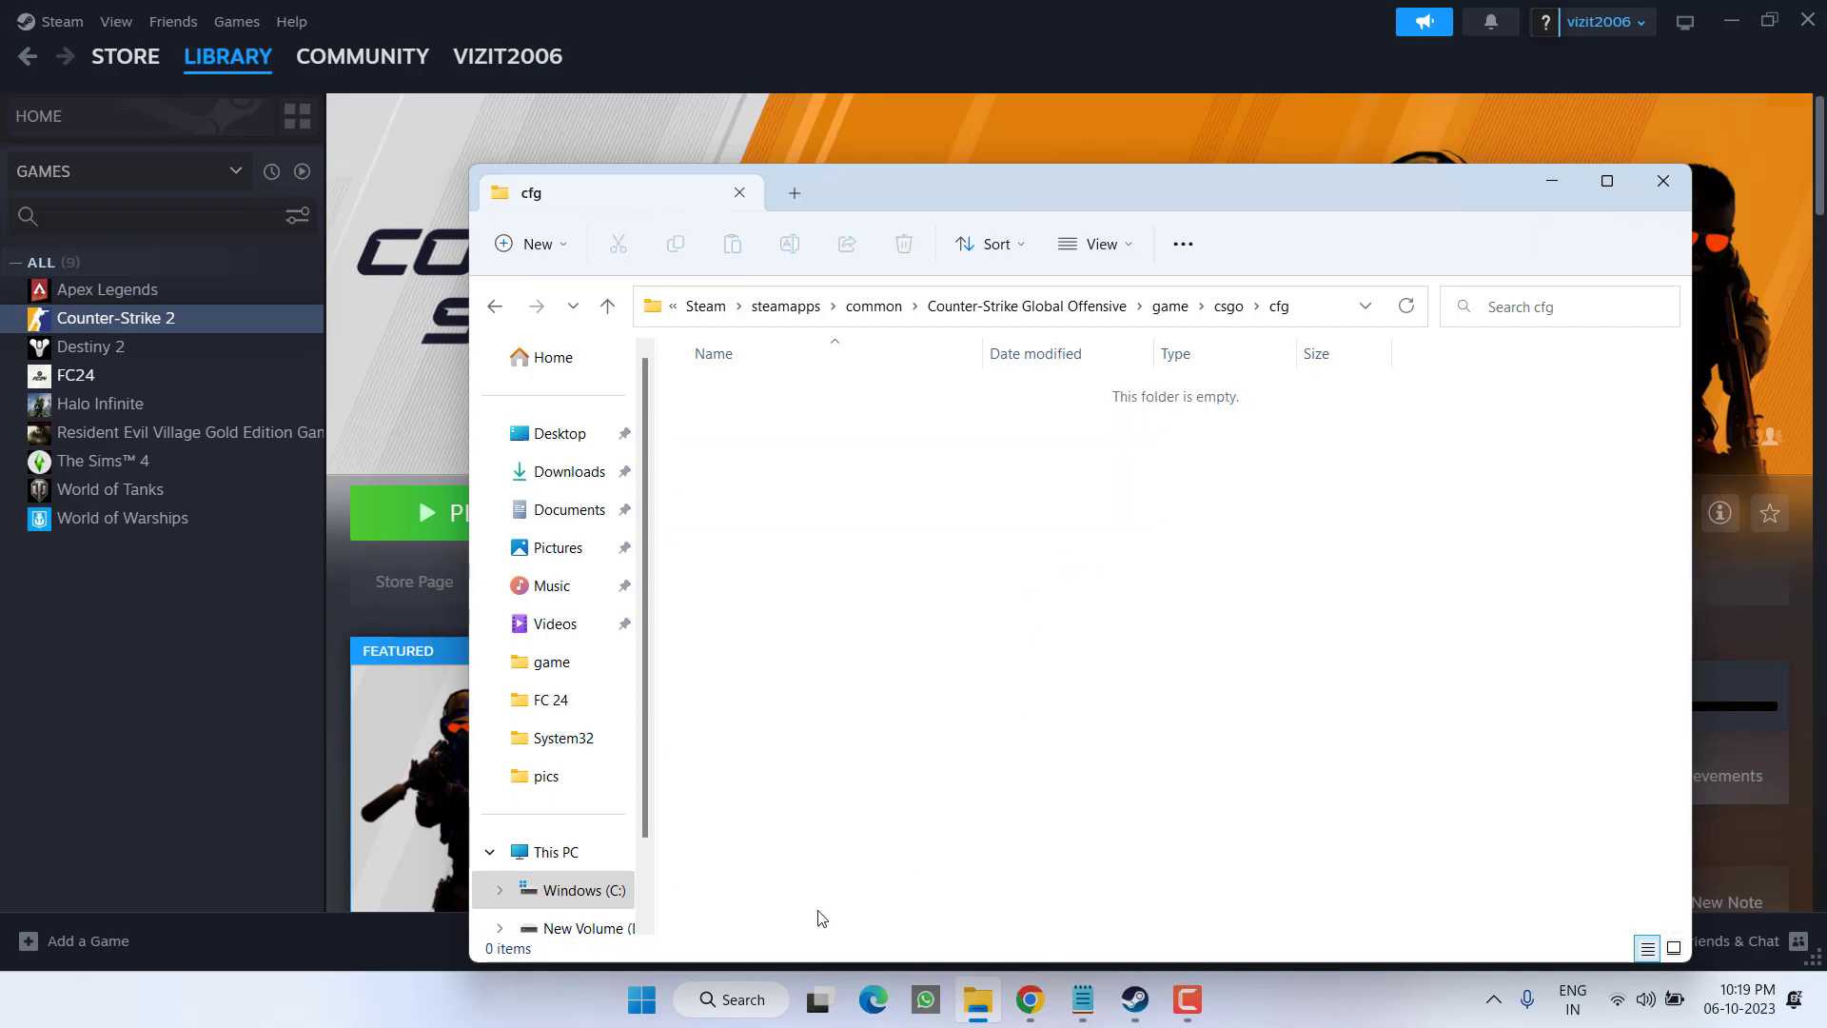
{"action": "mouse_move", "coordinate": [1601, 203]}
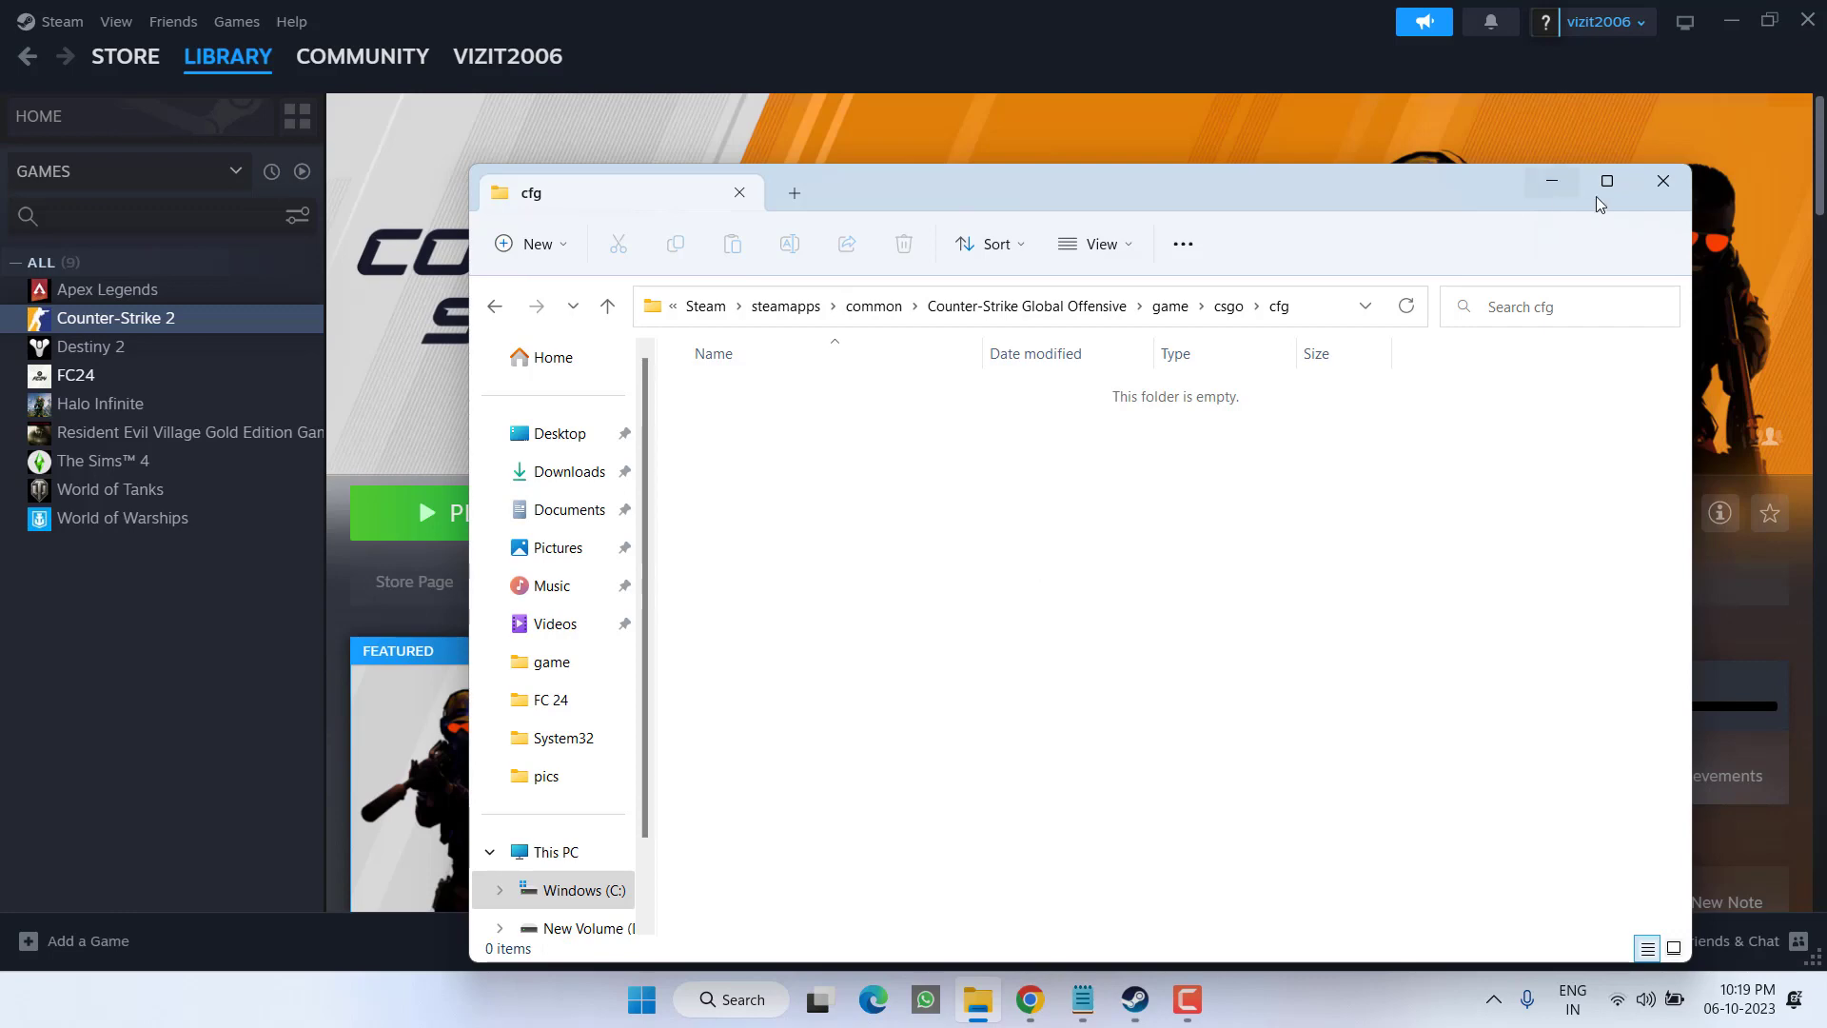
Step: Verify integrity of Counter-Strike 2's game files from Installed Files, then close properties
{"action": "left_click", "coordinate": [1663, 181]}
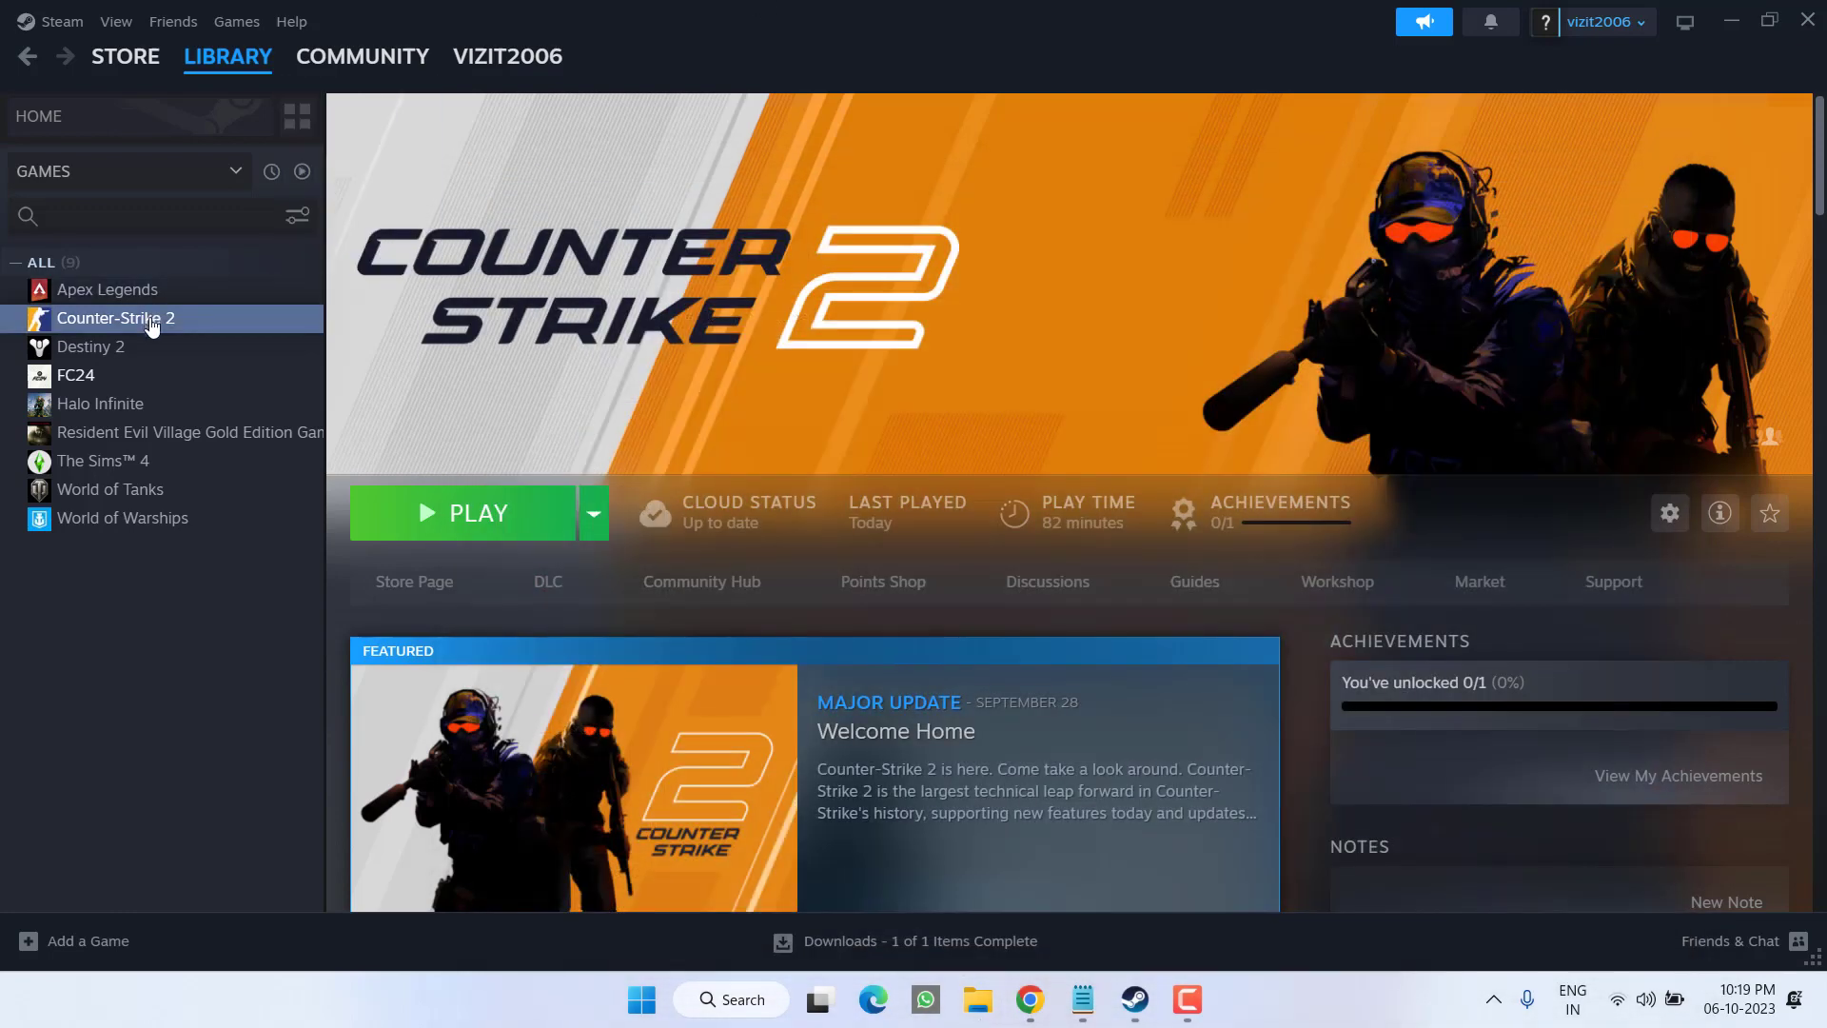
{"action": "left_click", "coordinate": [1669, 512]}
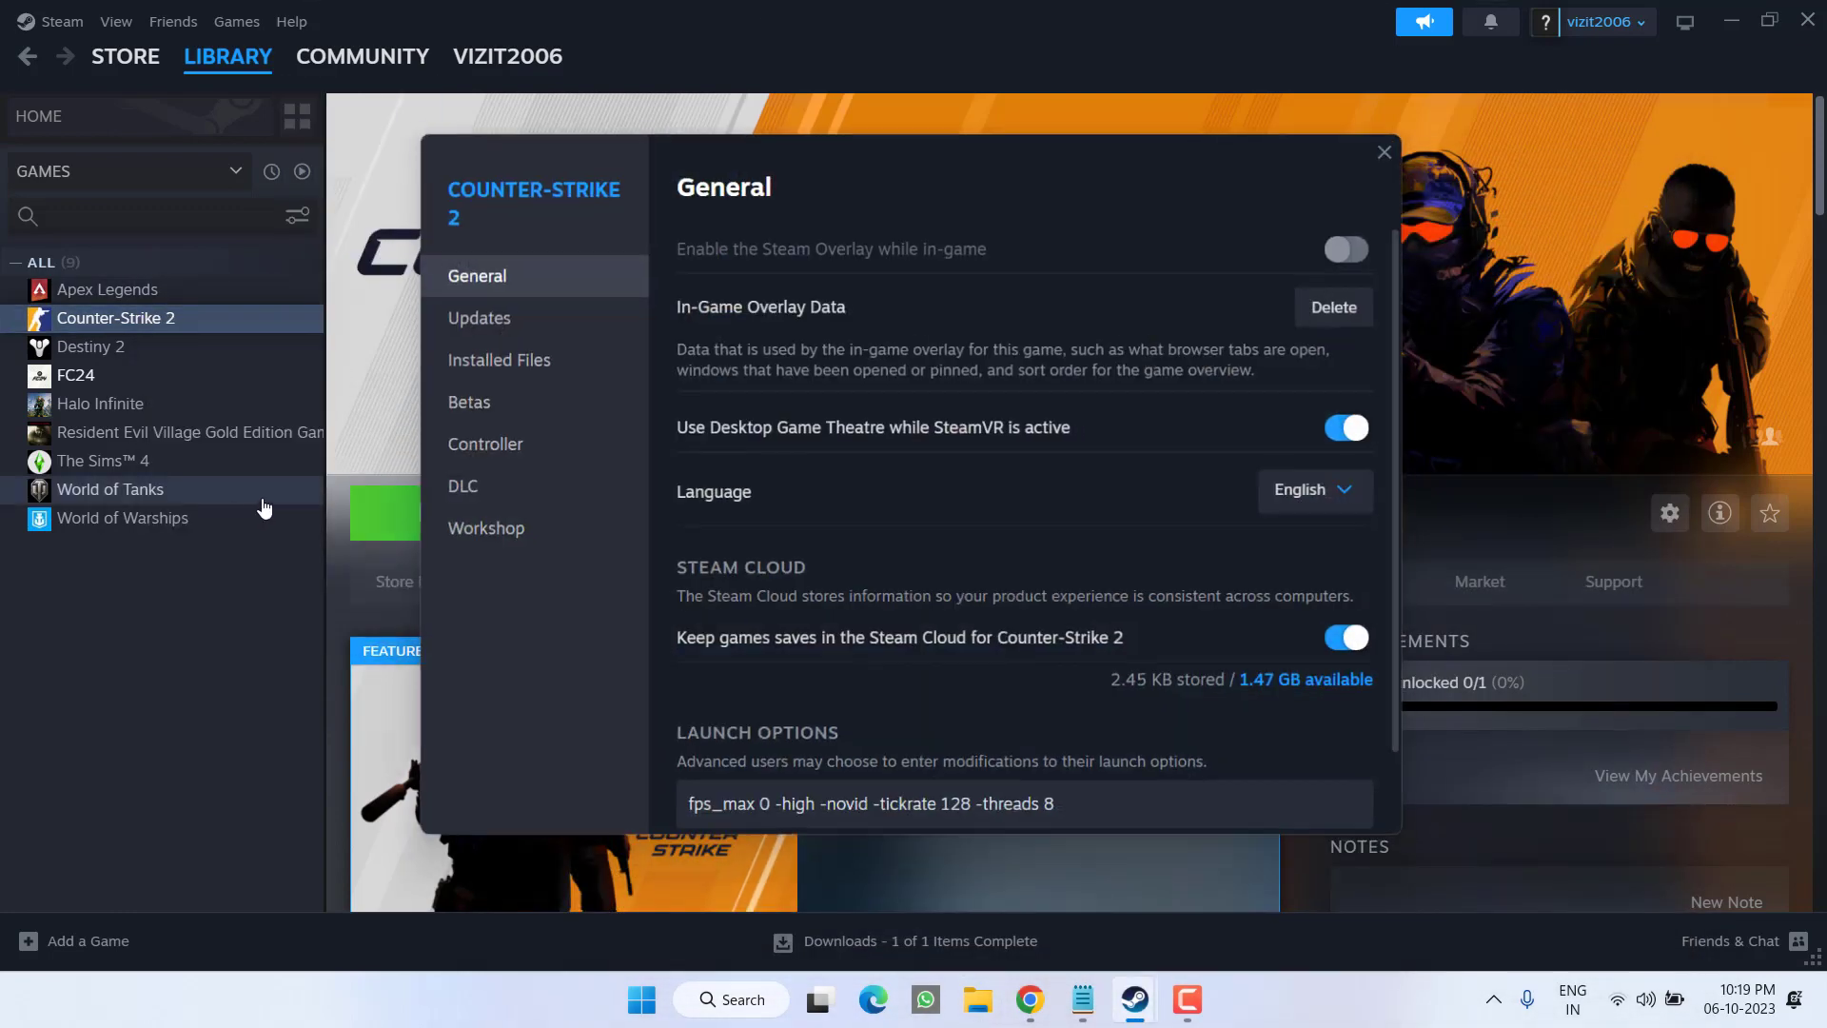
{"action": "left_click", "coordinate": [498, 359]}
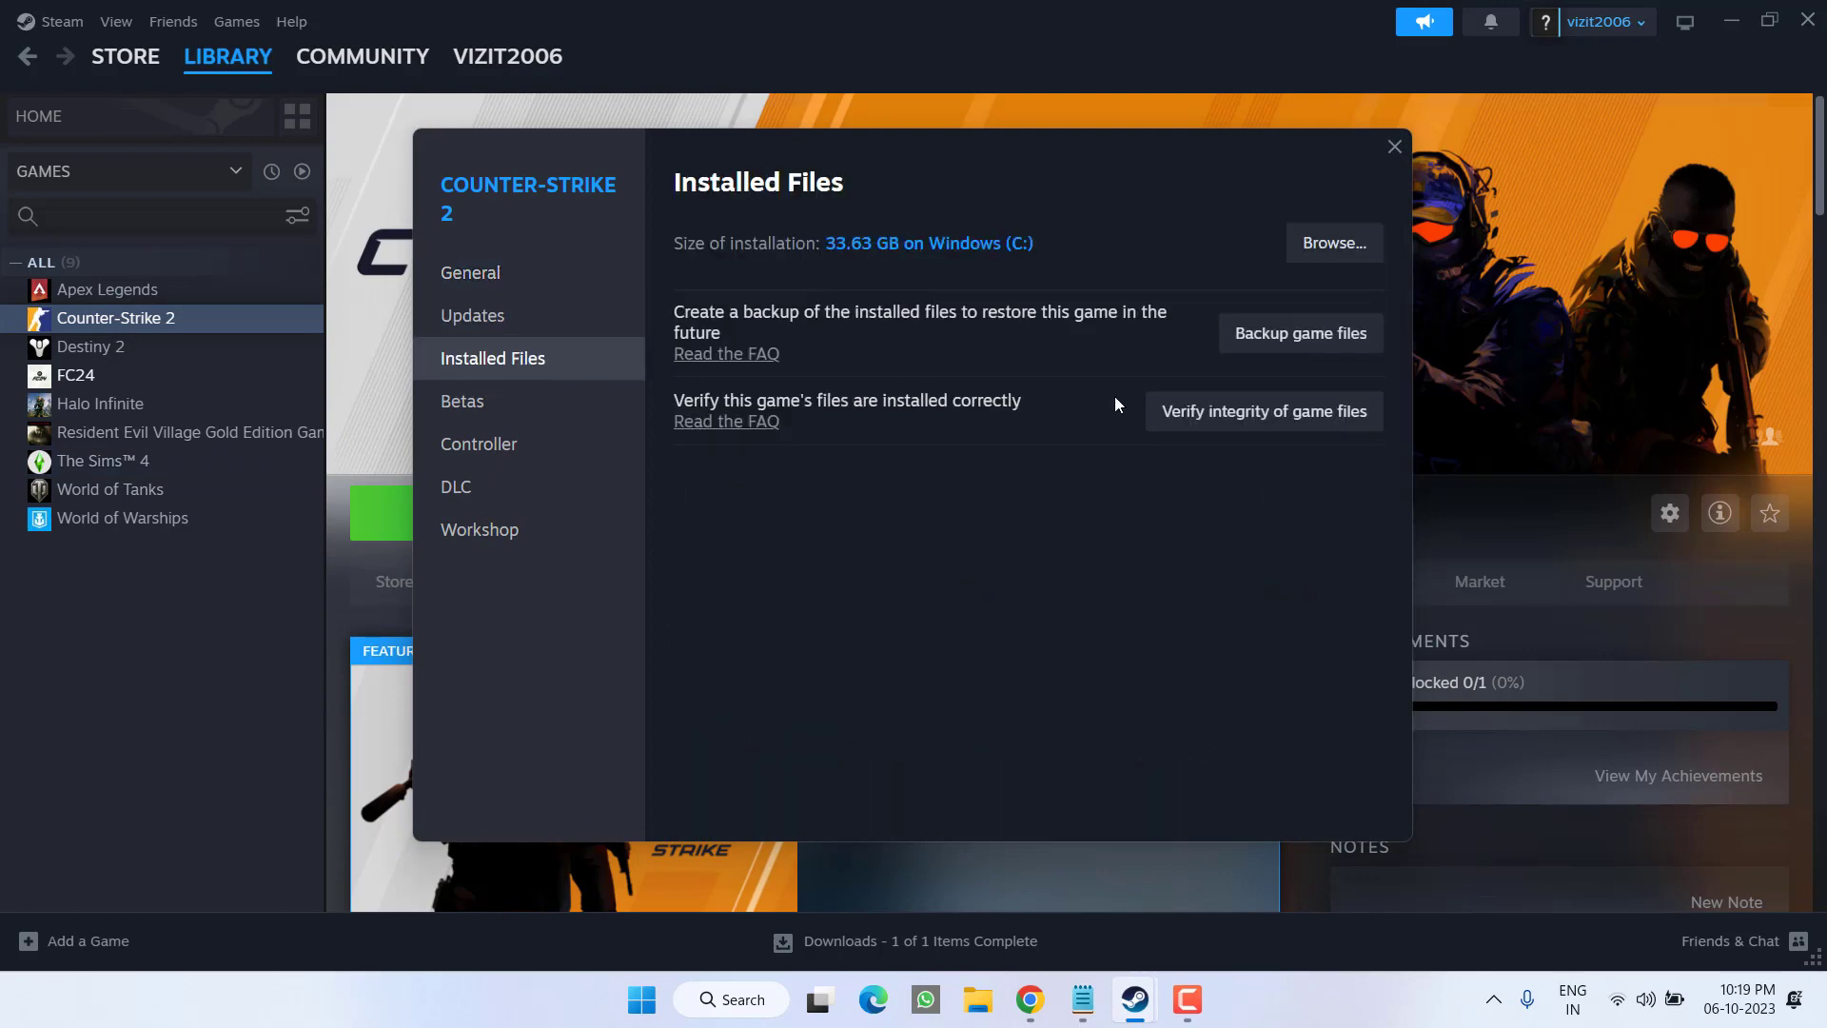
{"action": "left_click", "coordinate": [1260, 411]}
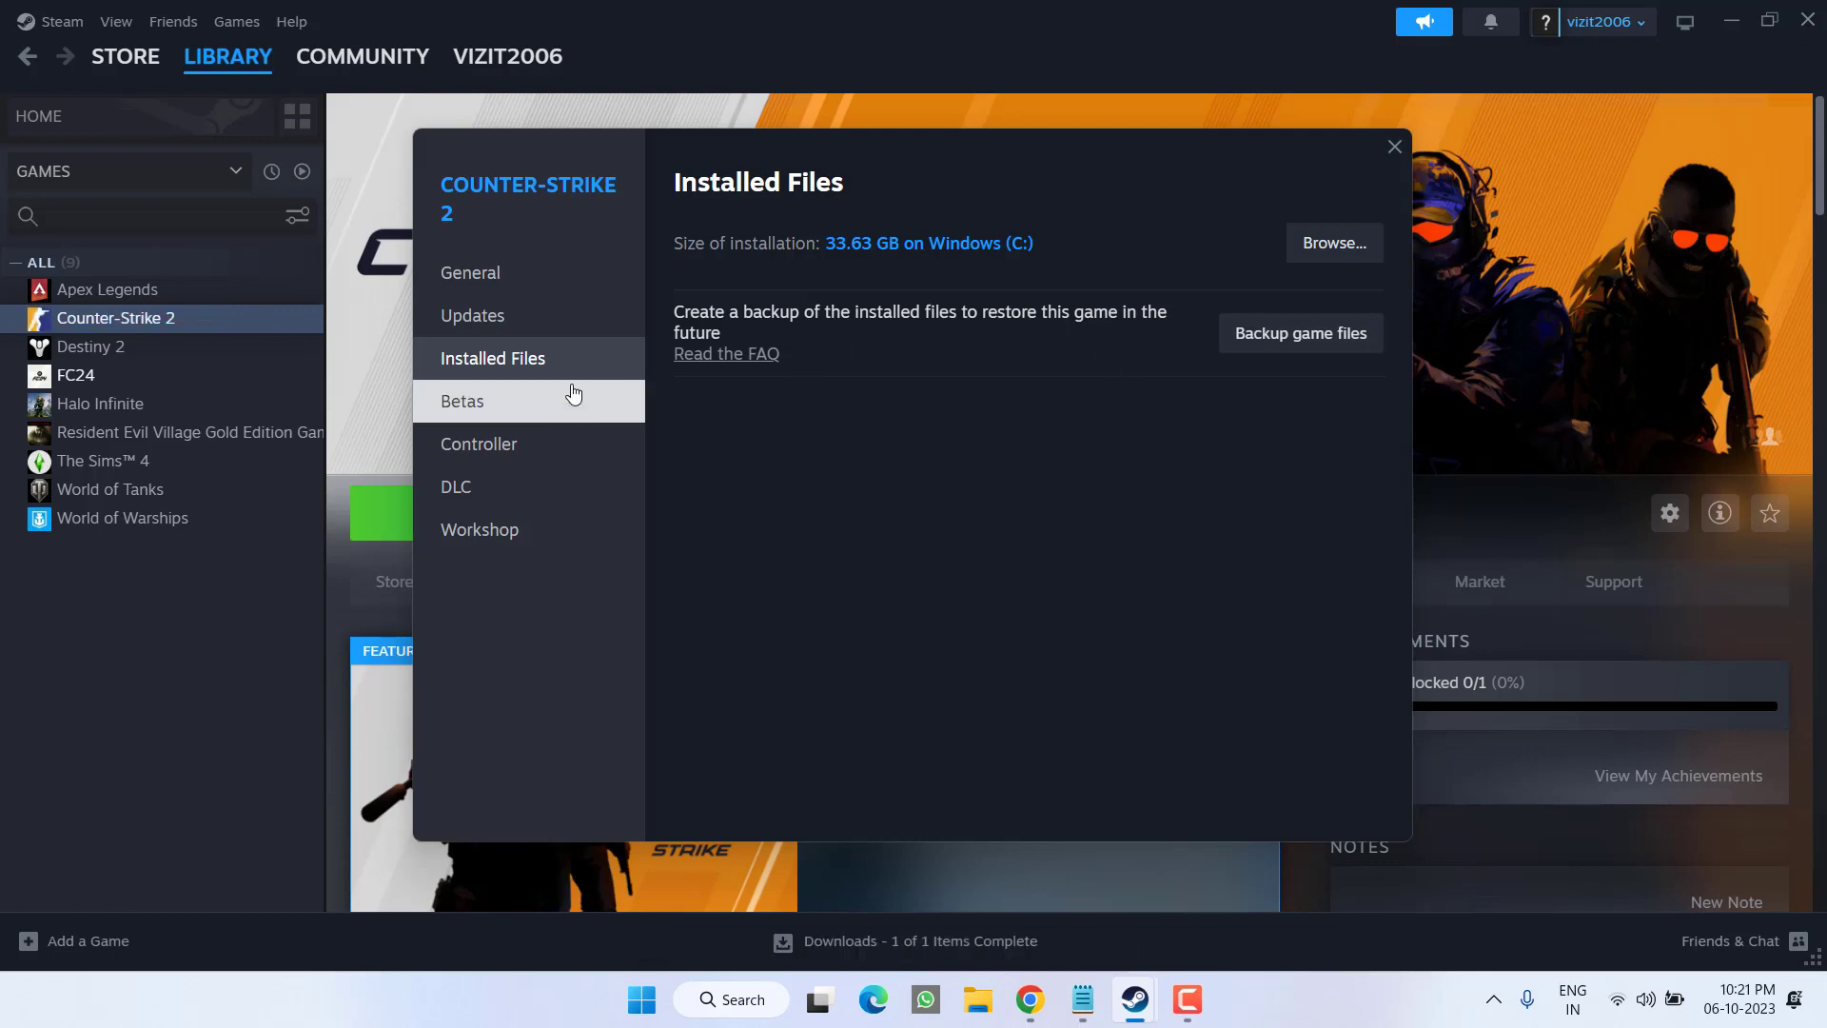
{"action": "left_click", "coordinate": [226, 55]}
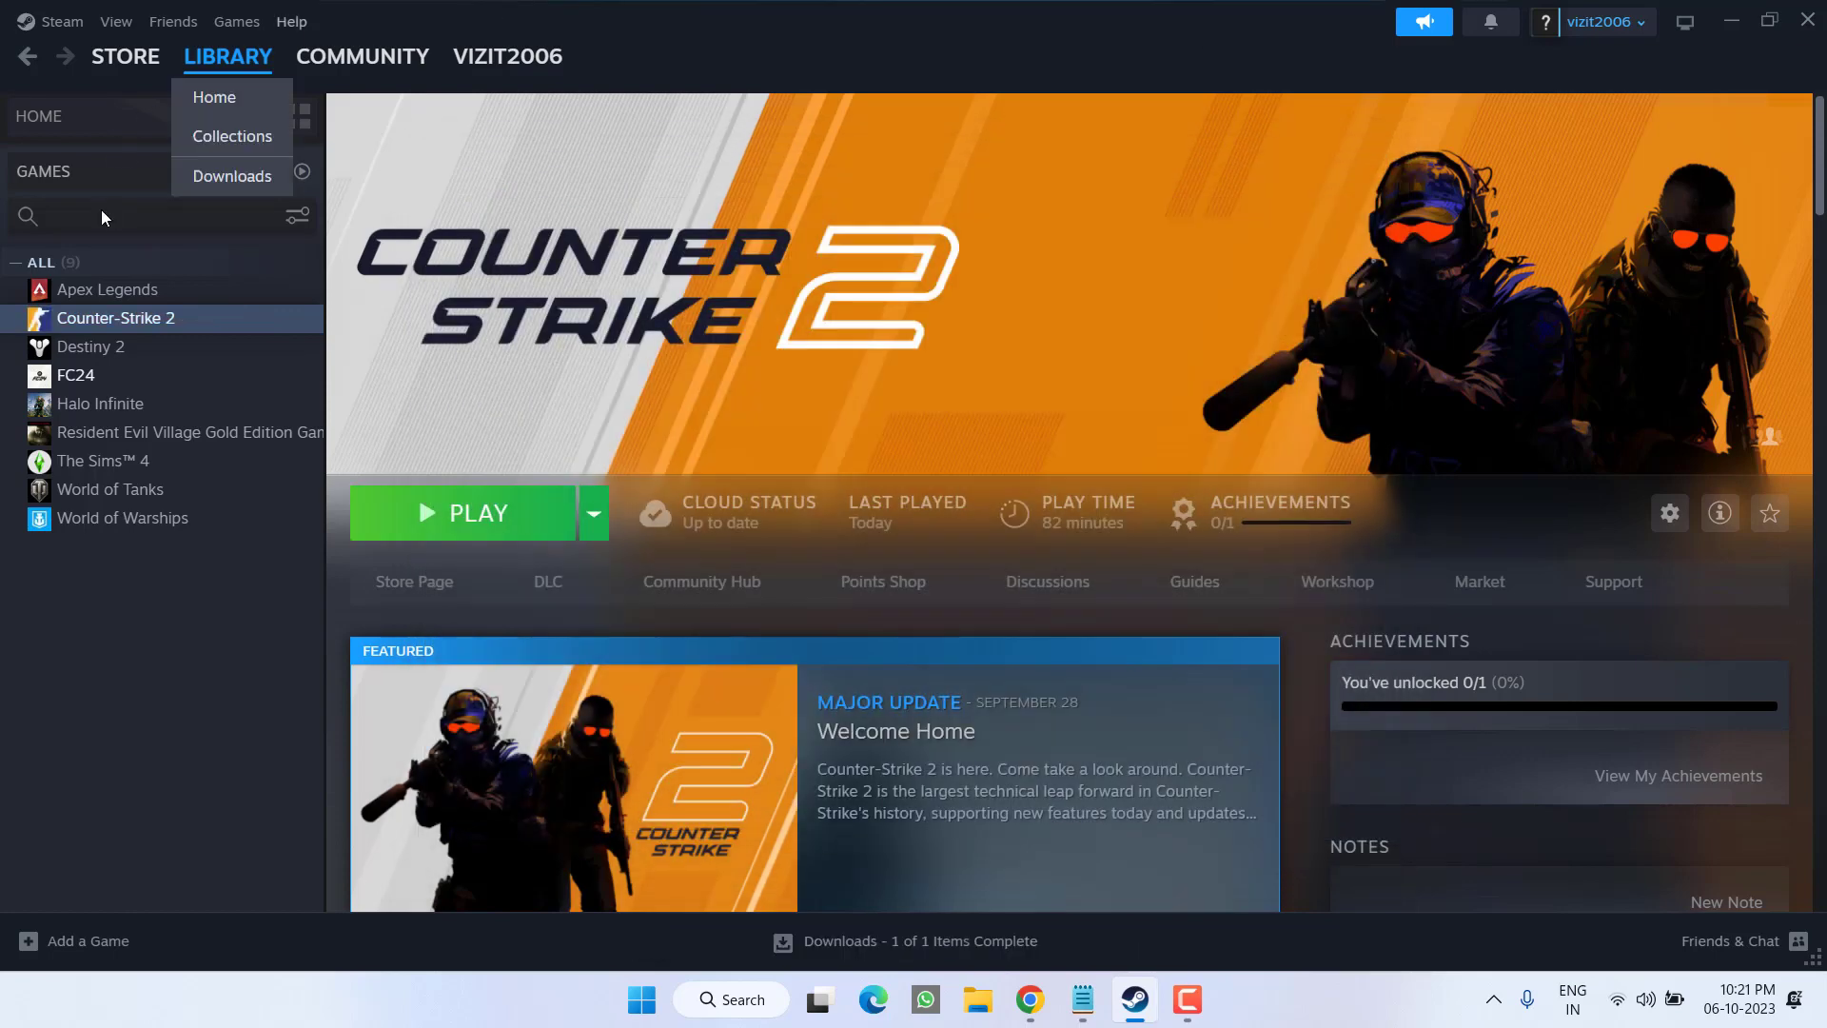
Step: Browse the local files into bin > win64 and select the cs2 application
{"action": "right_click", "coordinate": [116, 318]}
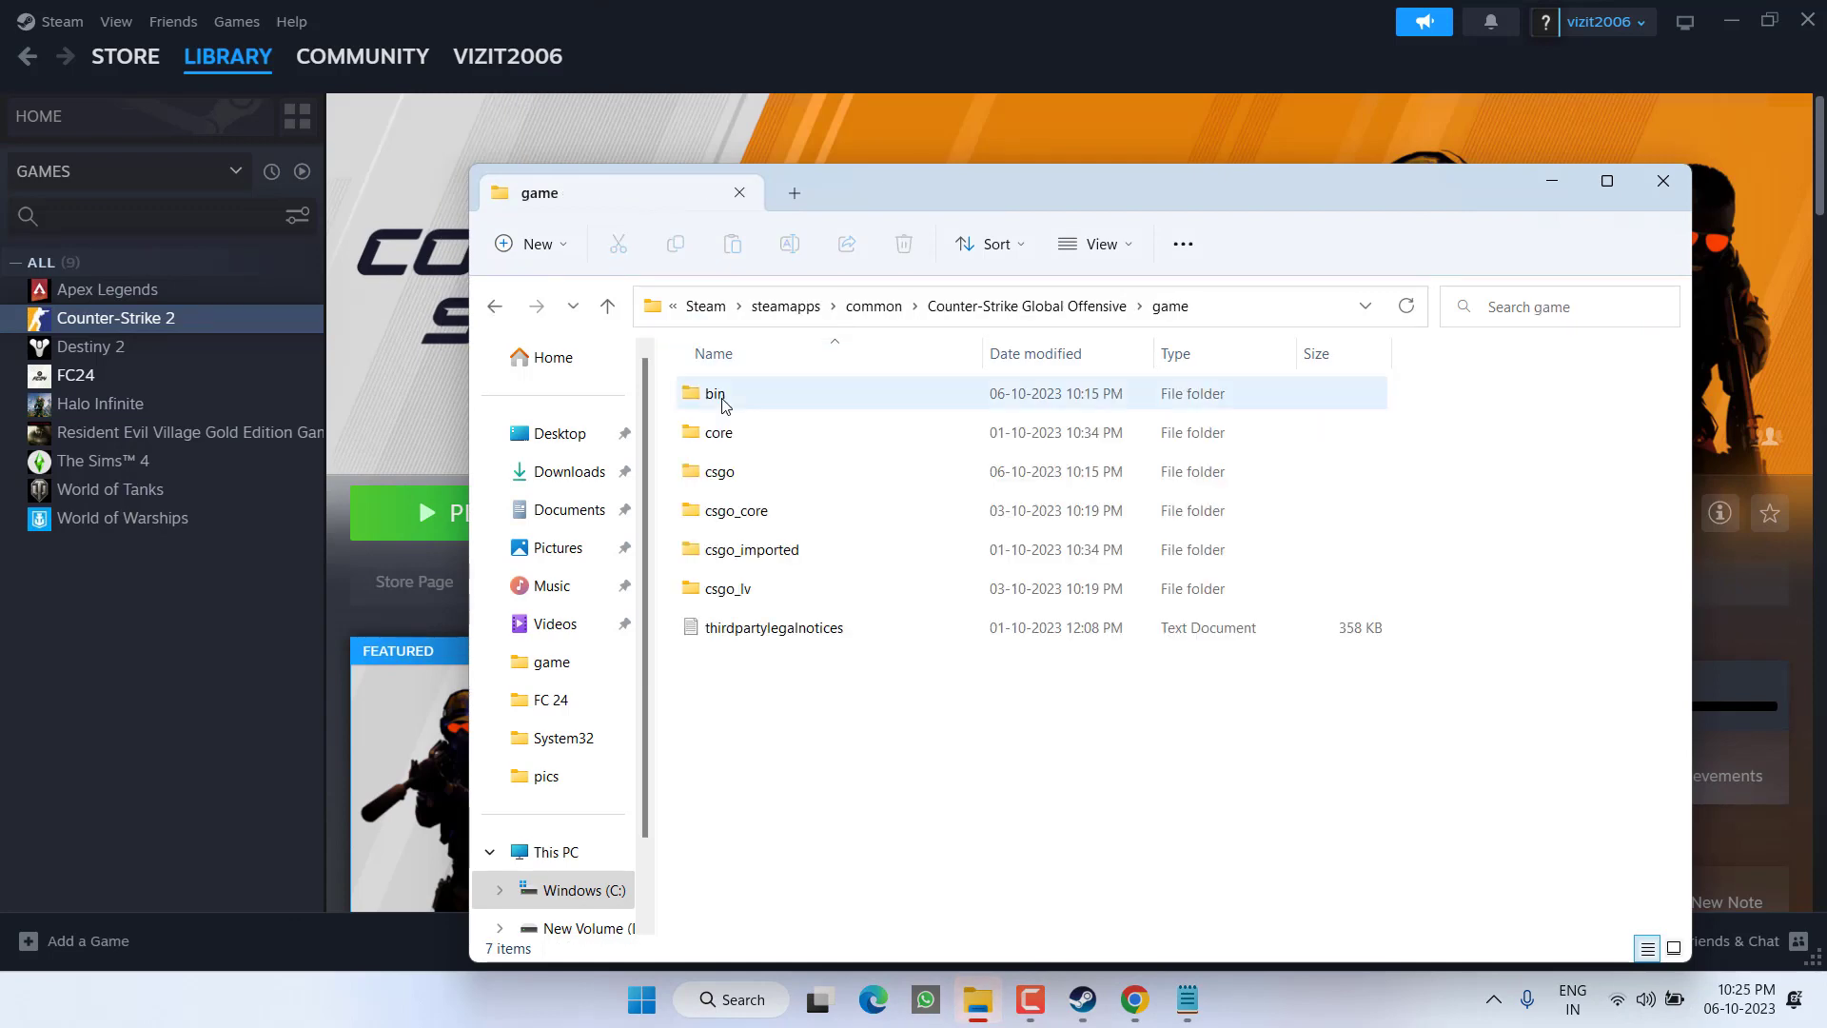
{"action": "double_click", "coordinate": [714, 392]}
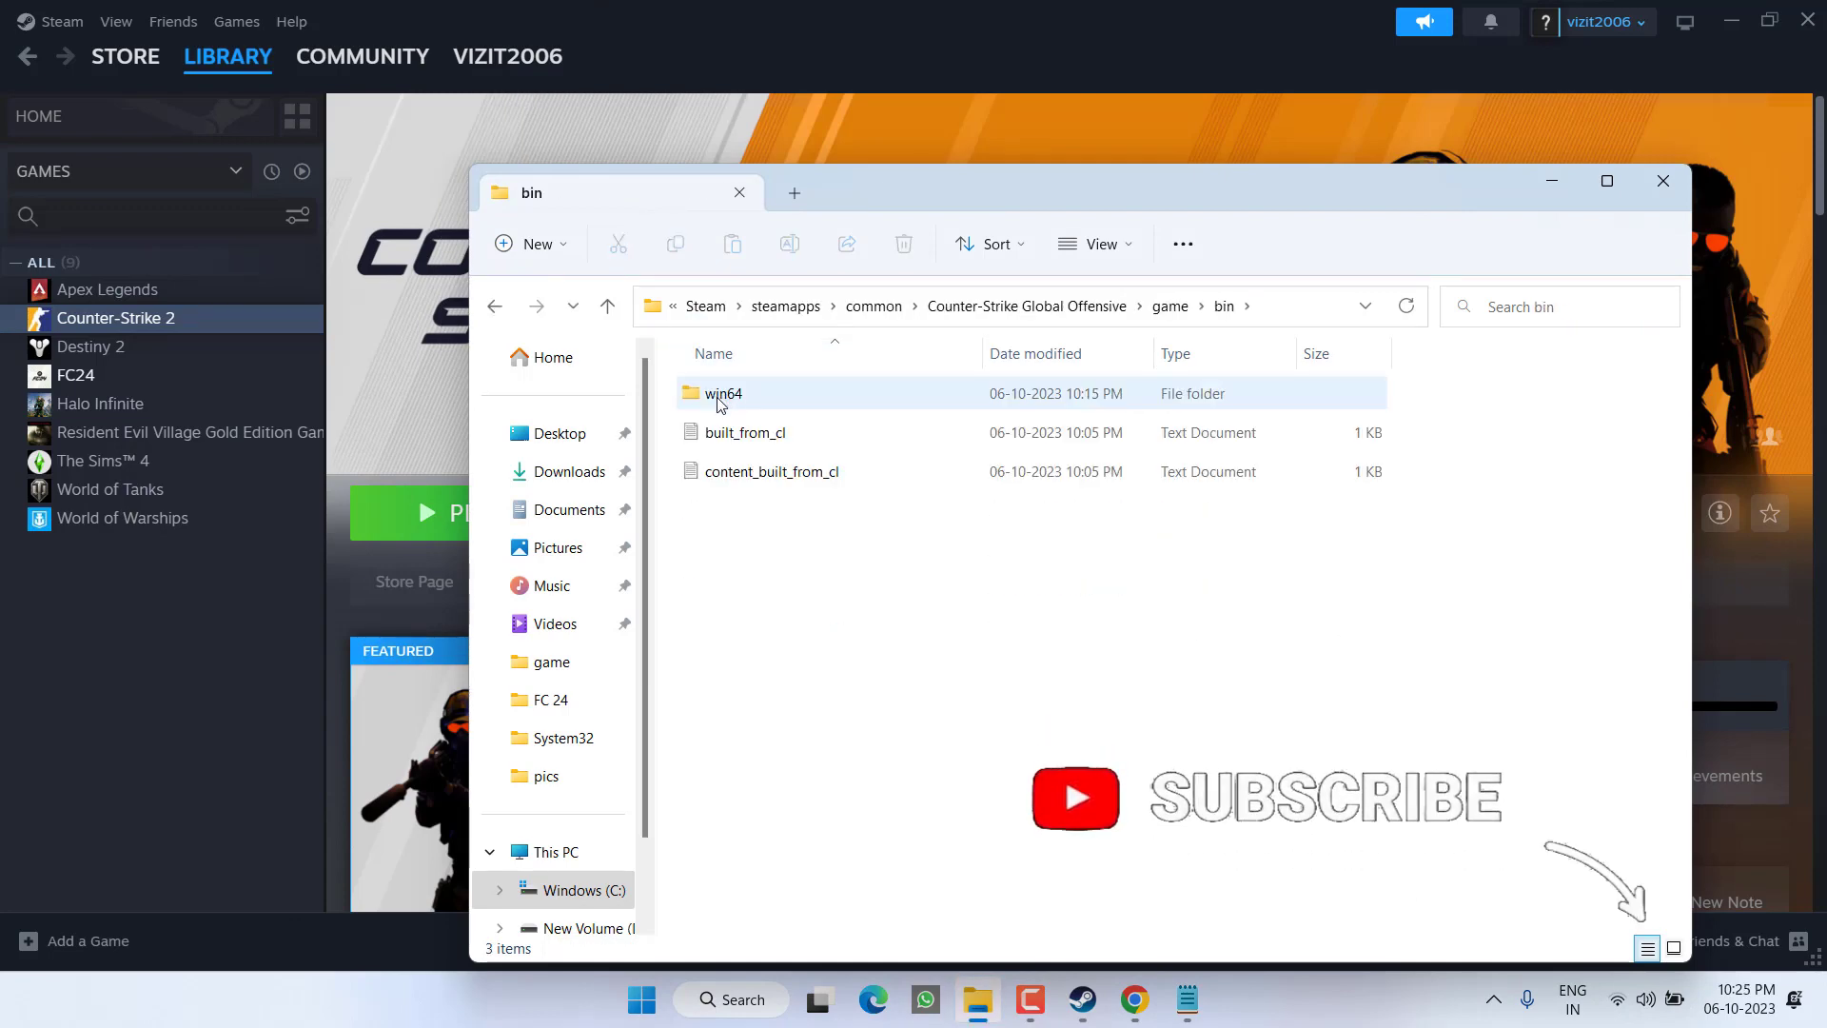
{"action": "double_click", "coordinate": [723, 392]}
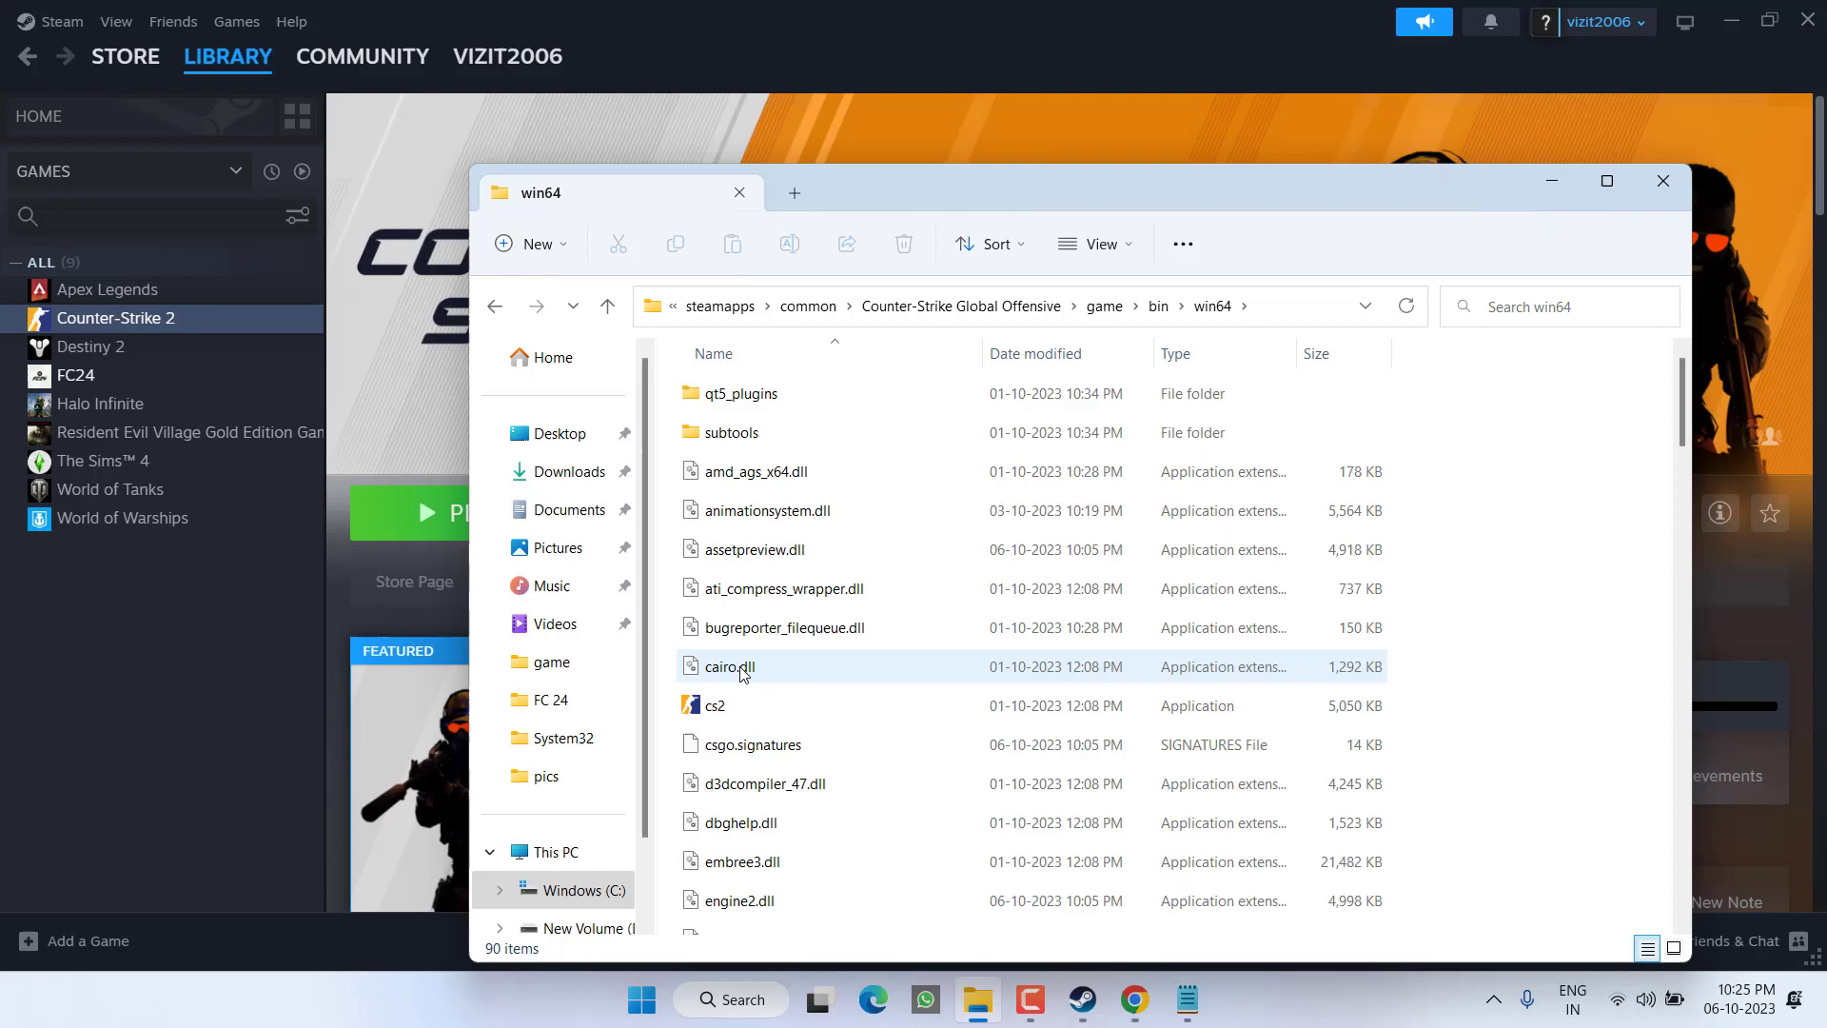
{"action": "left_click", "coordinate": [714, 704]}
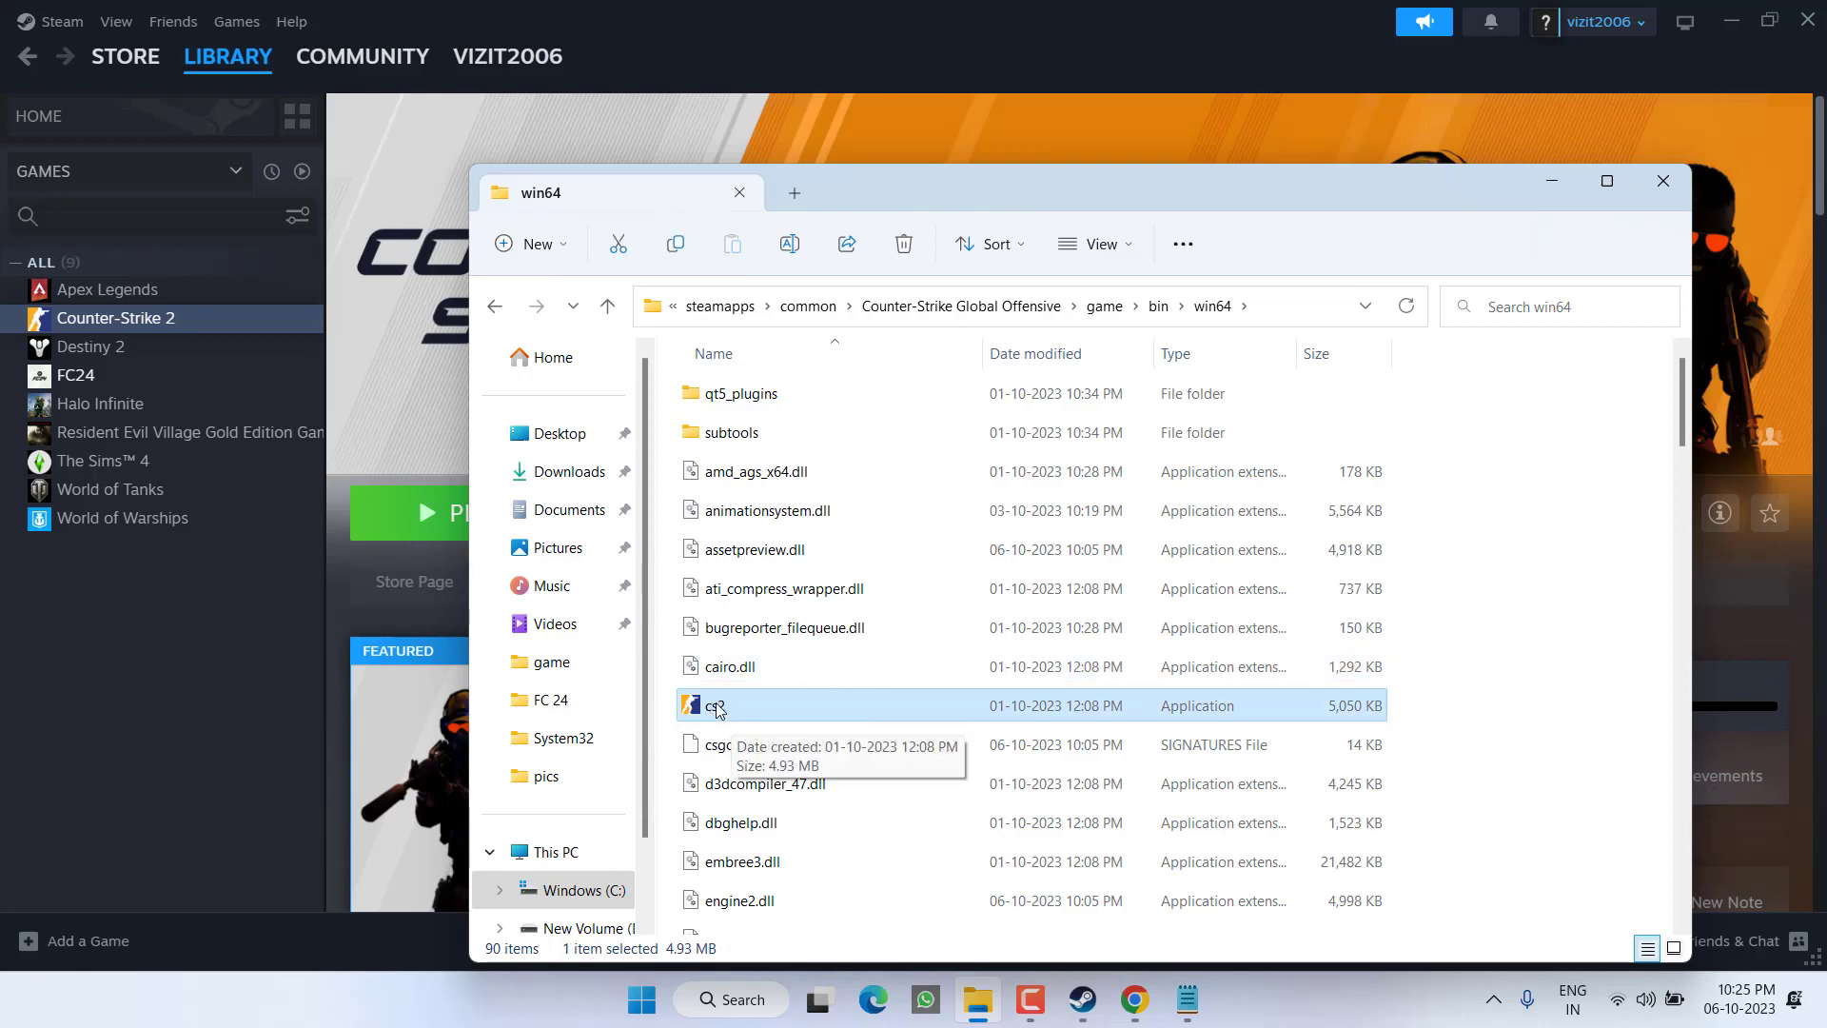
Step: Disable full-screen optimisations for cs2.exe in its Compatibility properties and confirm with OK
{"action": "right_click", "coordinate": [714, 706]}
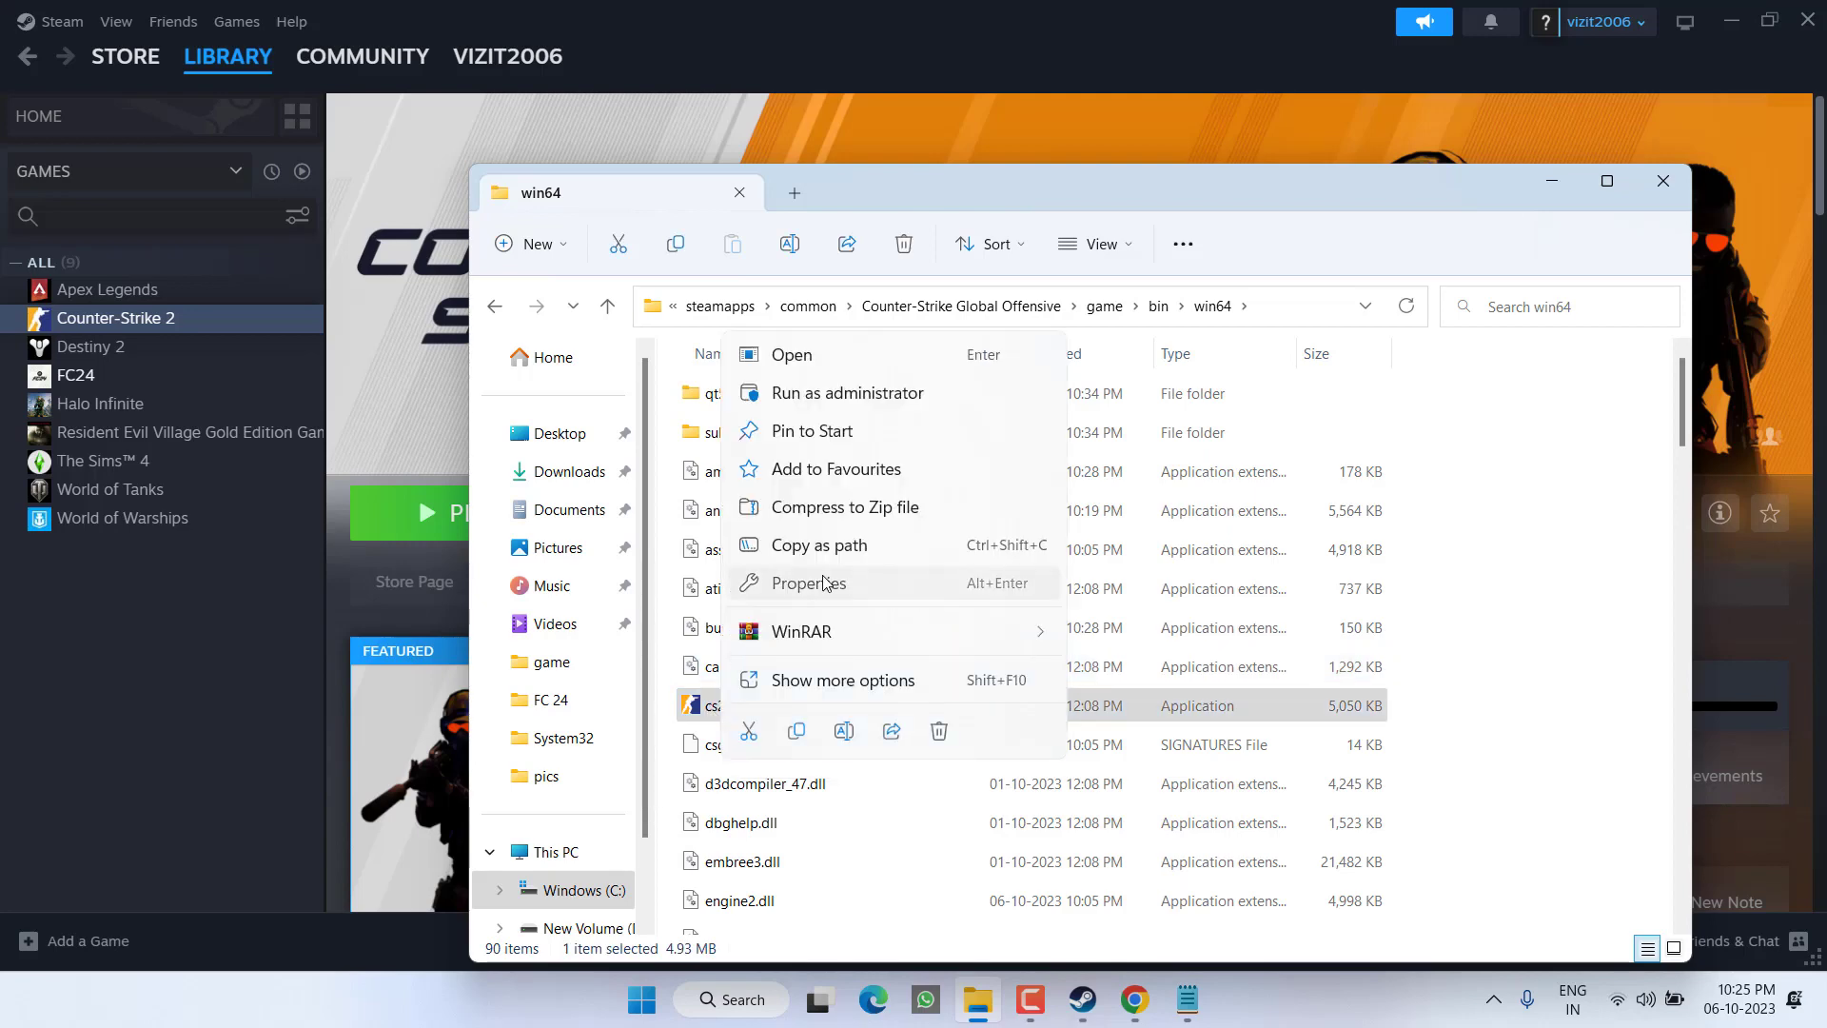
{"action": "left_click", "coordinate": [809, 583]}
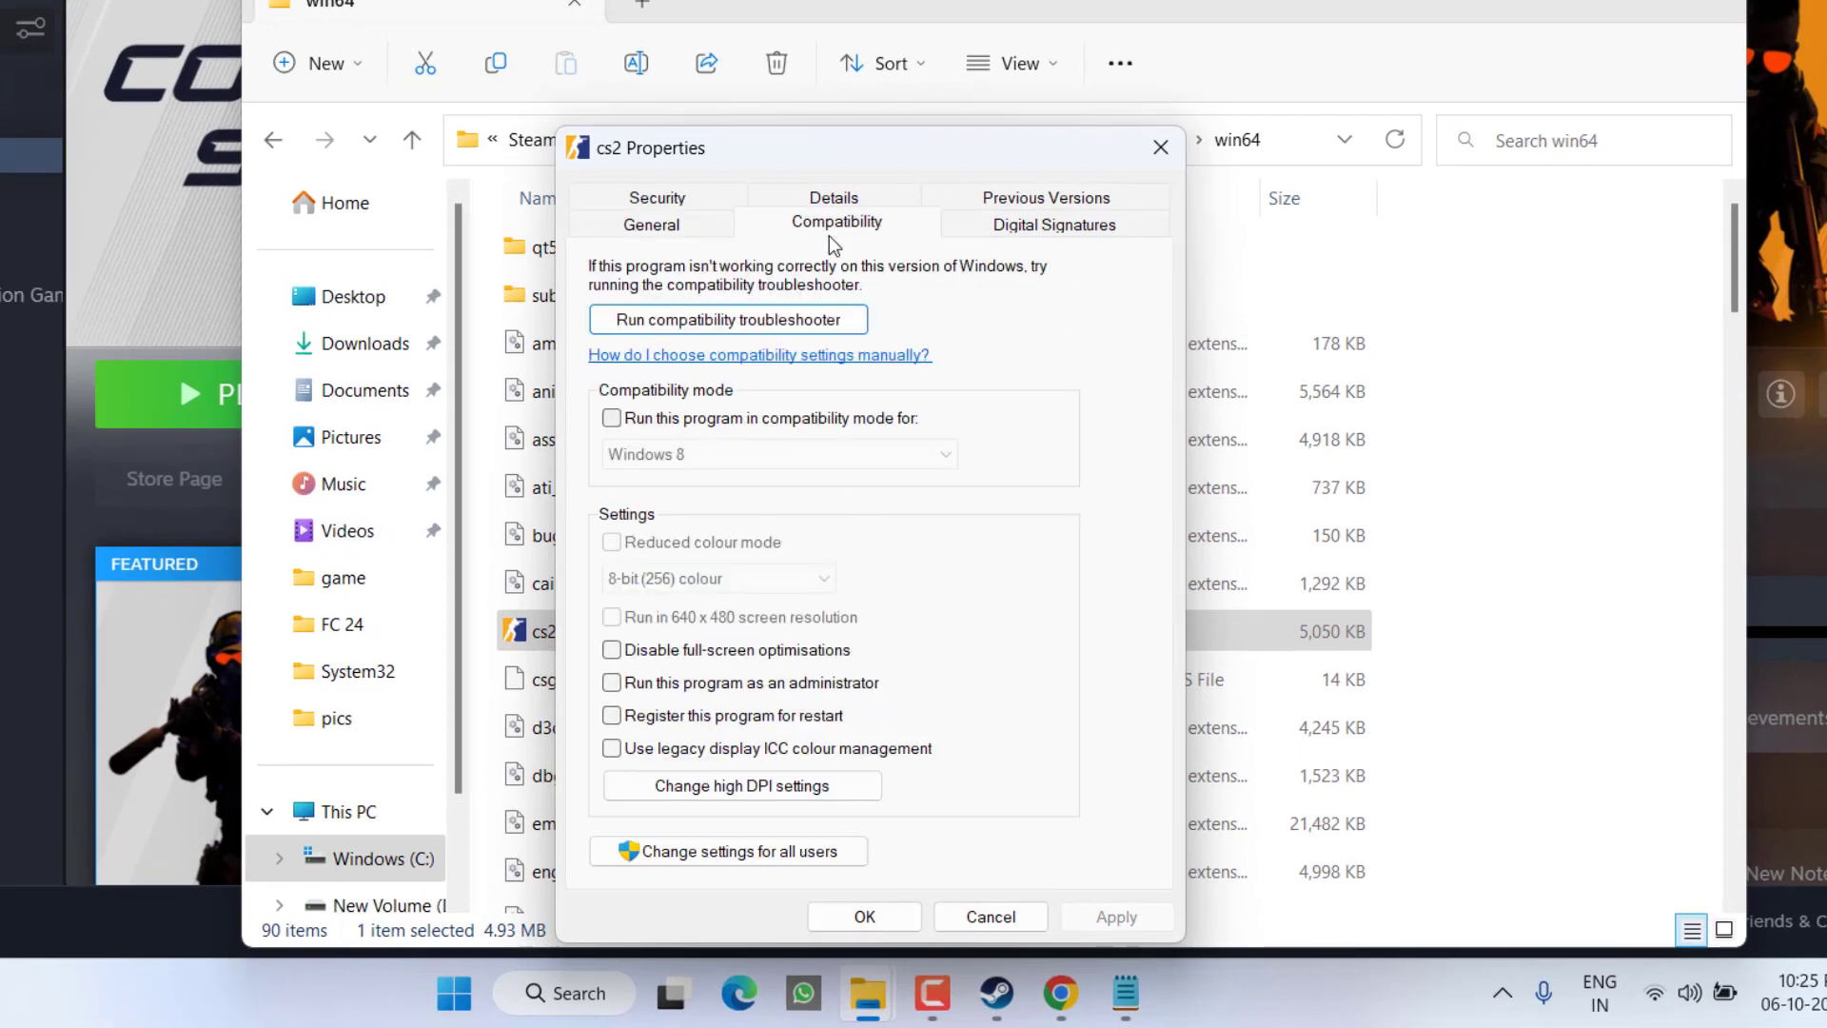
{"action": "mouse_move", "coordinate": [760, 655]}
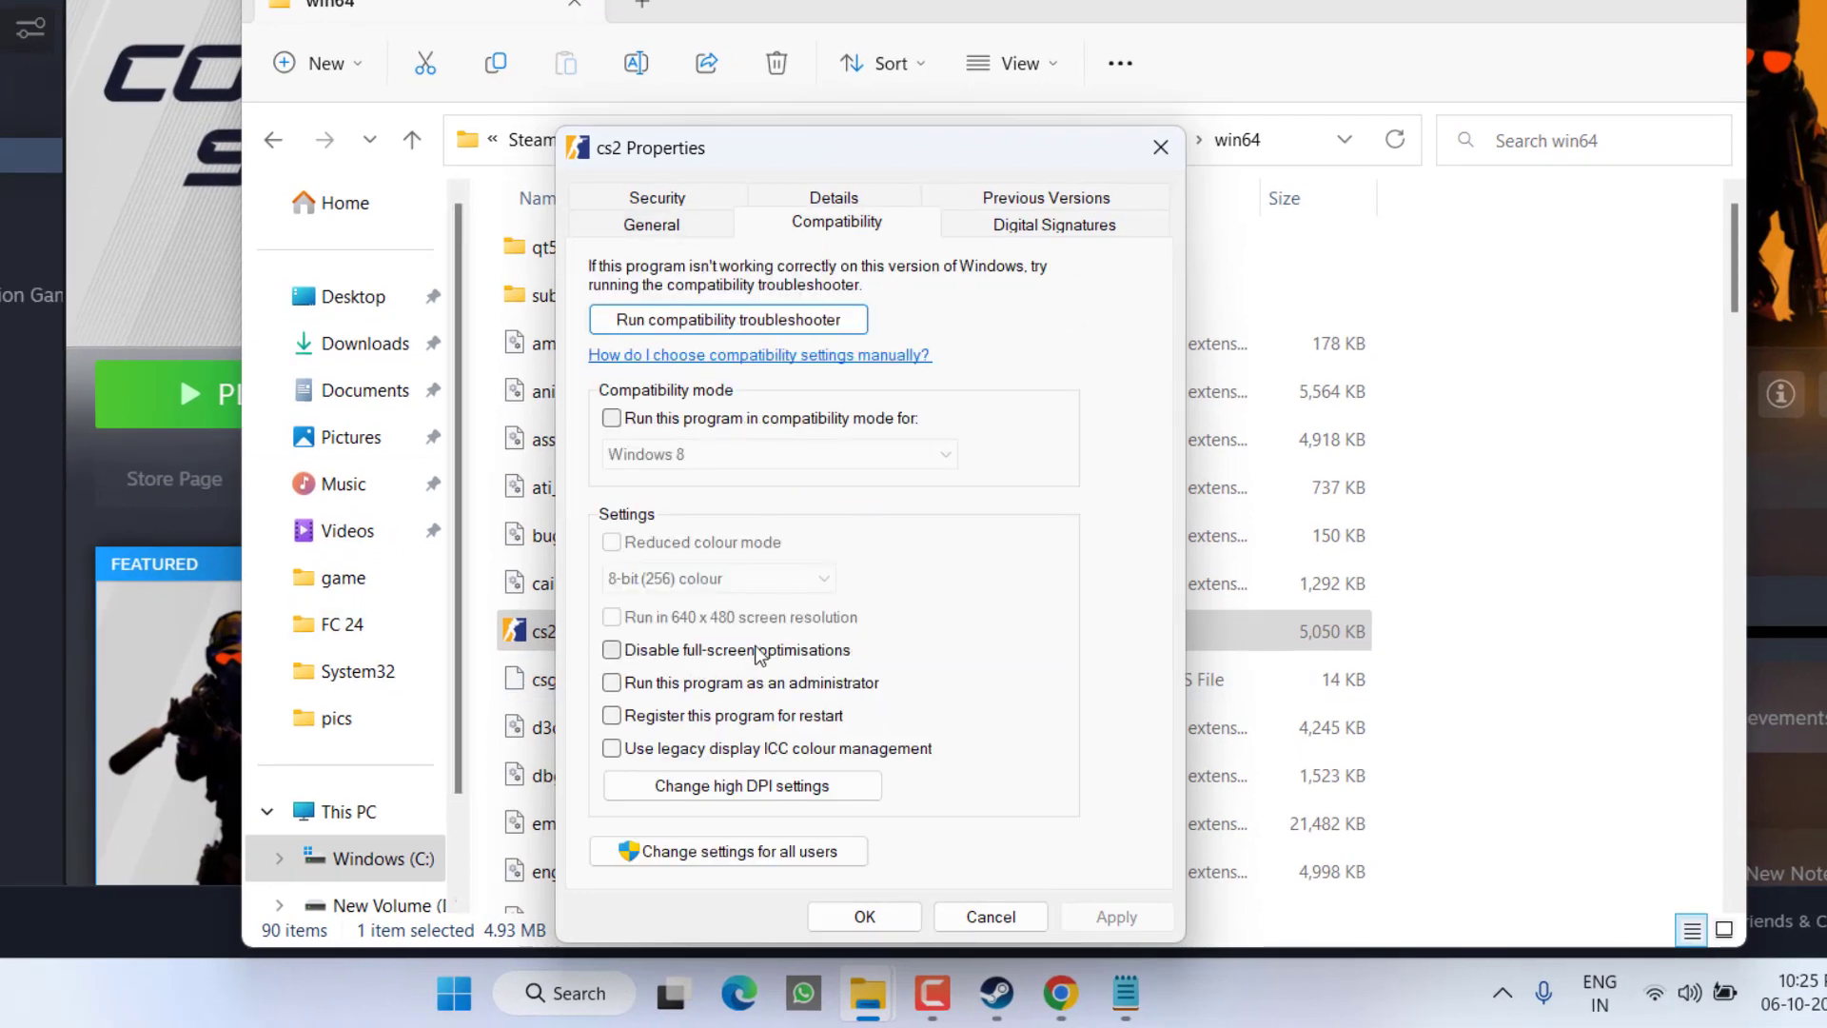
{"action": "left_click", "coordinate": [610, 649]}
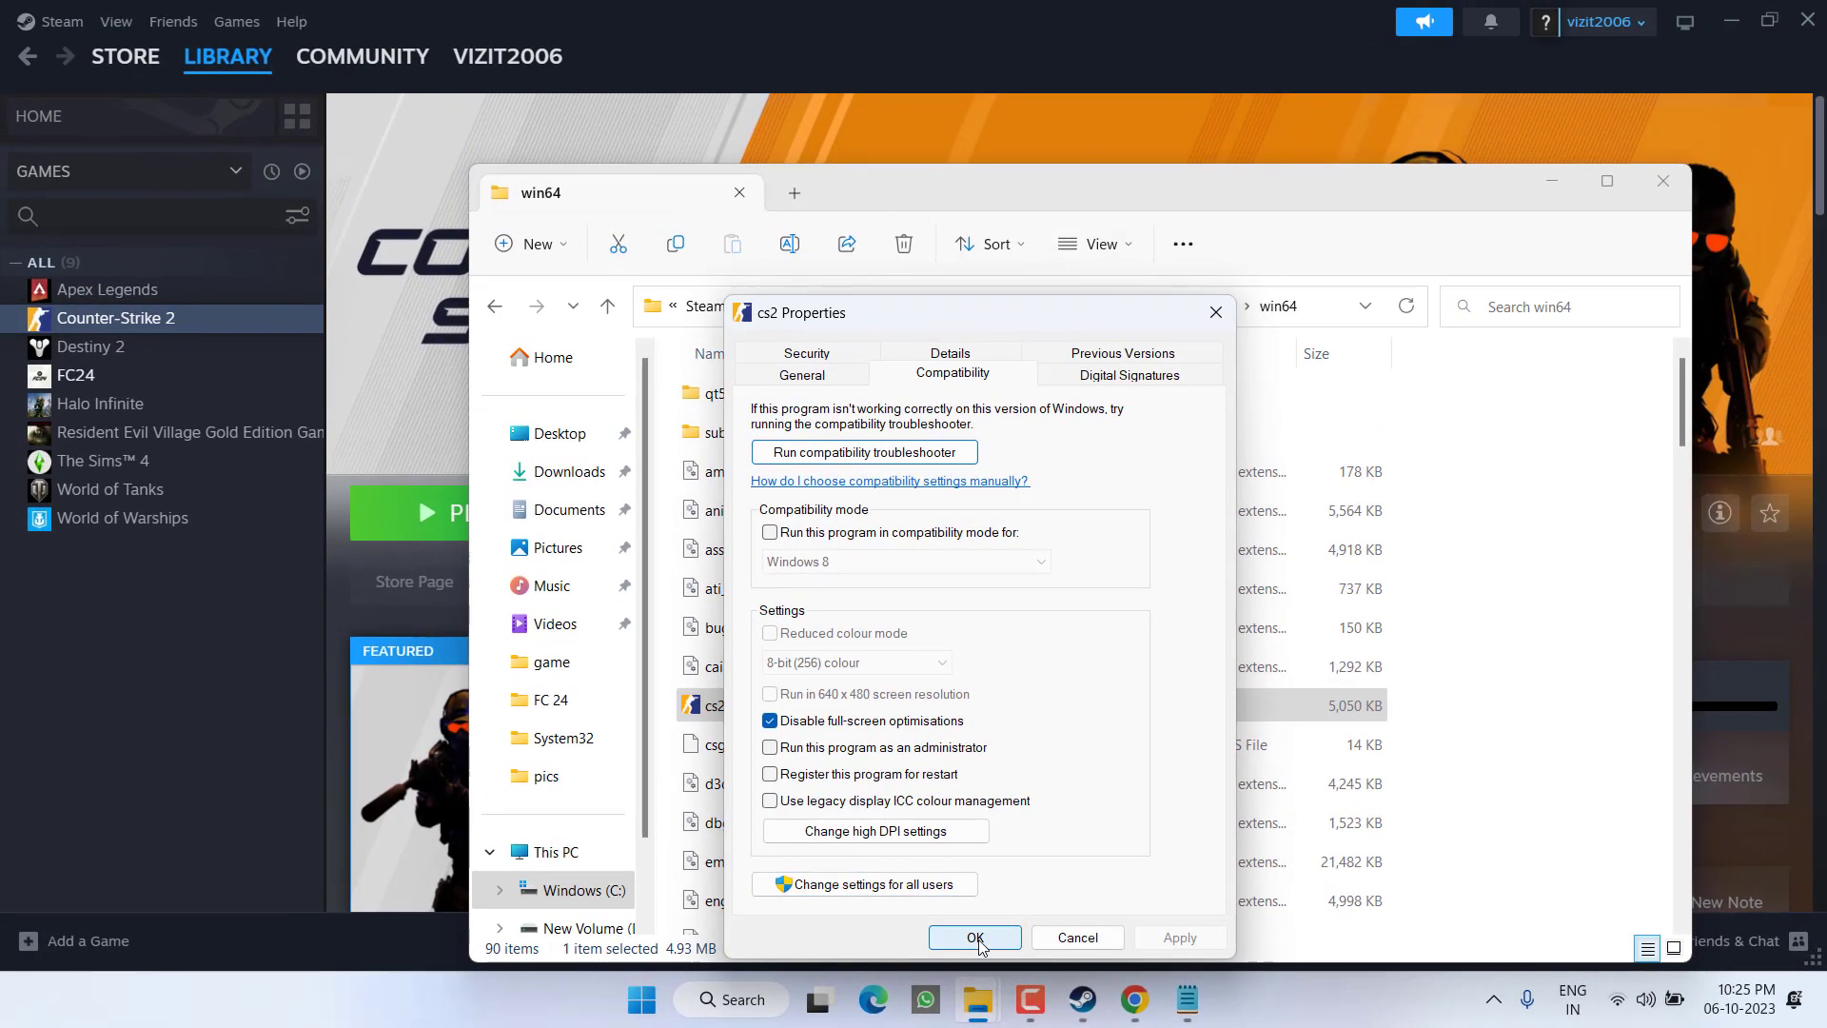
{"action": "left_click", "coordinate": [974, 936]}
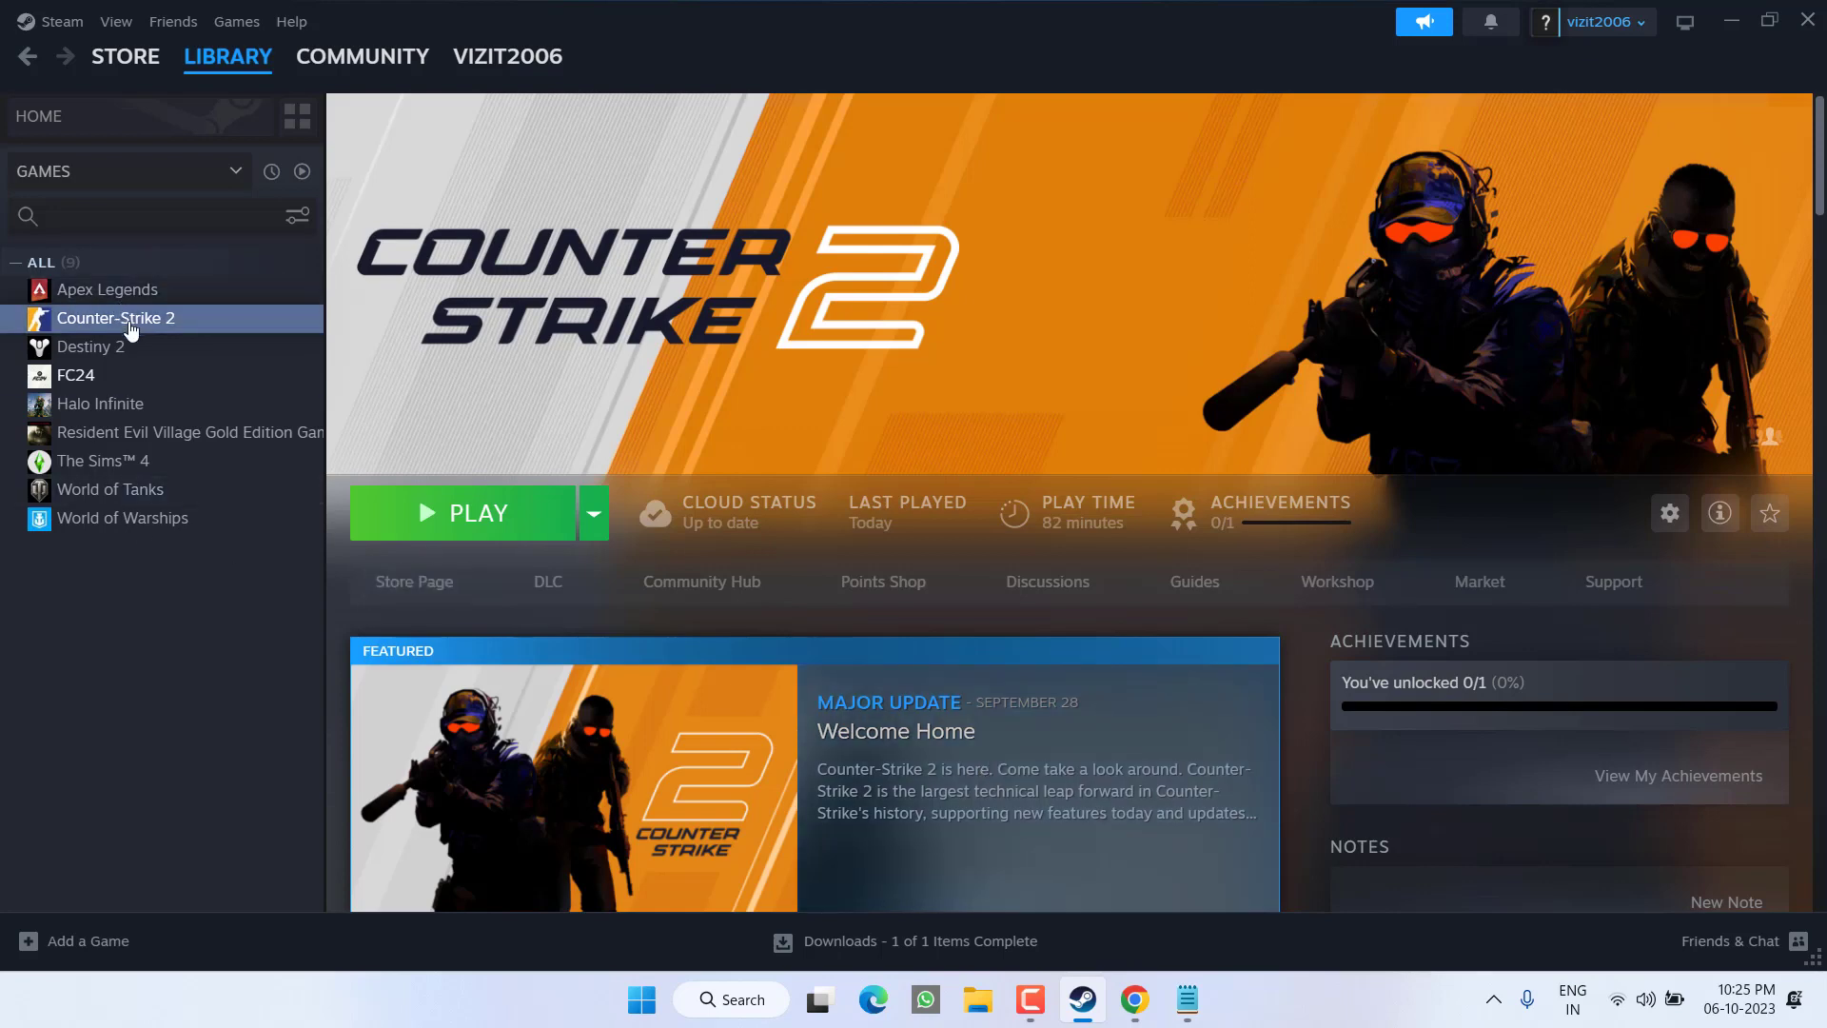
Step: Clear Counter-Strike 2's existing launch options in its General properties
{"action": "right_click", "coordinate": [116, 318]}
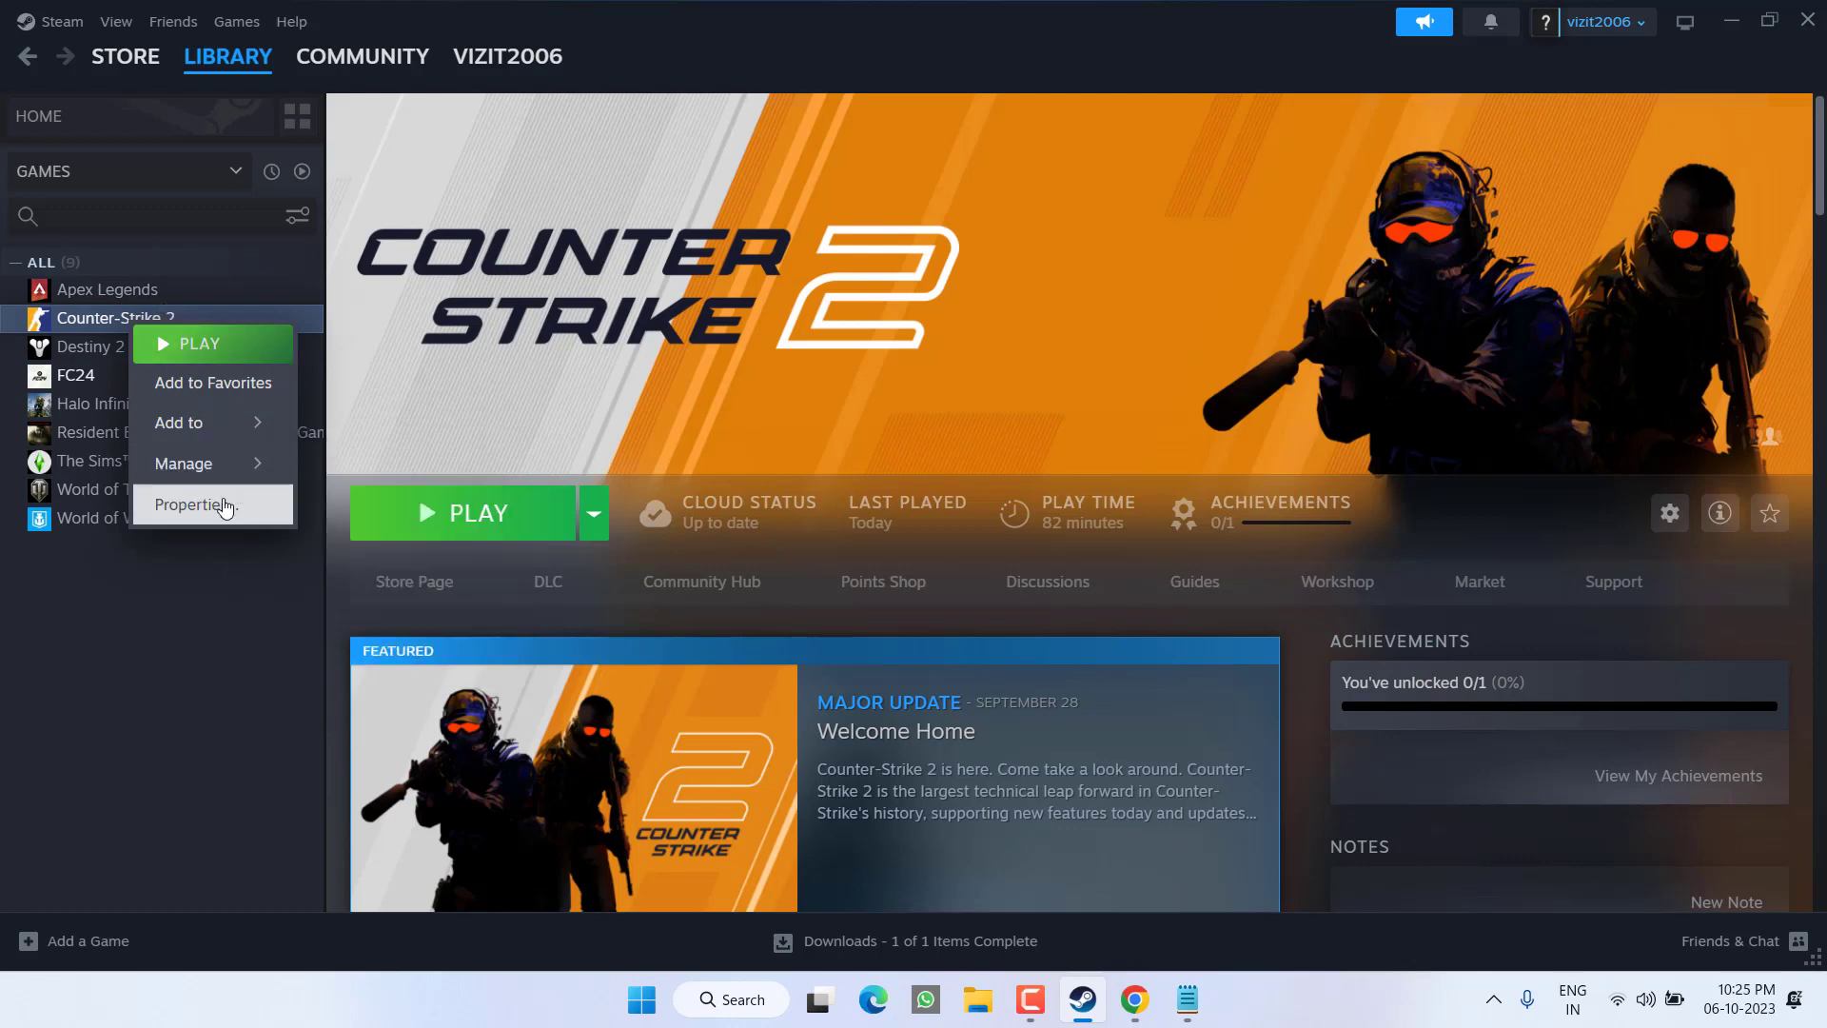
{"action": "left_click", "coordinate": [194, 506]}
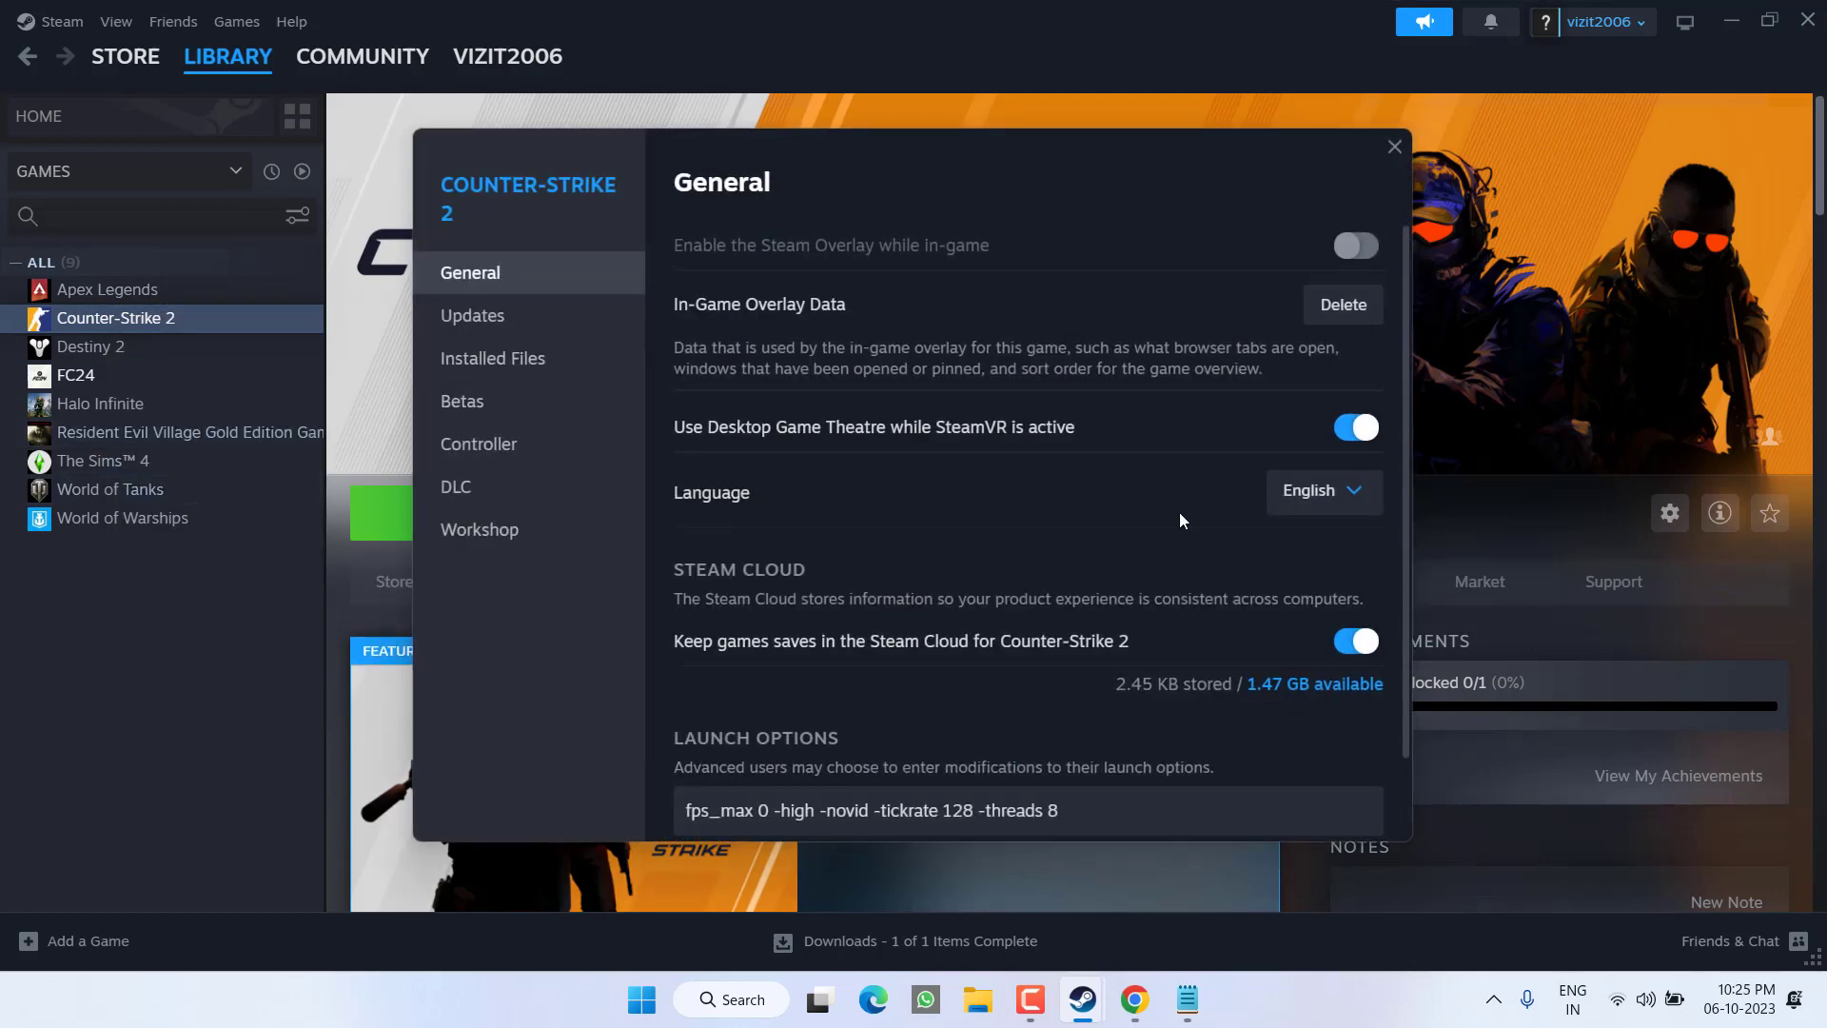
{"action": "scroll", "scroll_direction": "down", "scroll_amount": 3}
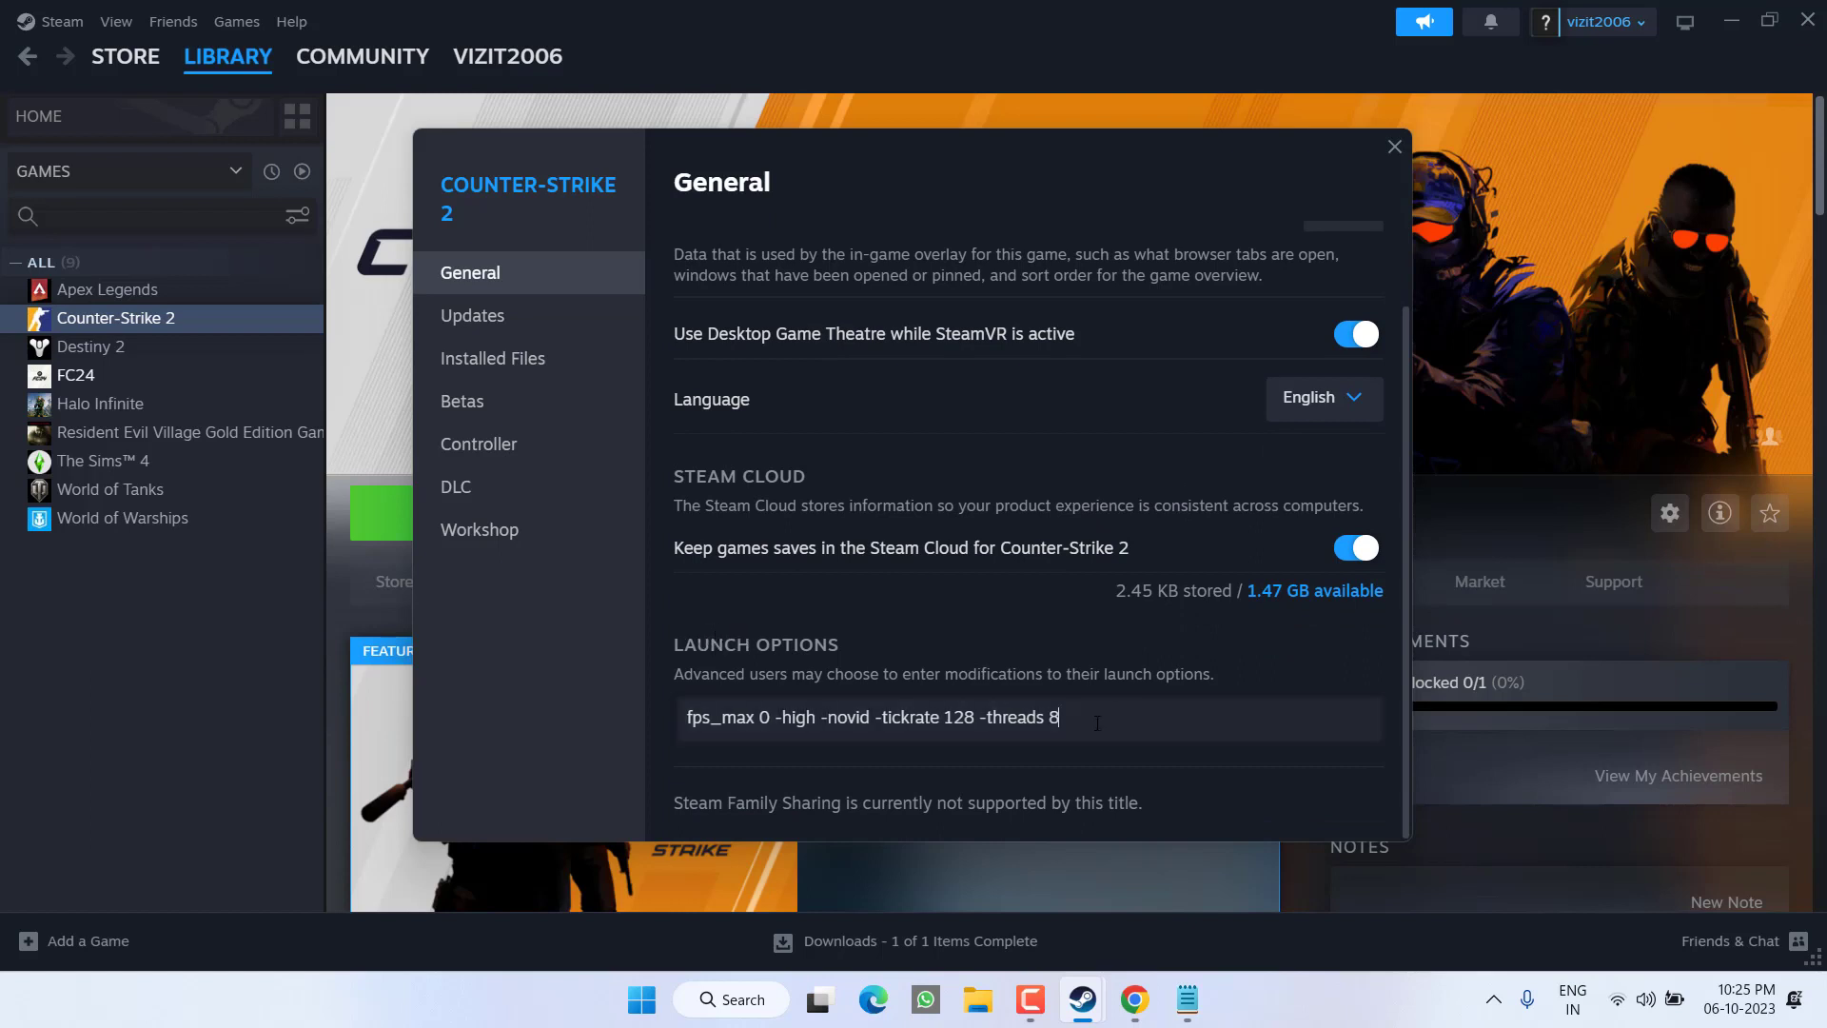
{"action": "key", "text": "ctrl+a"}
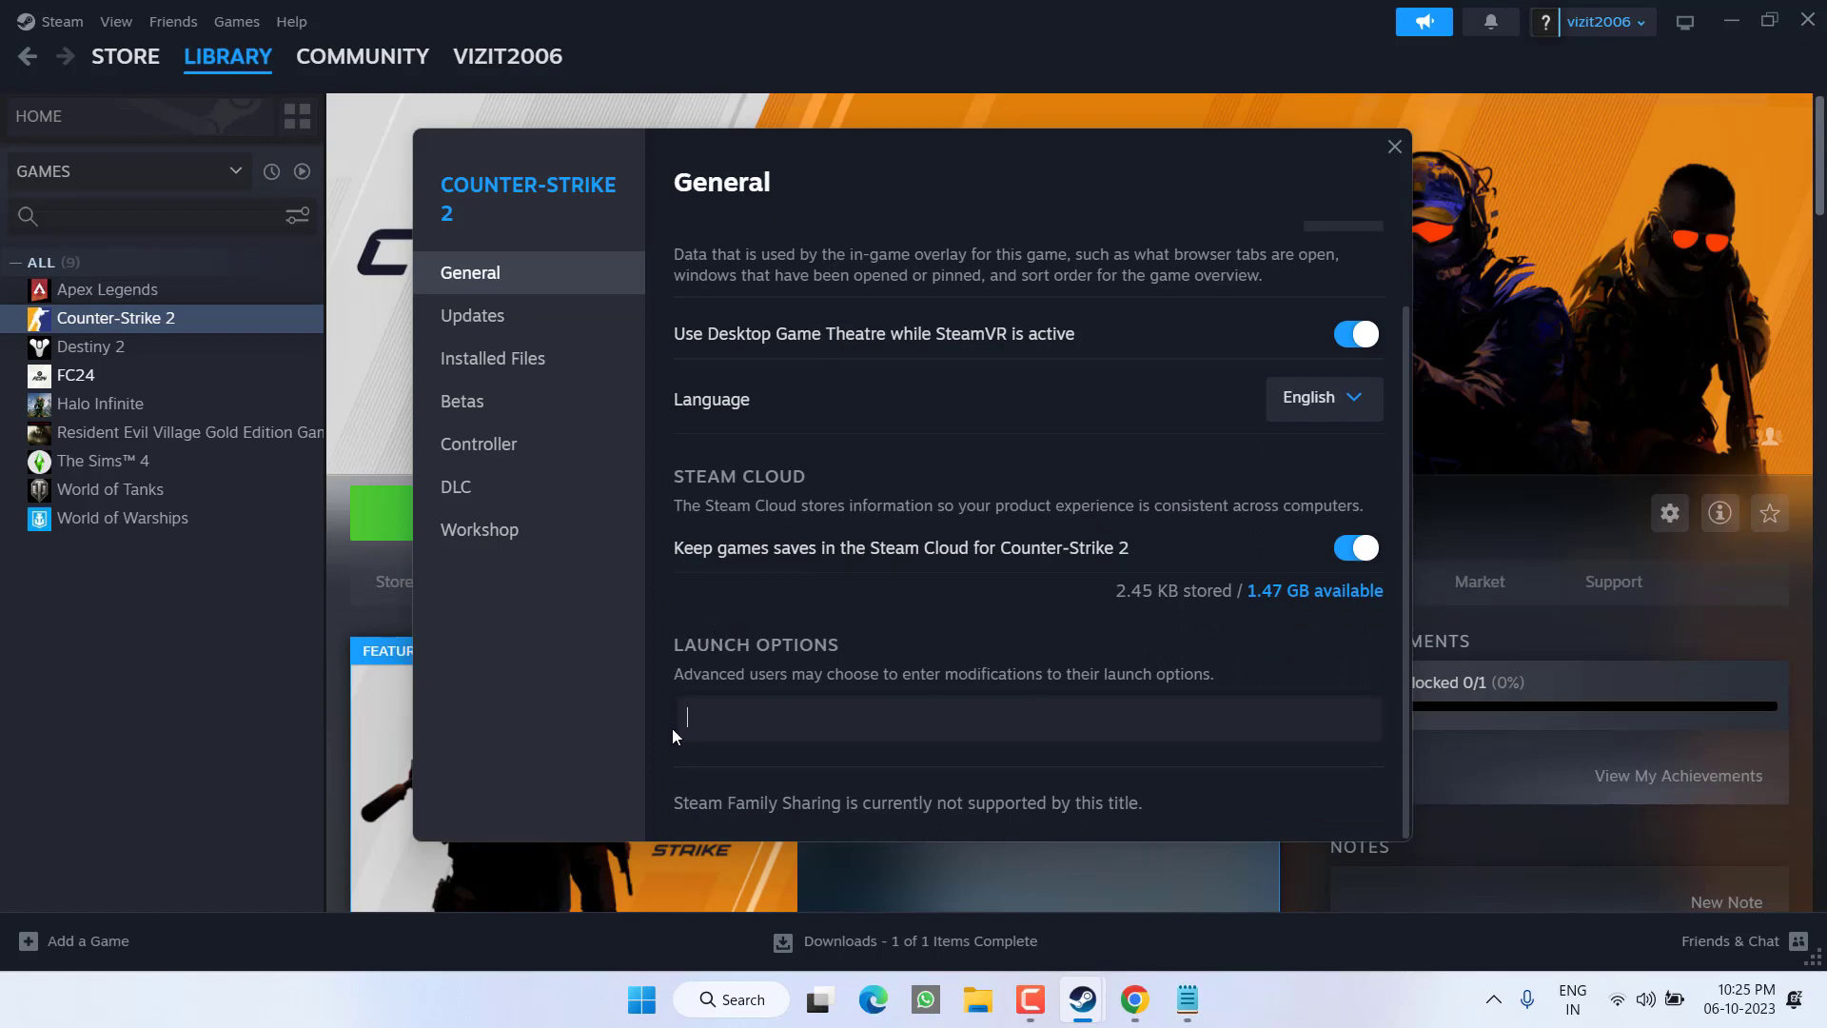
{"action": "mouse_move", "coordinate": [1115, 678]}
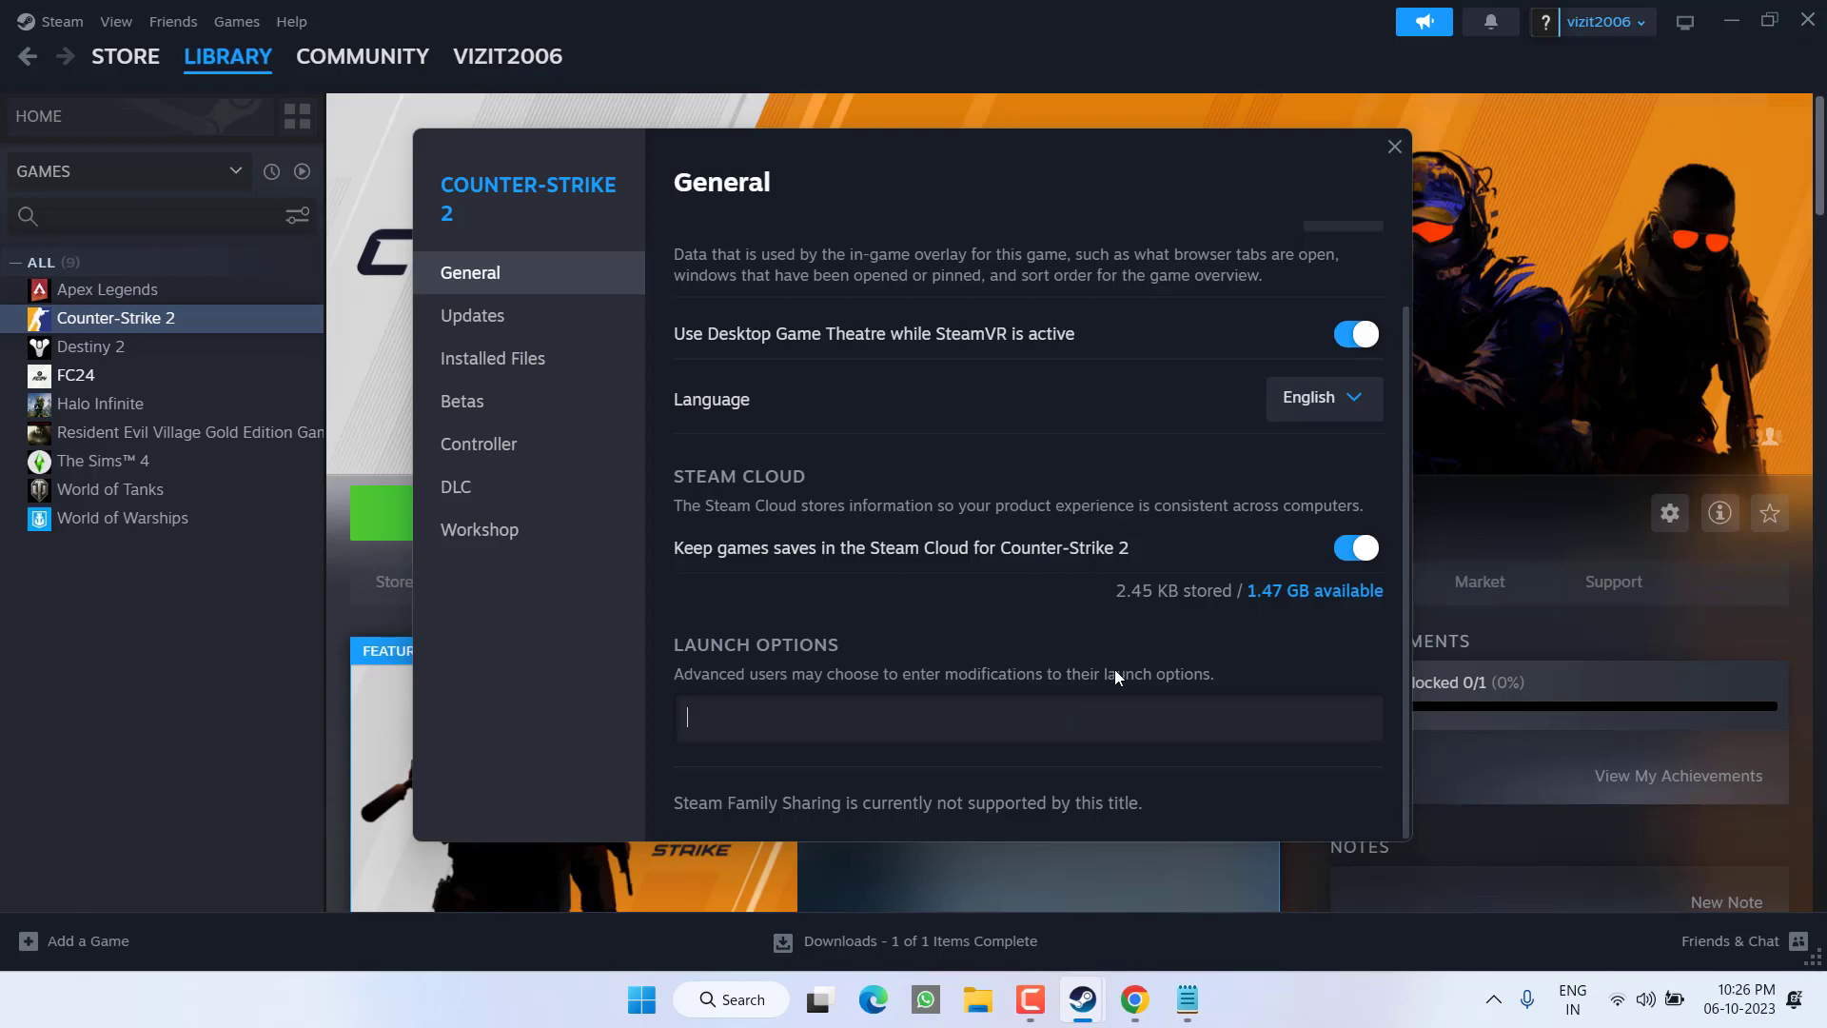
{"action": "mouse_move", "coordinate": [1186, 999]}
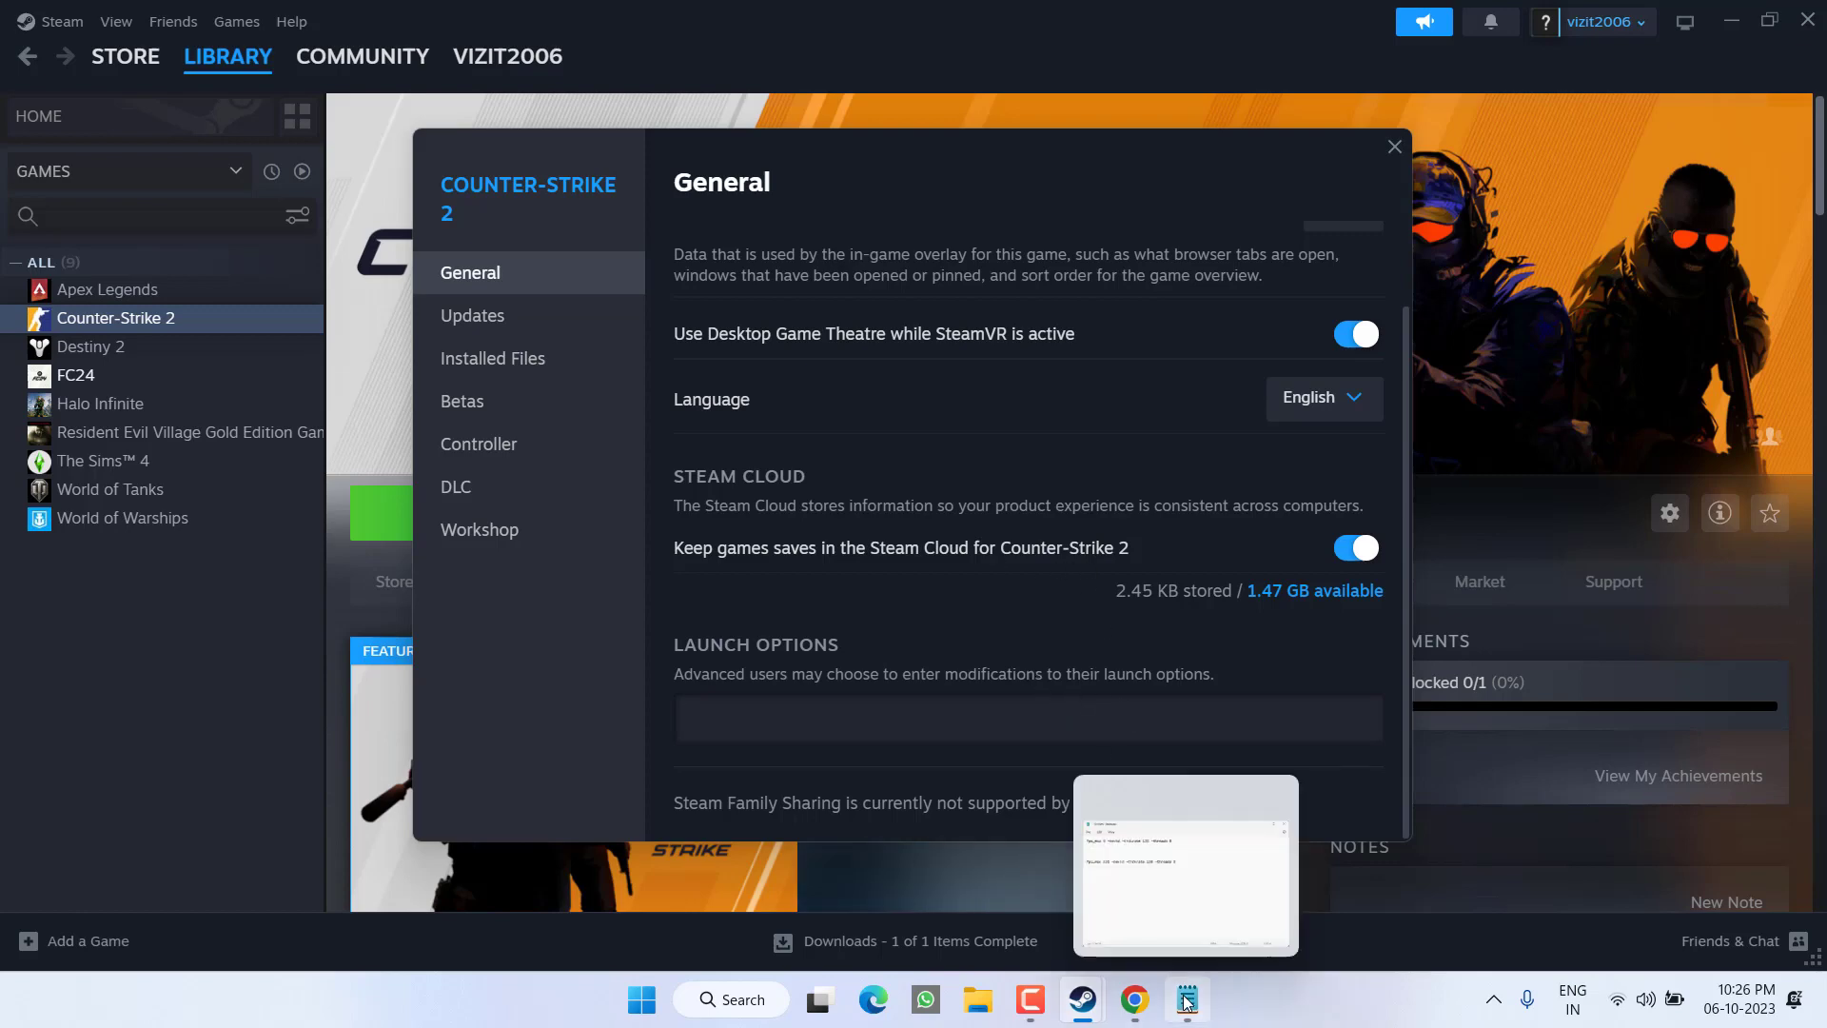
Step: Enter launch options 'fps_max 120 -novid -tickrate 128 -threads 8' from Notepad and close properties
{"action": "left_click", "coordinate": [1186, 999]}
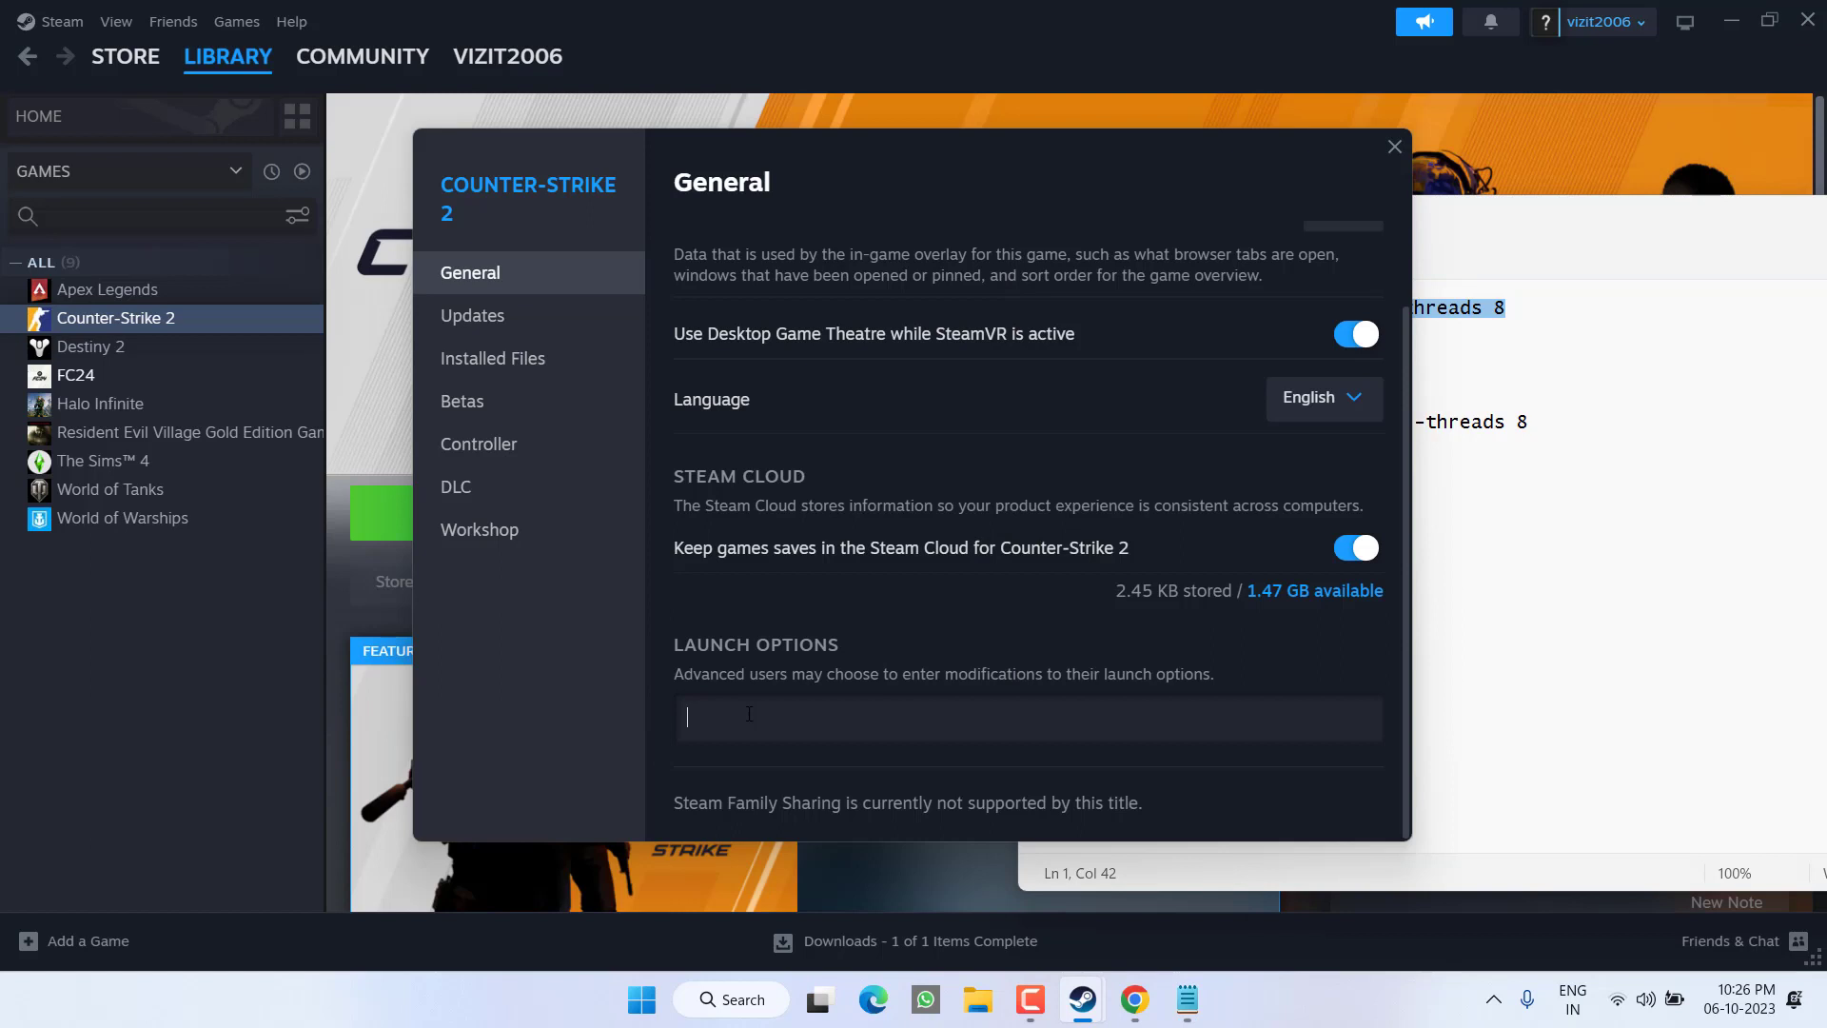
{"action": "type", "text": "fps_max 0 -novid -tickrate 128 -threads 8"}
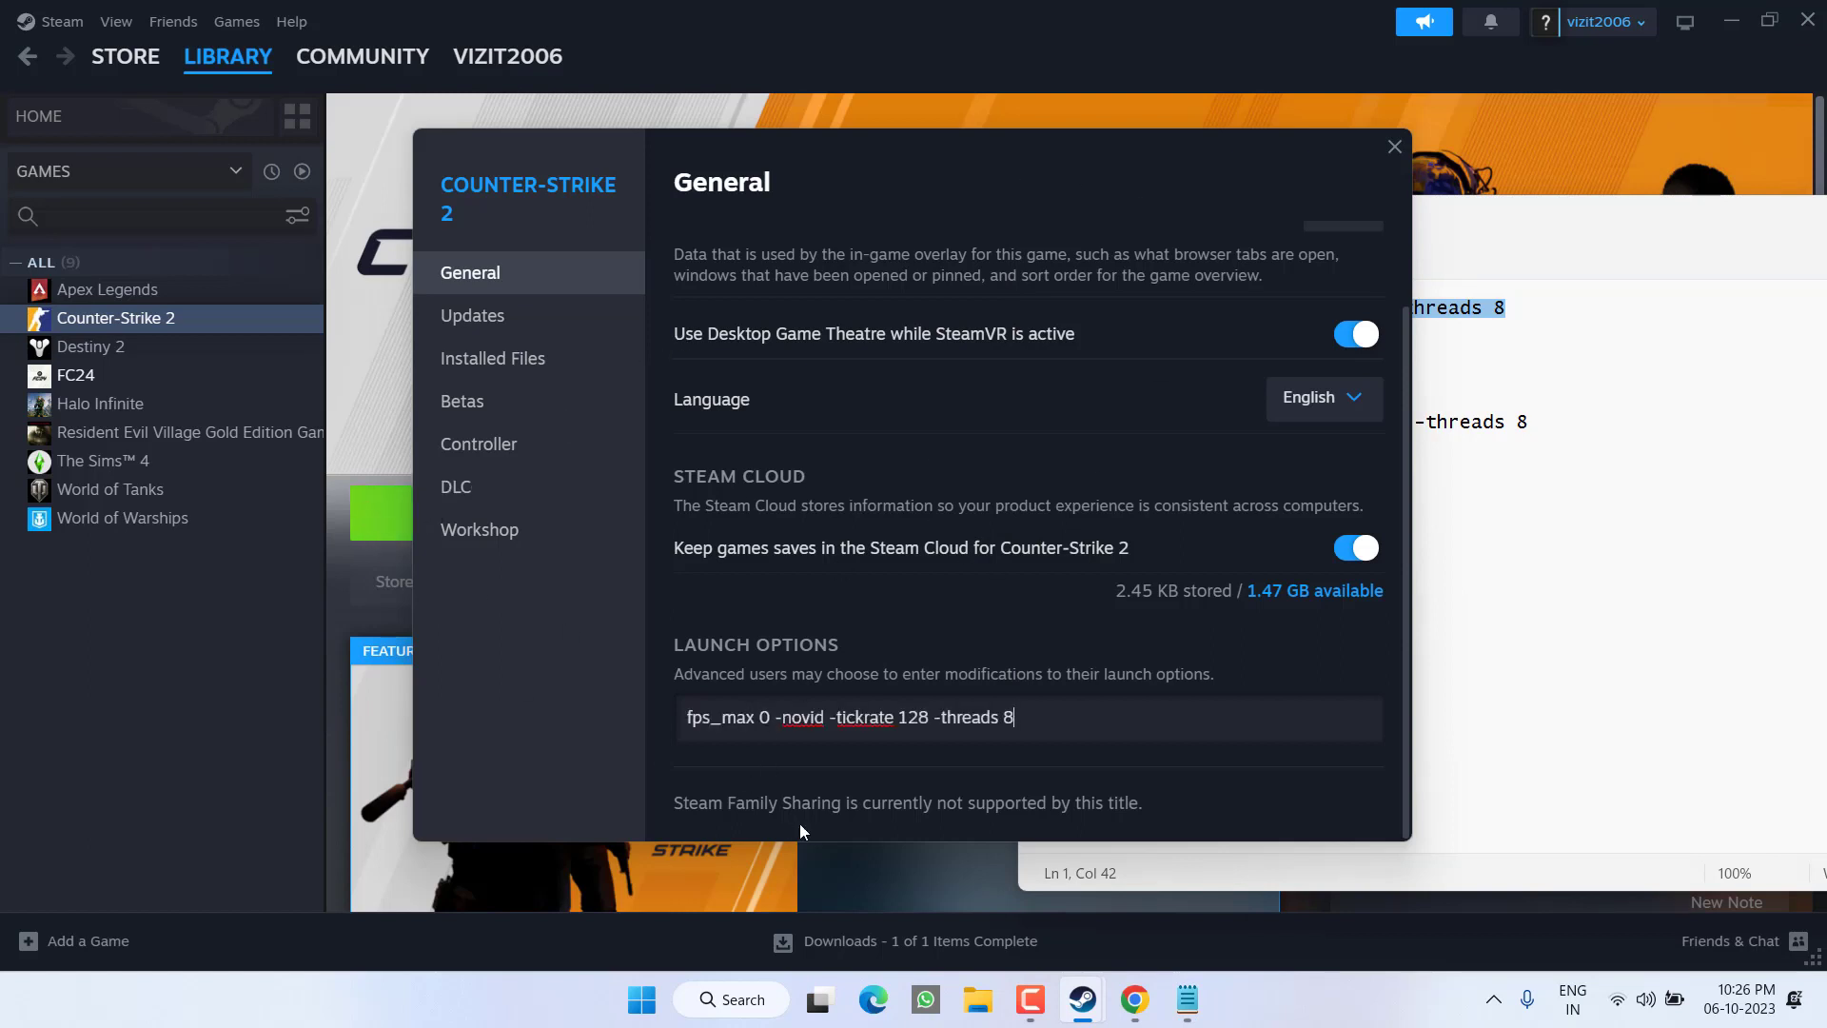
{"action": "left_click", "coordinate": [1185, 999]}
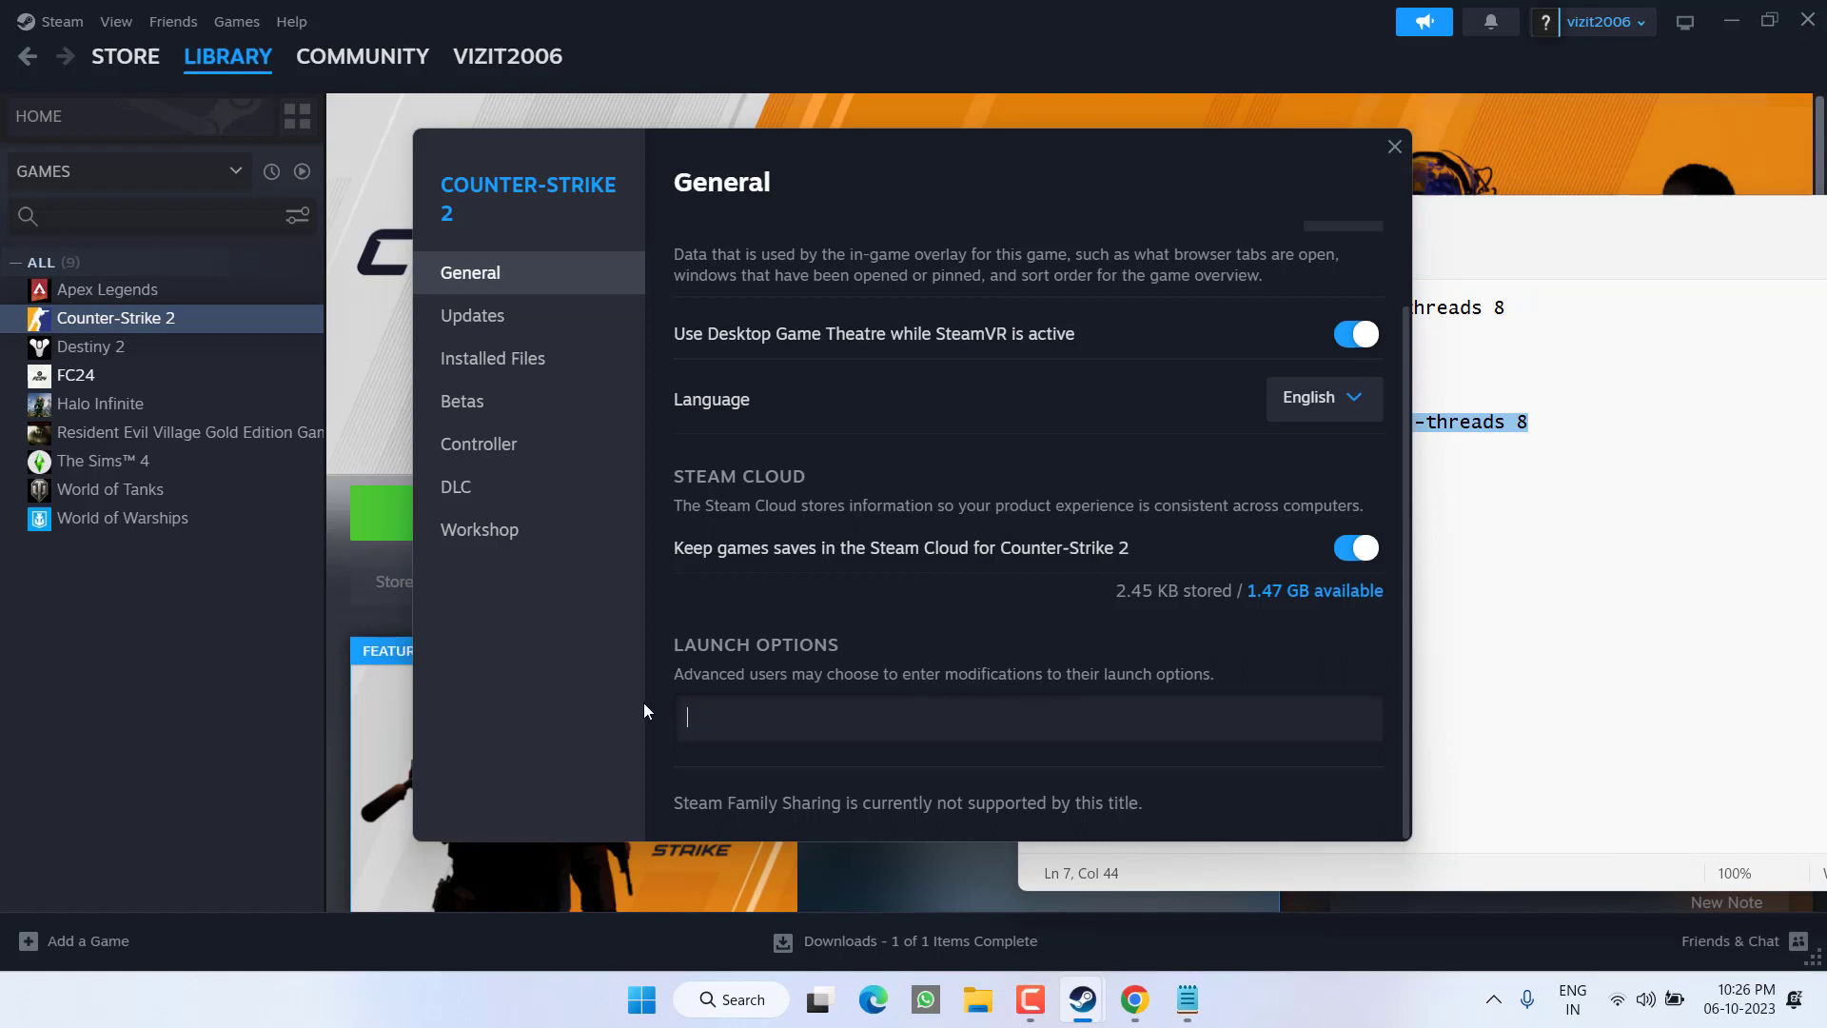
{"action": "mouse_move", "coordinate": [710, 723]}
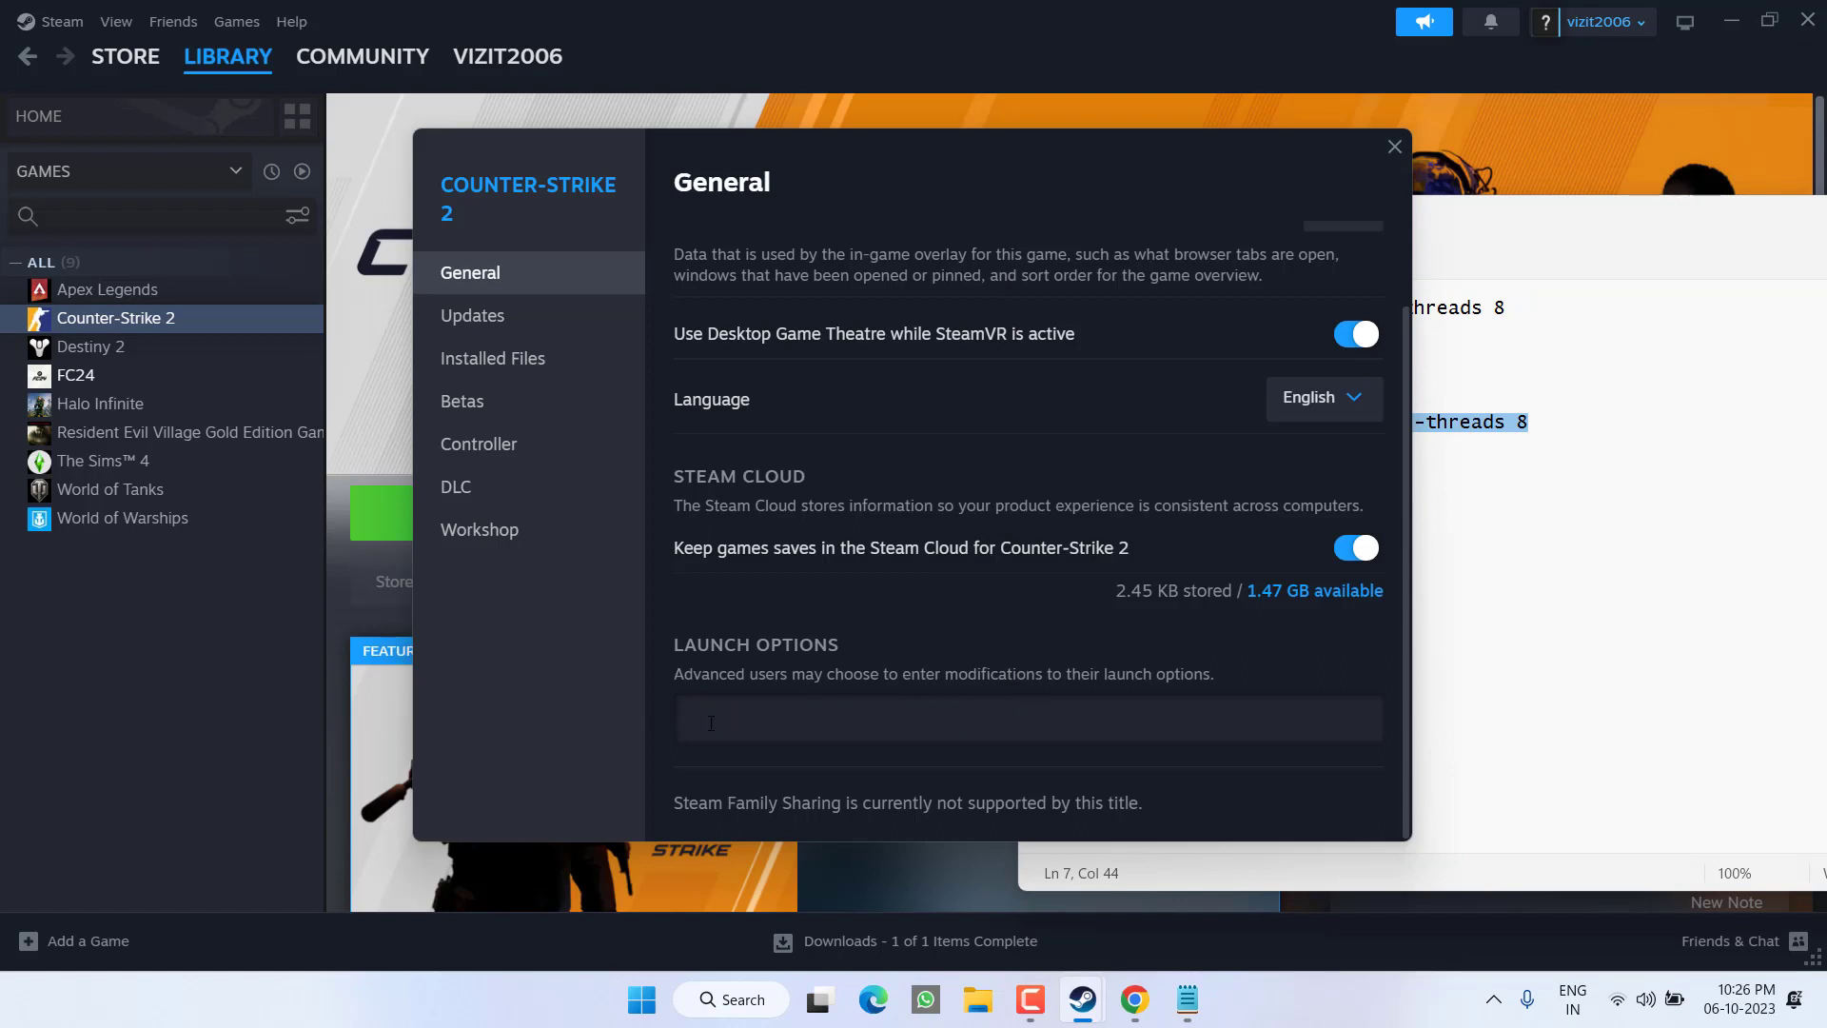
{"action": "type", "text": "fps_max 120 -novid -tickrate 128 -threads 8"}
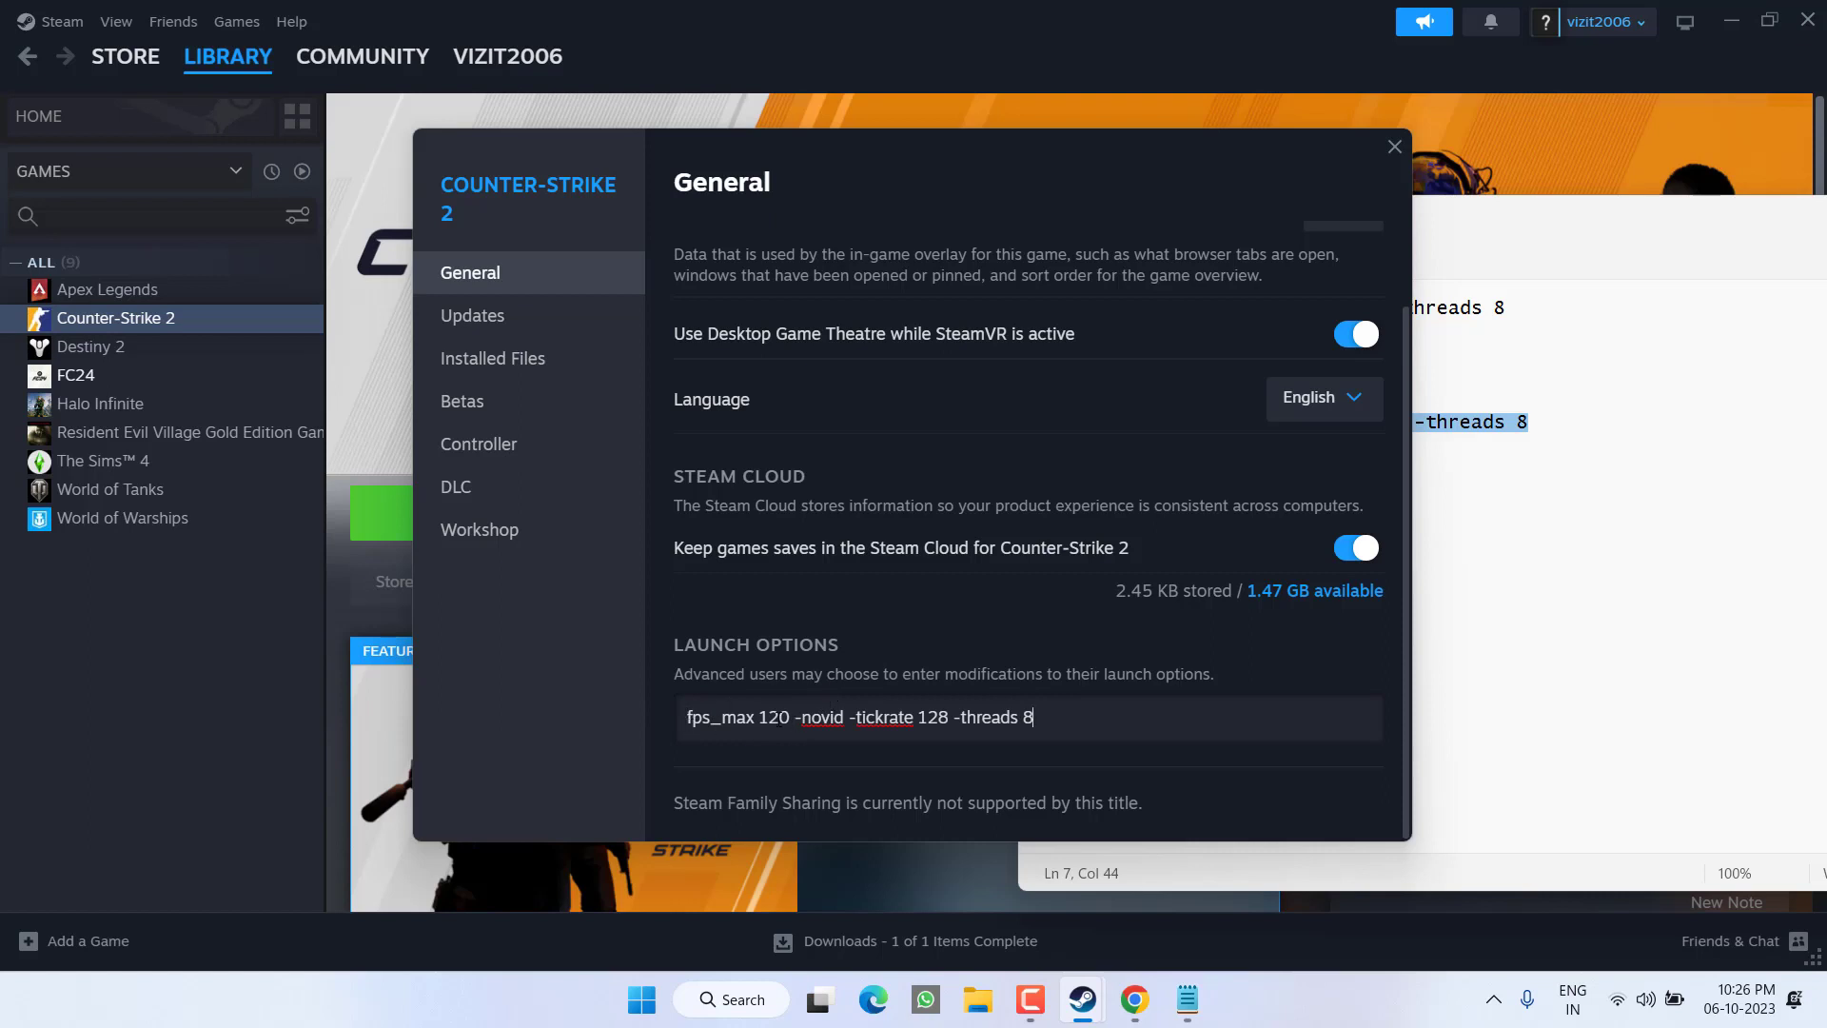
{"action": "mouse_move", "coordinate": [1408, 95]}
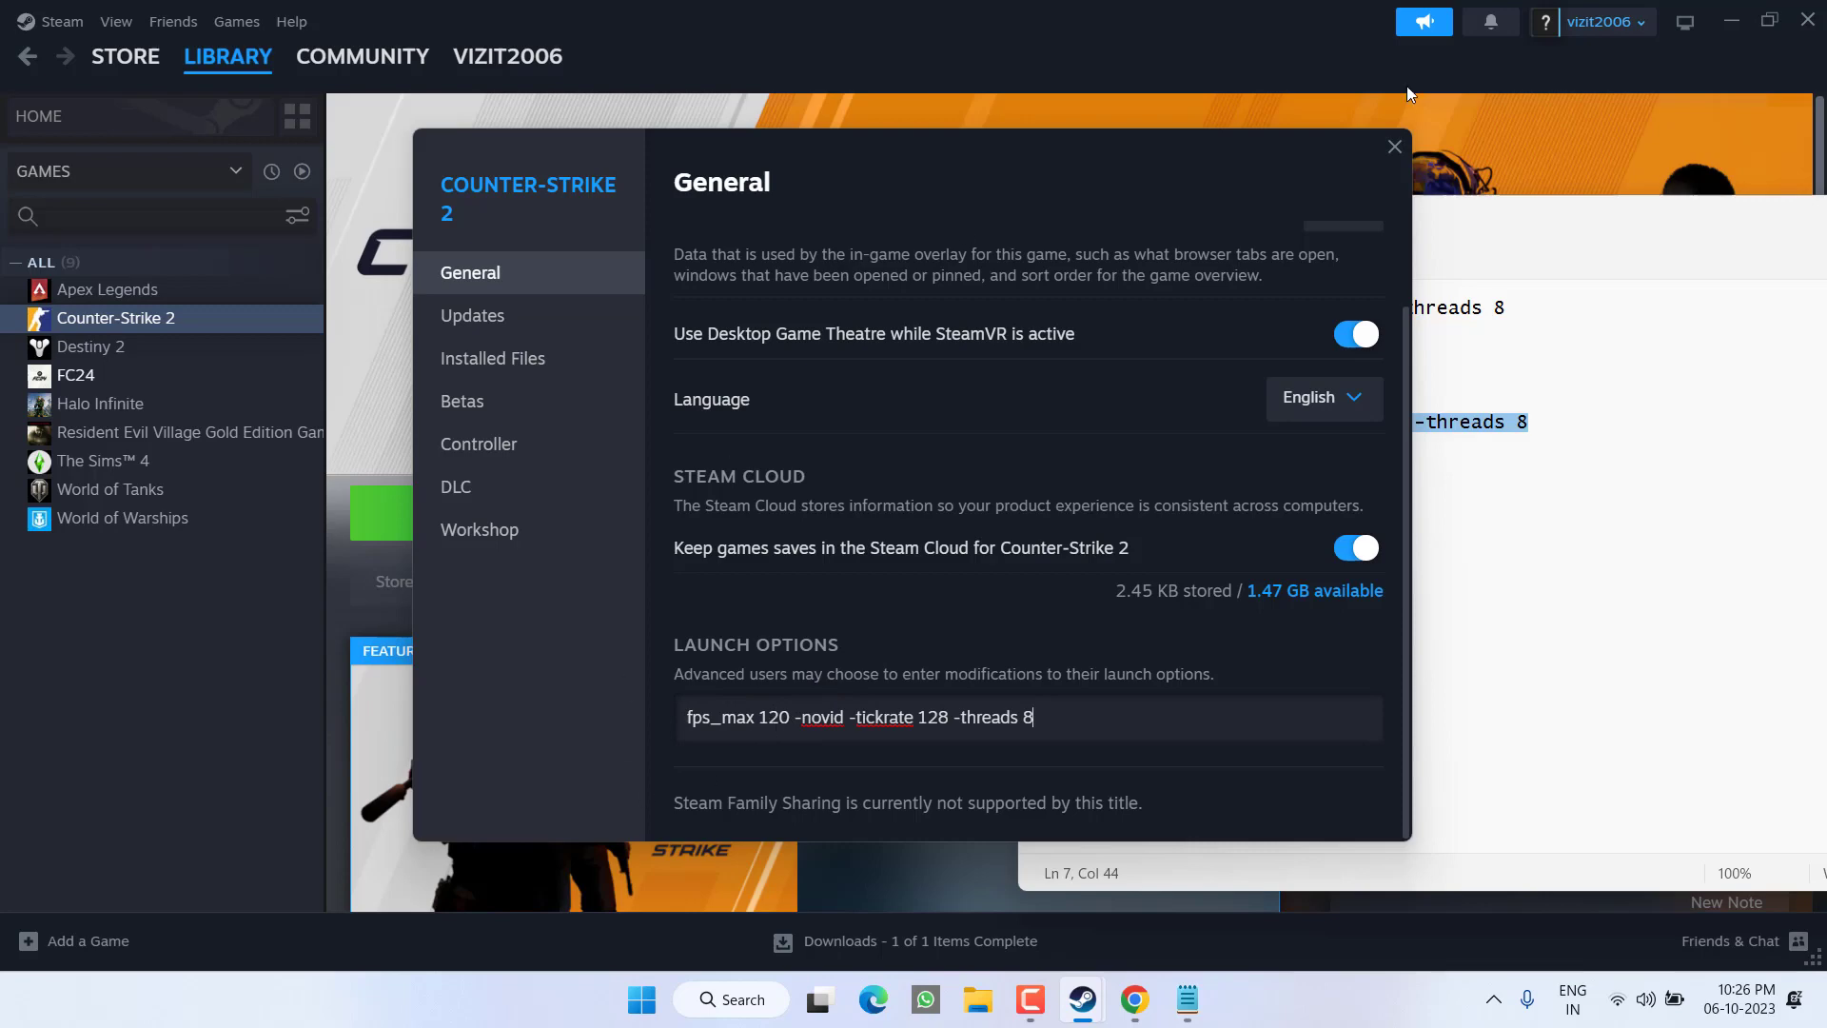
{"action": "left_click", "coordinate": [1393, 146]}
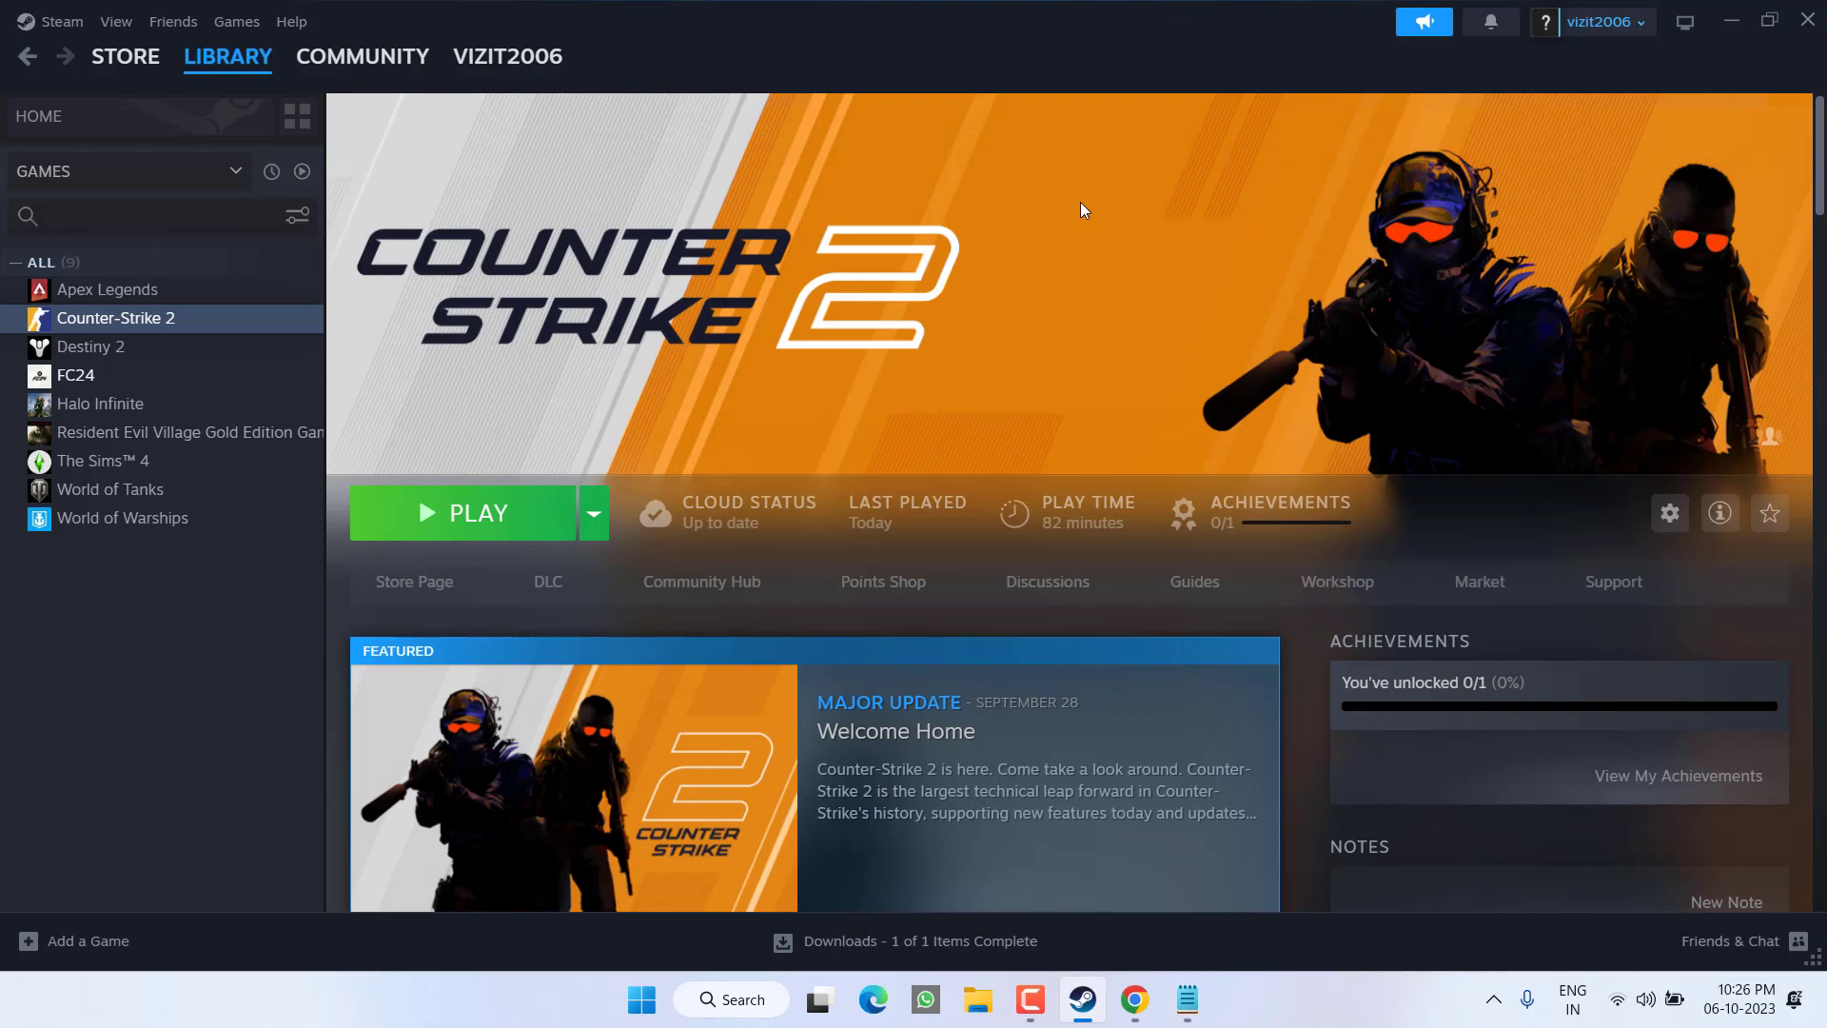
{"action": "mouse_move", "coordinate": [542, 548]}
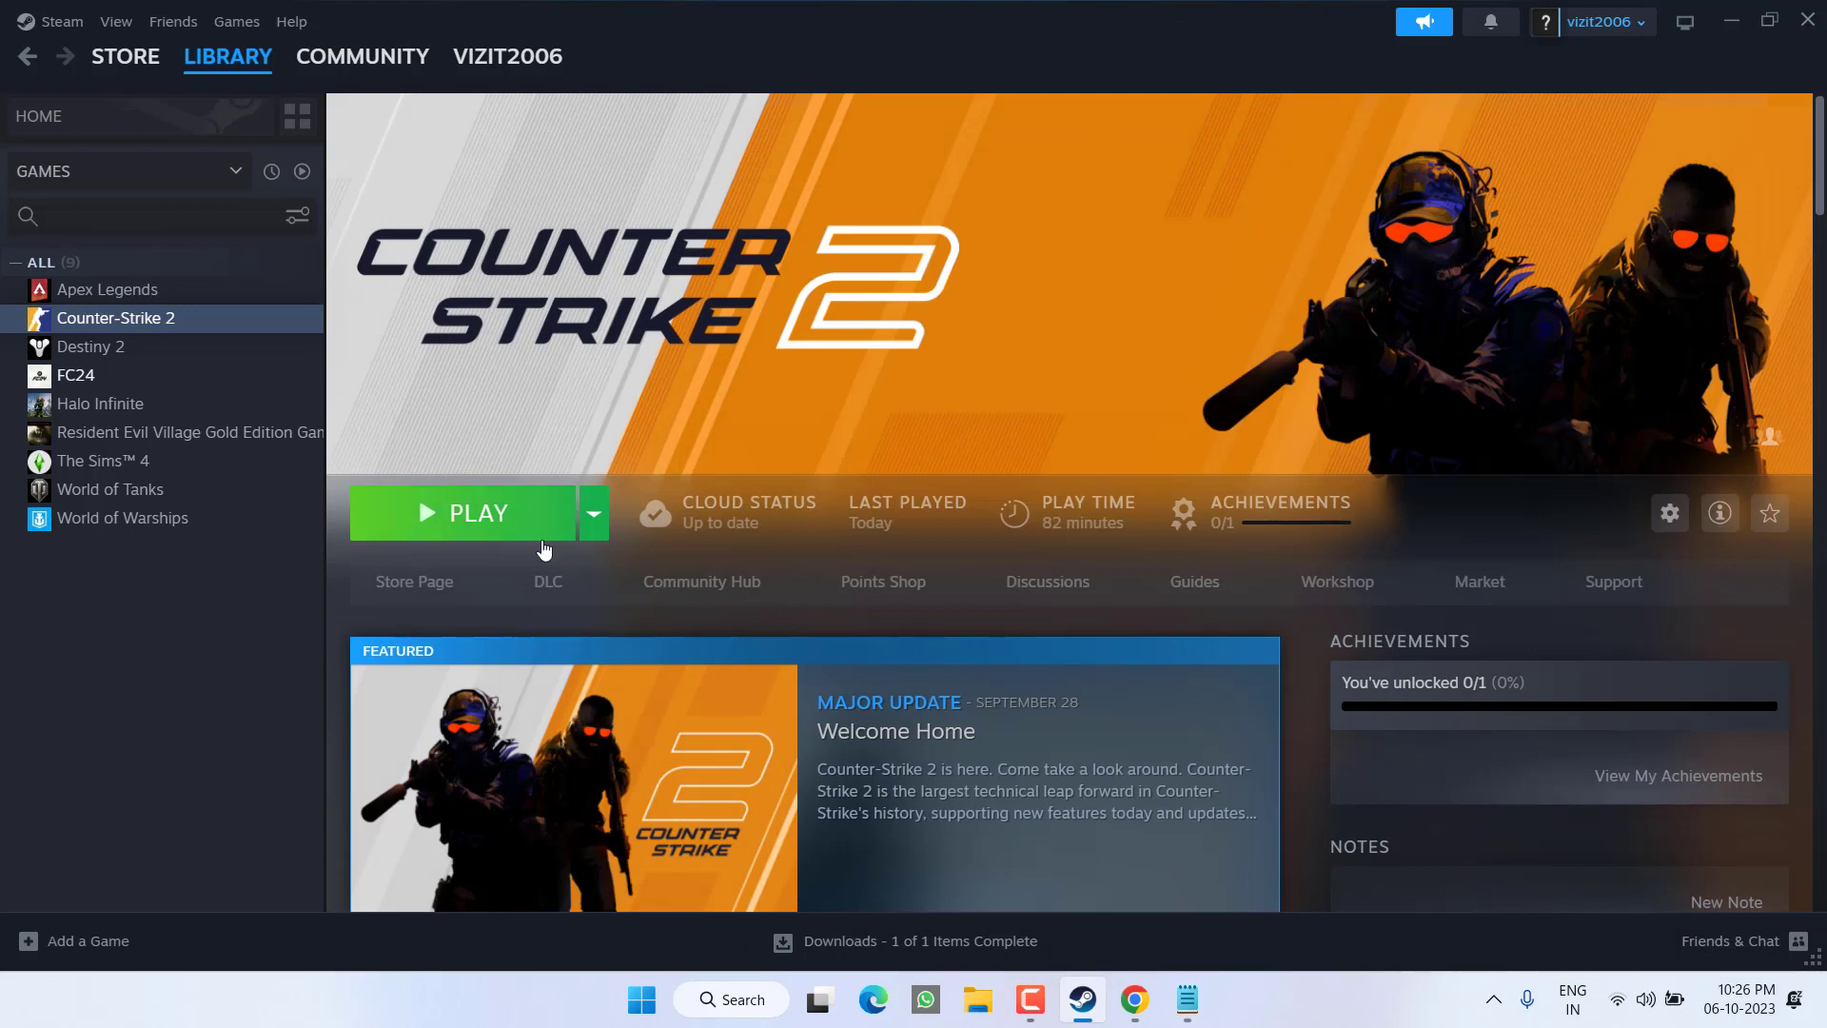
Step: Launch Counter-Strike 2 from its Steam library page to reach the main menu
{"action": "left_click", "coordinate": [478, 512]}
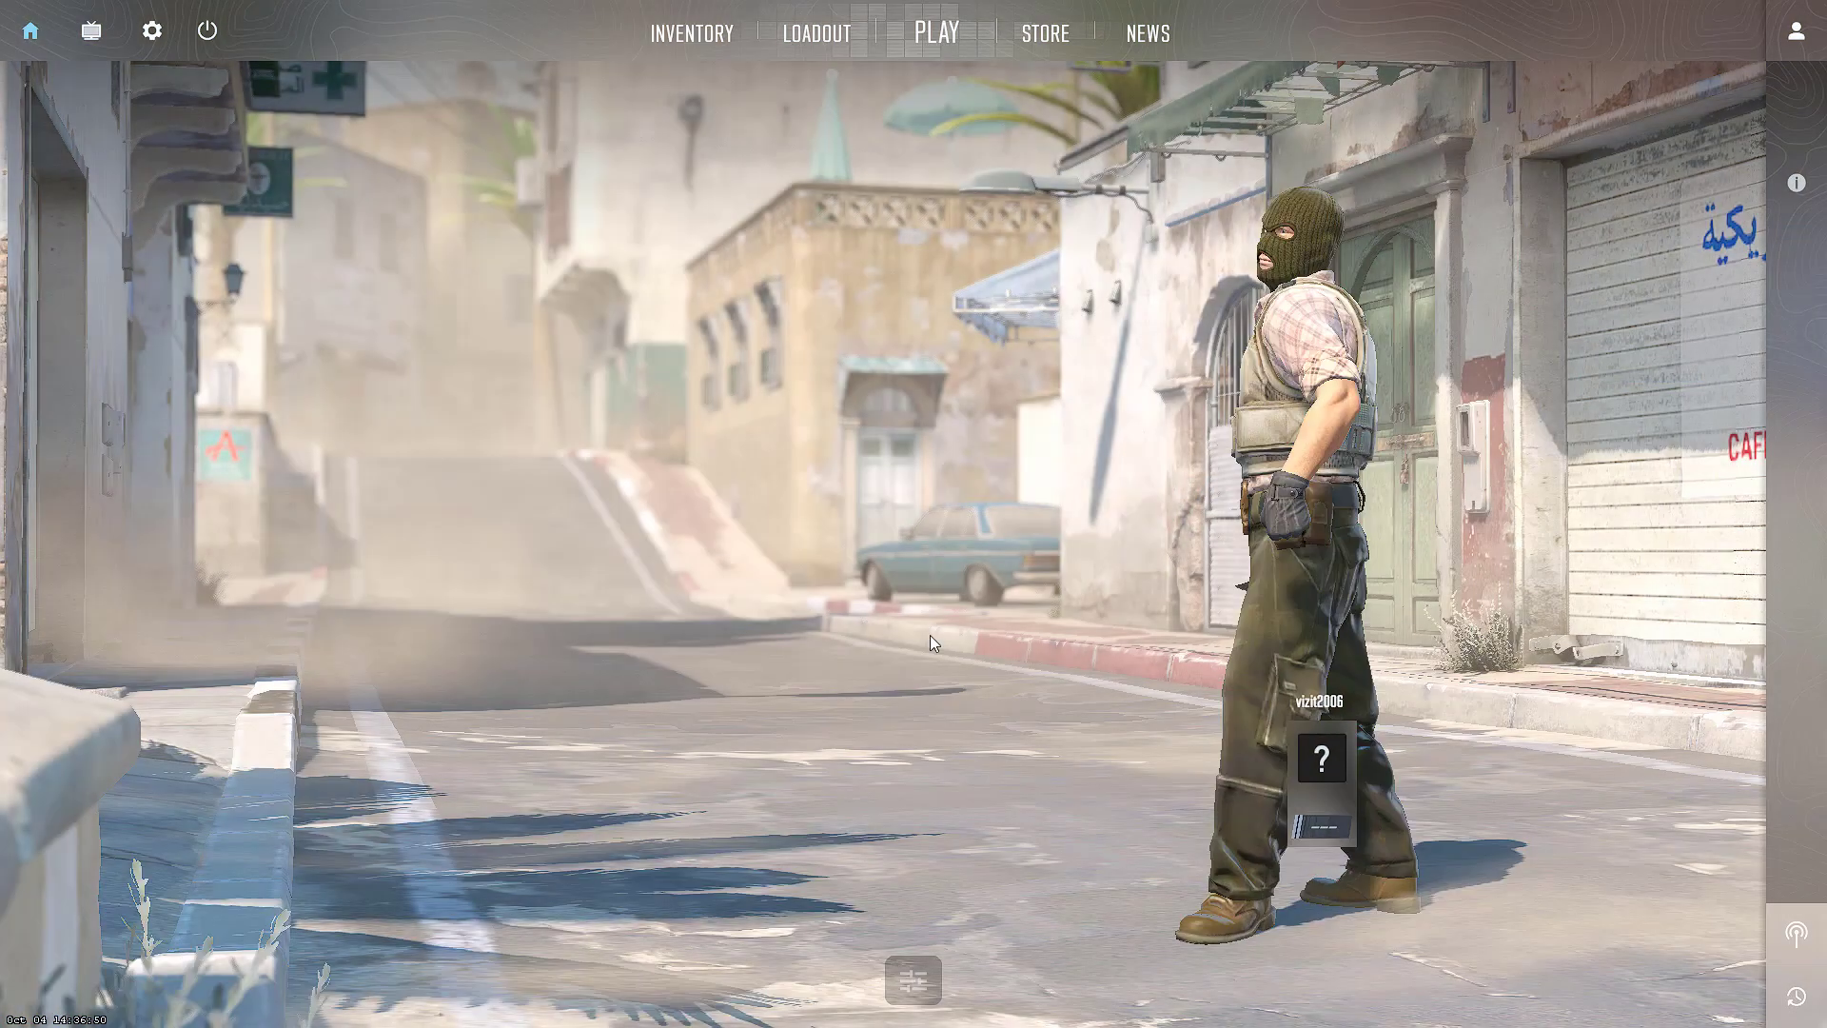
Step: Show the Advanced Video settings, with vertical sync on and anti-aliasing none
{"action": "left_click", "coordinate": [152, 30]}
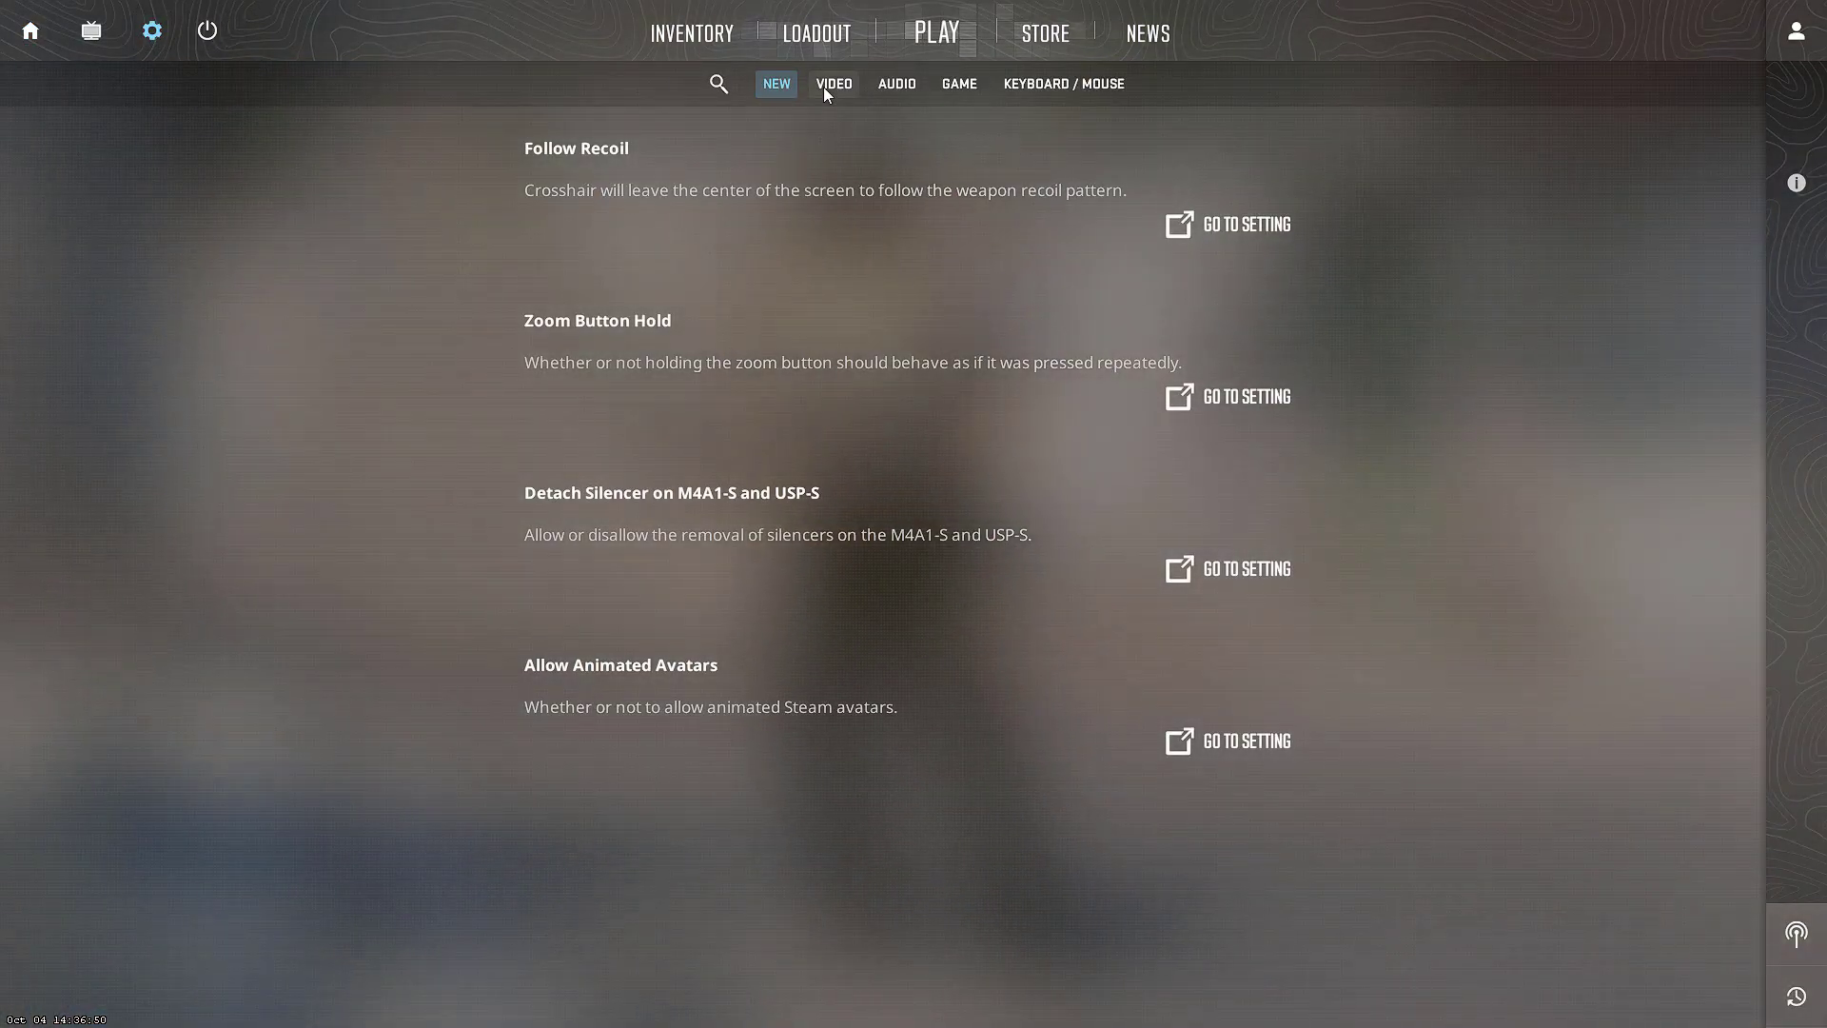
{"action": "left_click", "coordinate": [834, 82]}
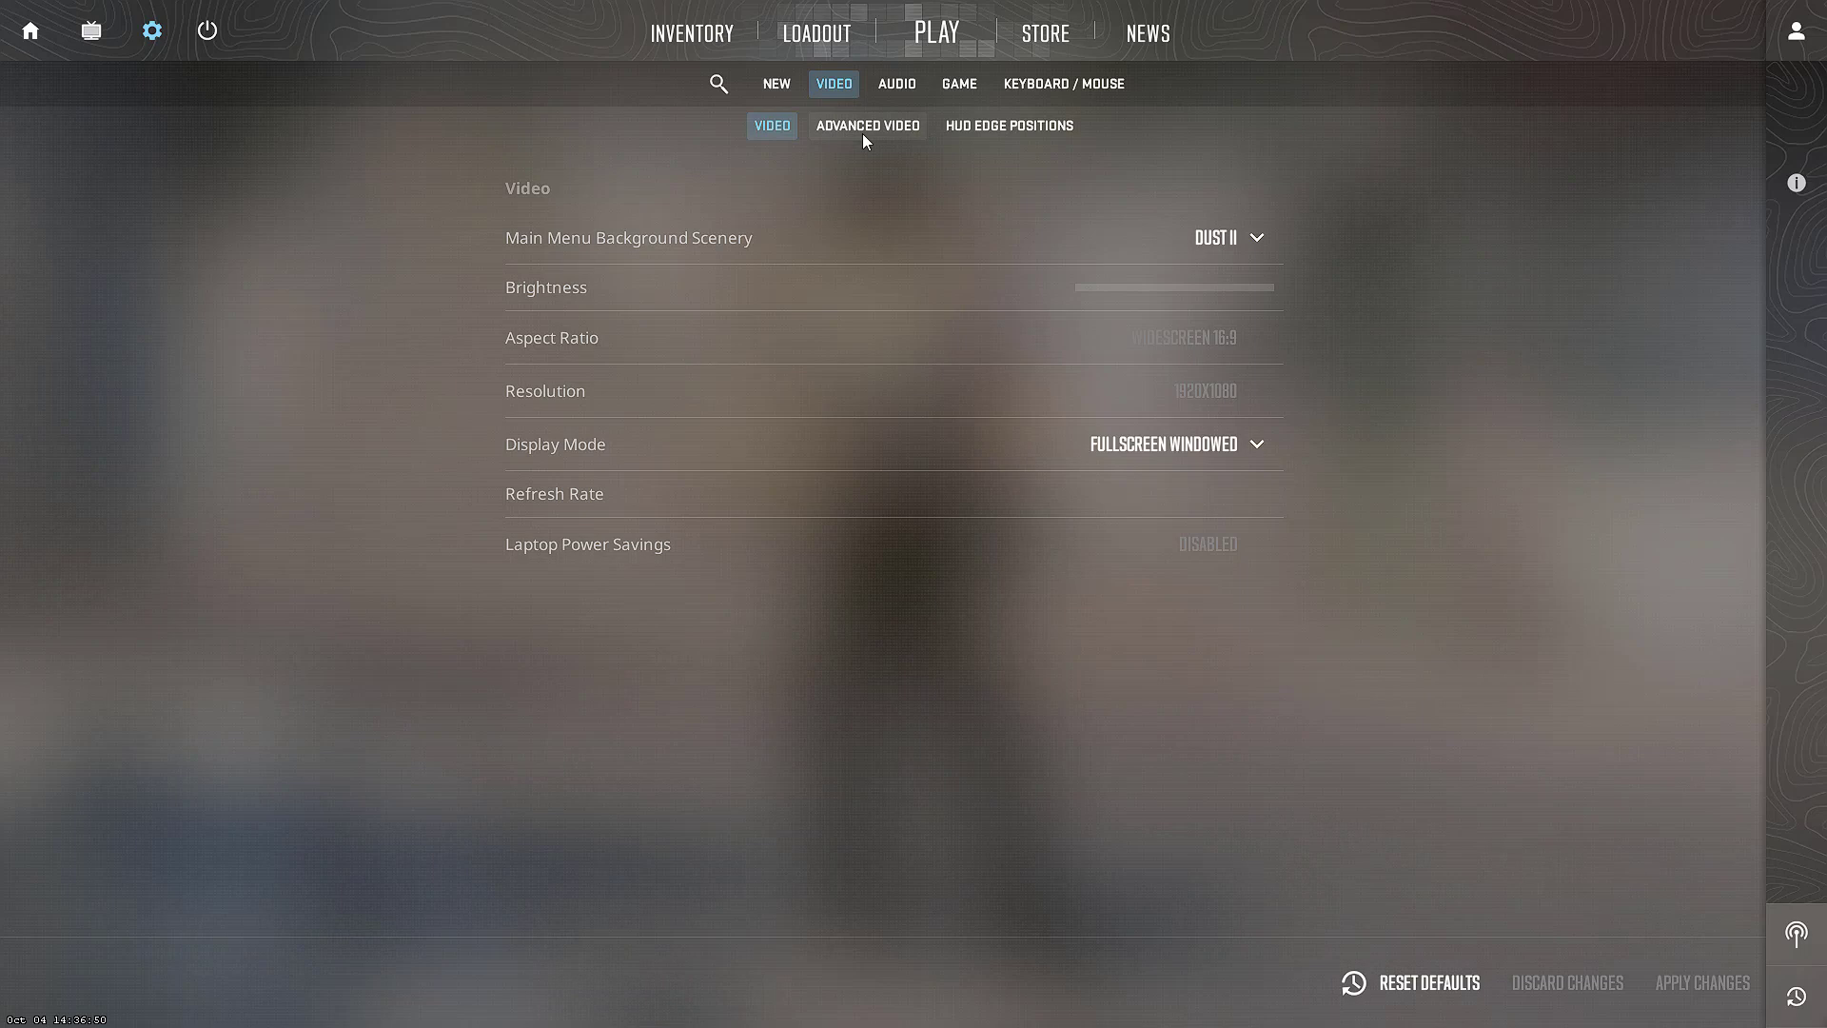
{"action": "left_click", "coordinate": [868, 126]}
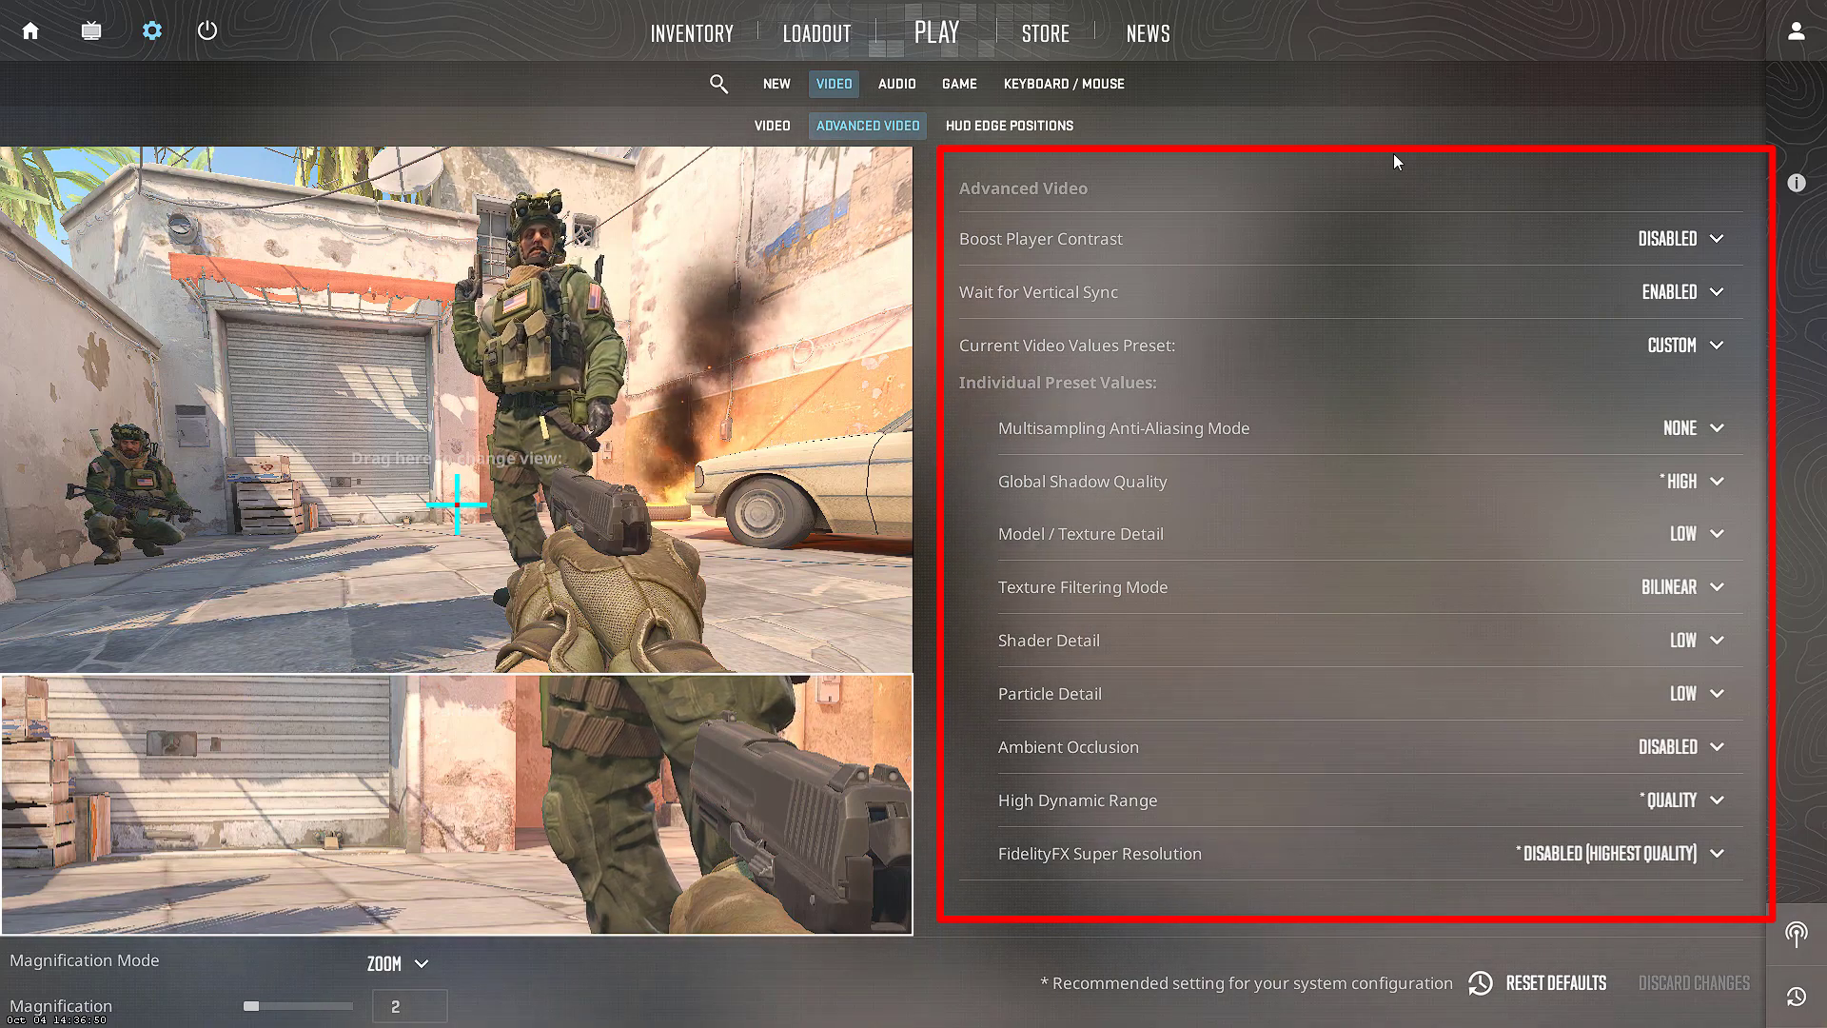
{"action": "mouse_move", "coordinate": [1514, 294]}
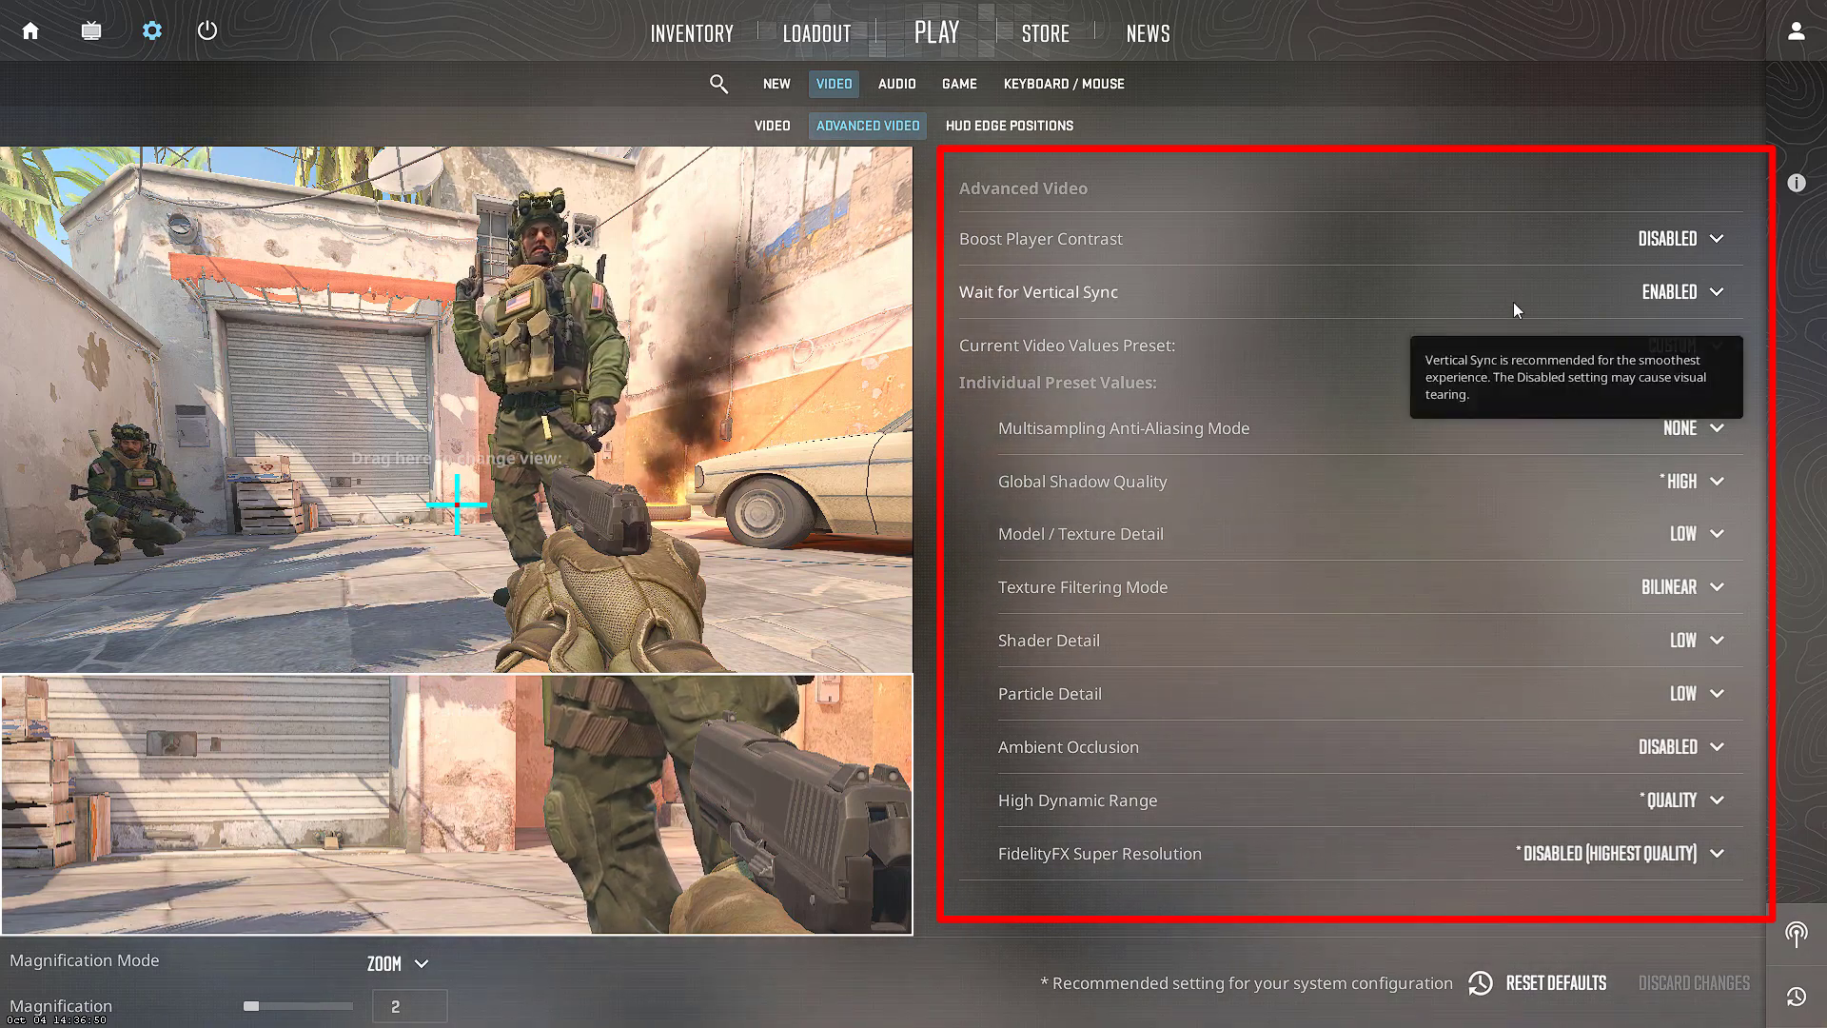
{"action": "mouse_move", "coordinate": [1037, 455]}
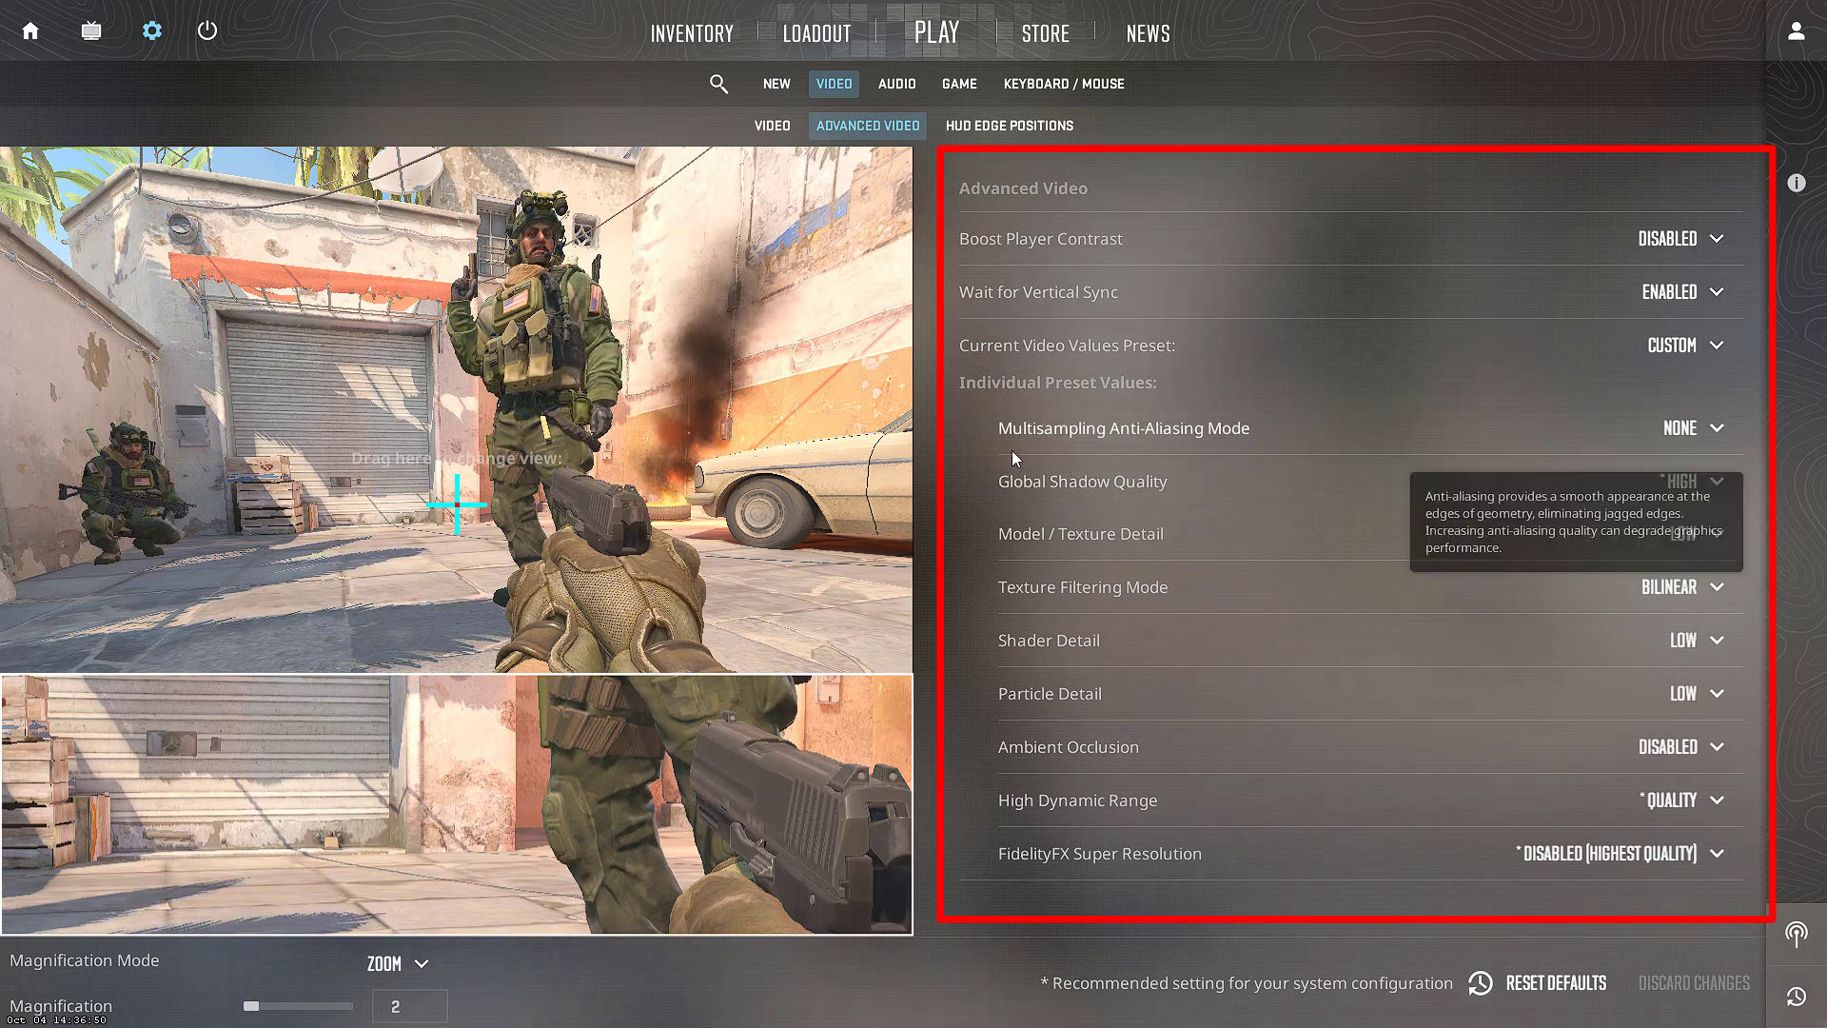
{"action": "mouse_move", "coordinate": [1445, 106]}
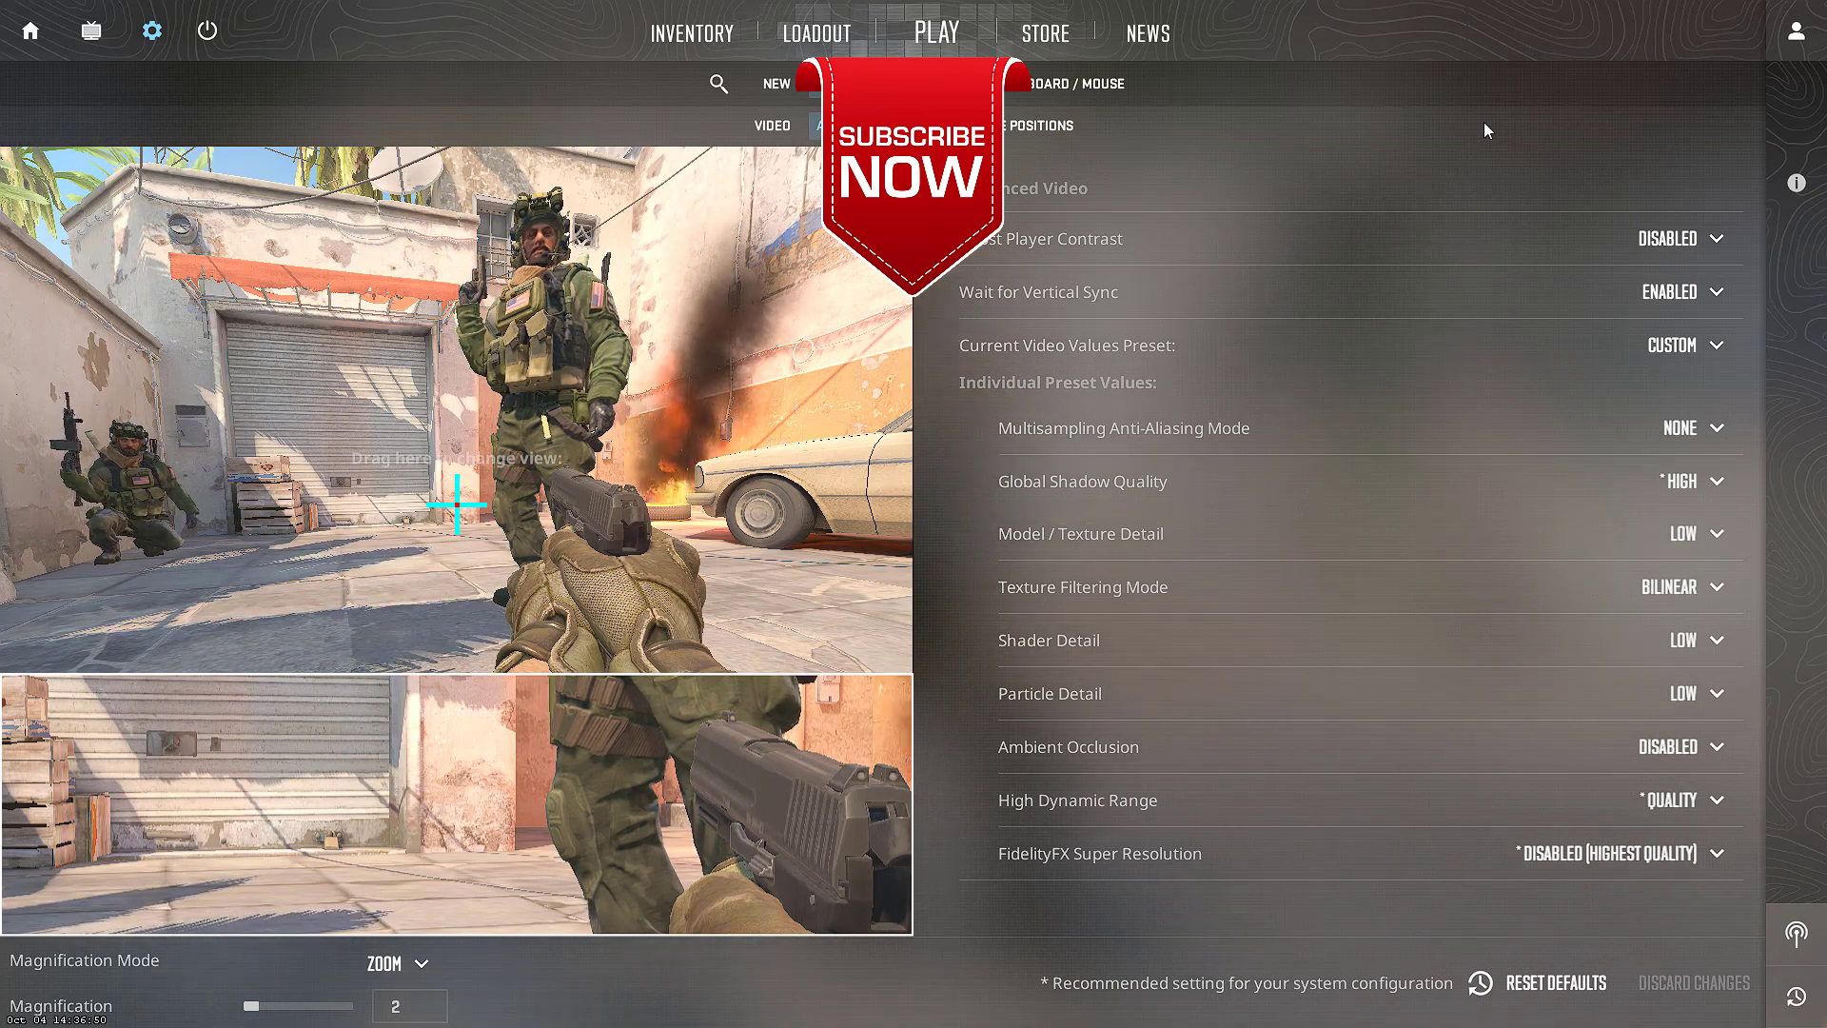
{"action": "mouse_move", "coordinate": [29, 32]}
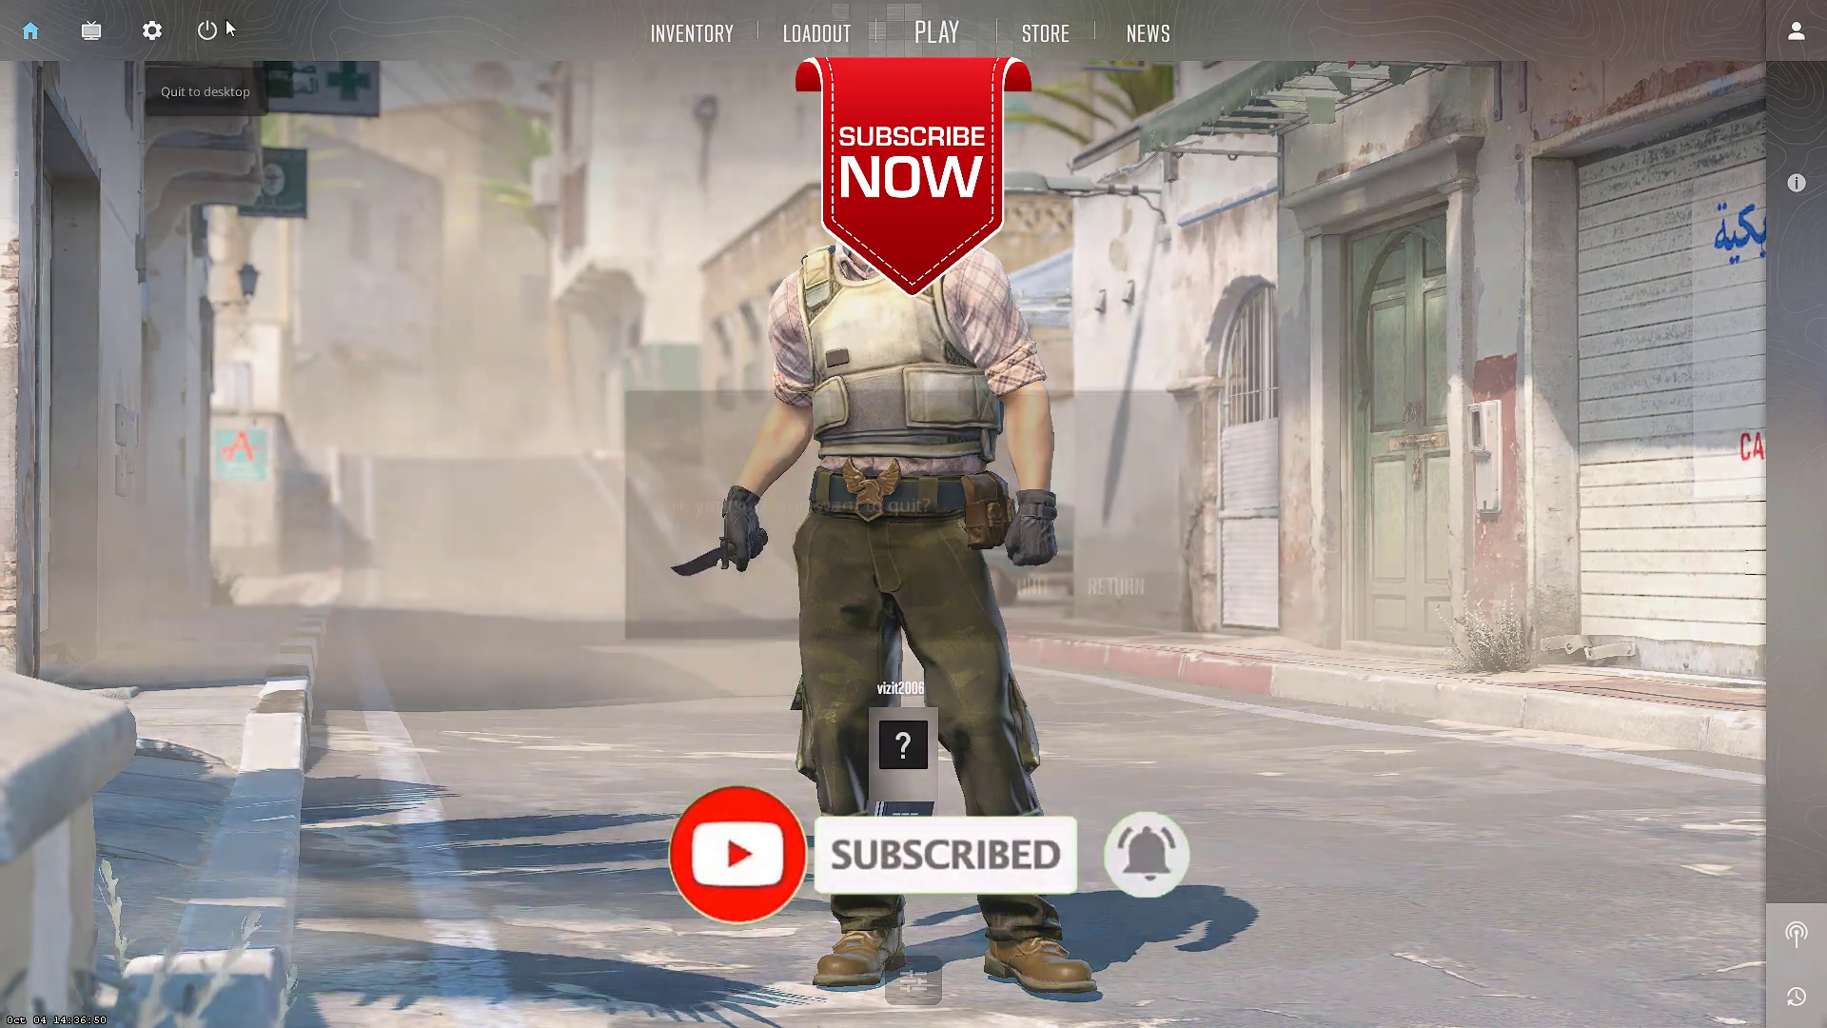
Step: Quit Counter-Strike 2 to the Windows desktop via the Confirm Exit dialog
{"action": "left_click", "coordinate": [208, 28]}
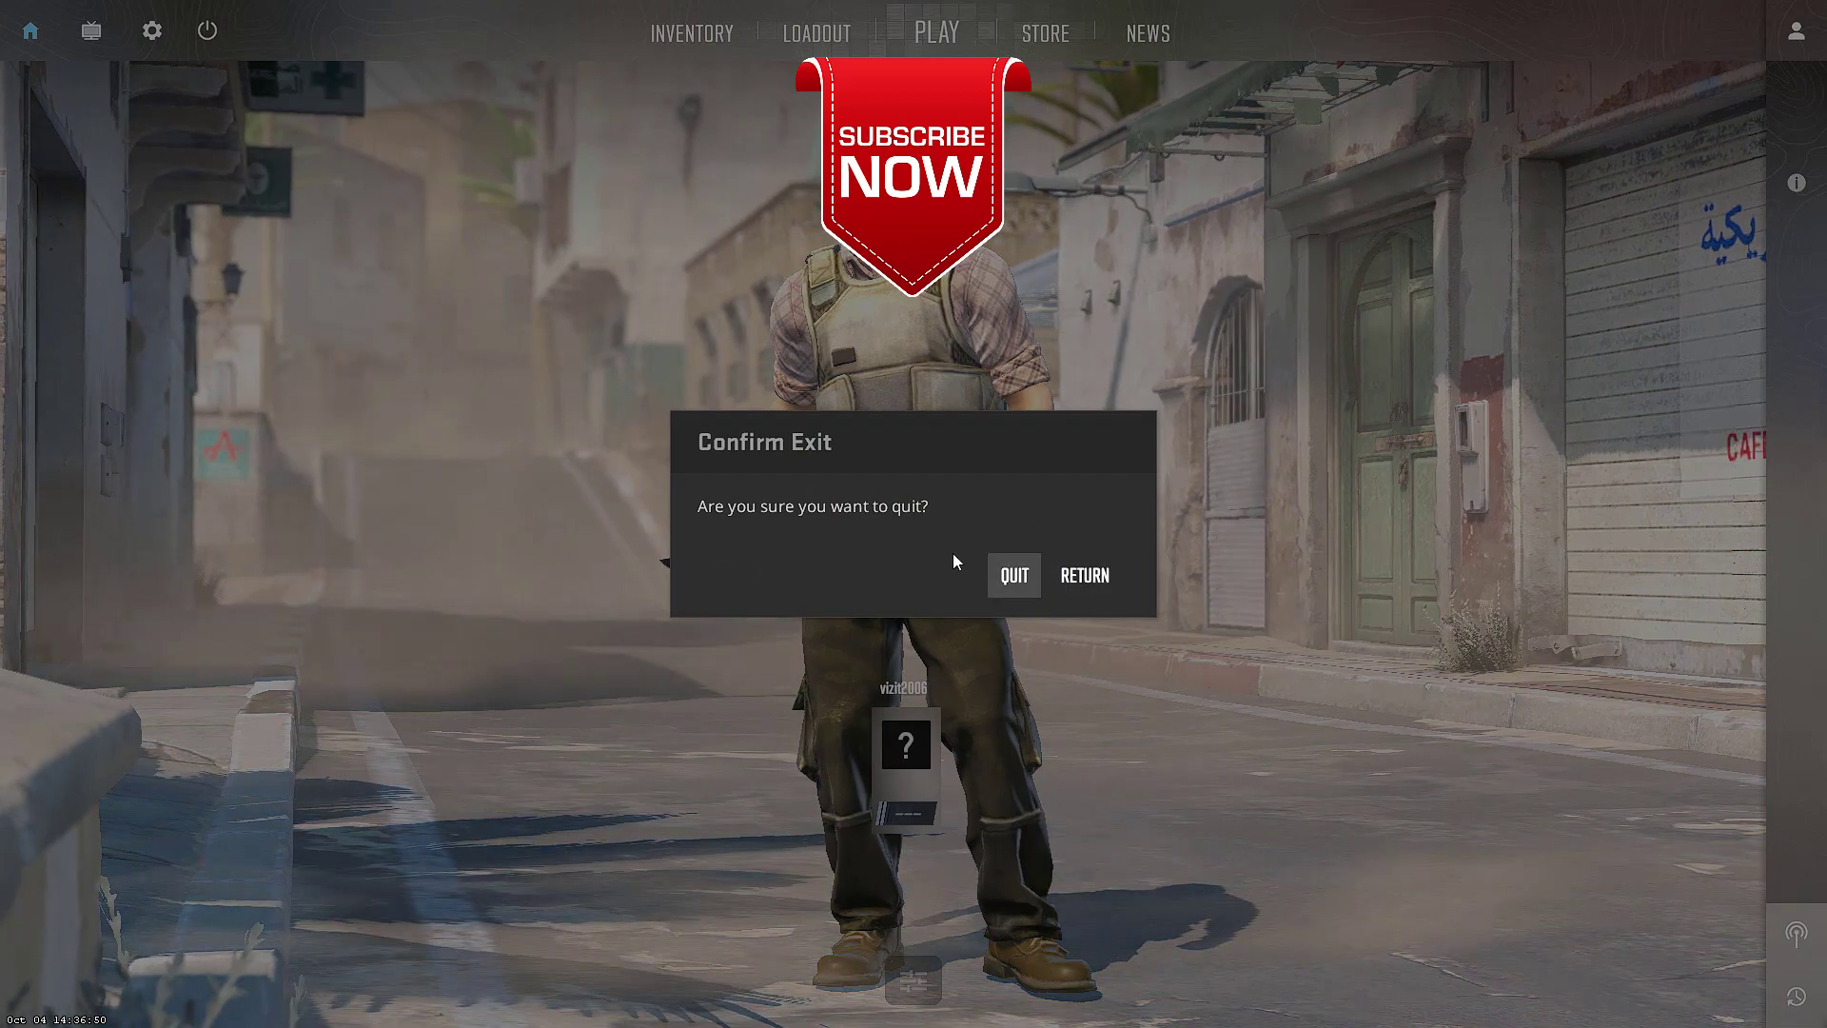
{"action": "left_click", "coordinate": [1012, 575]}
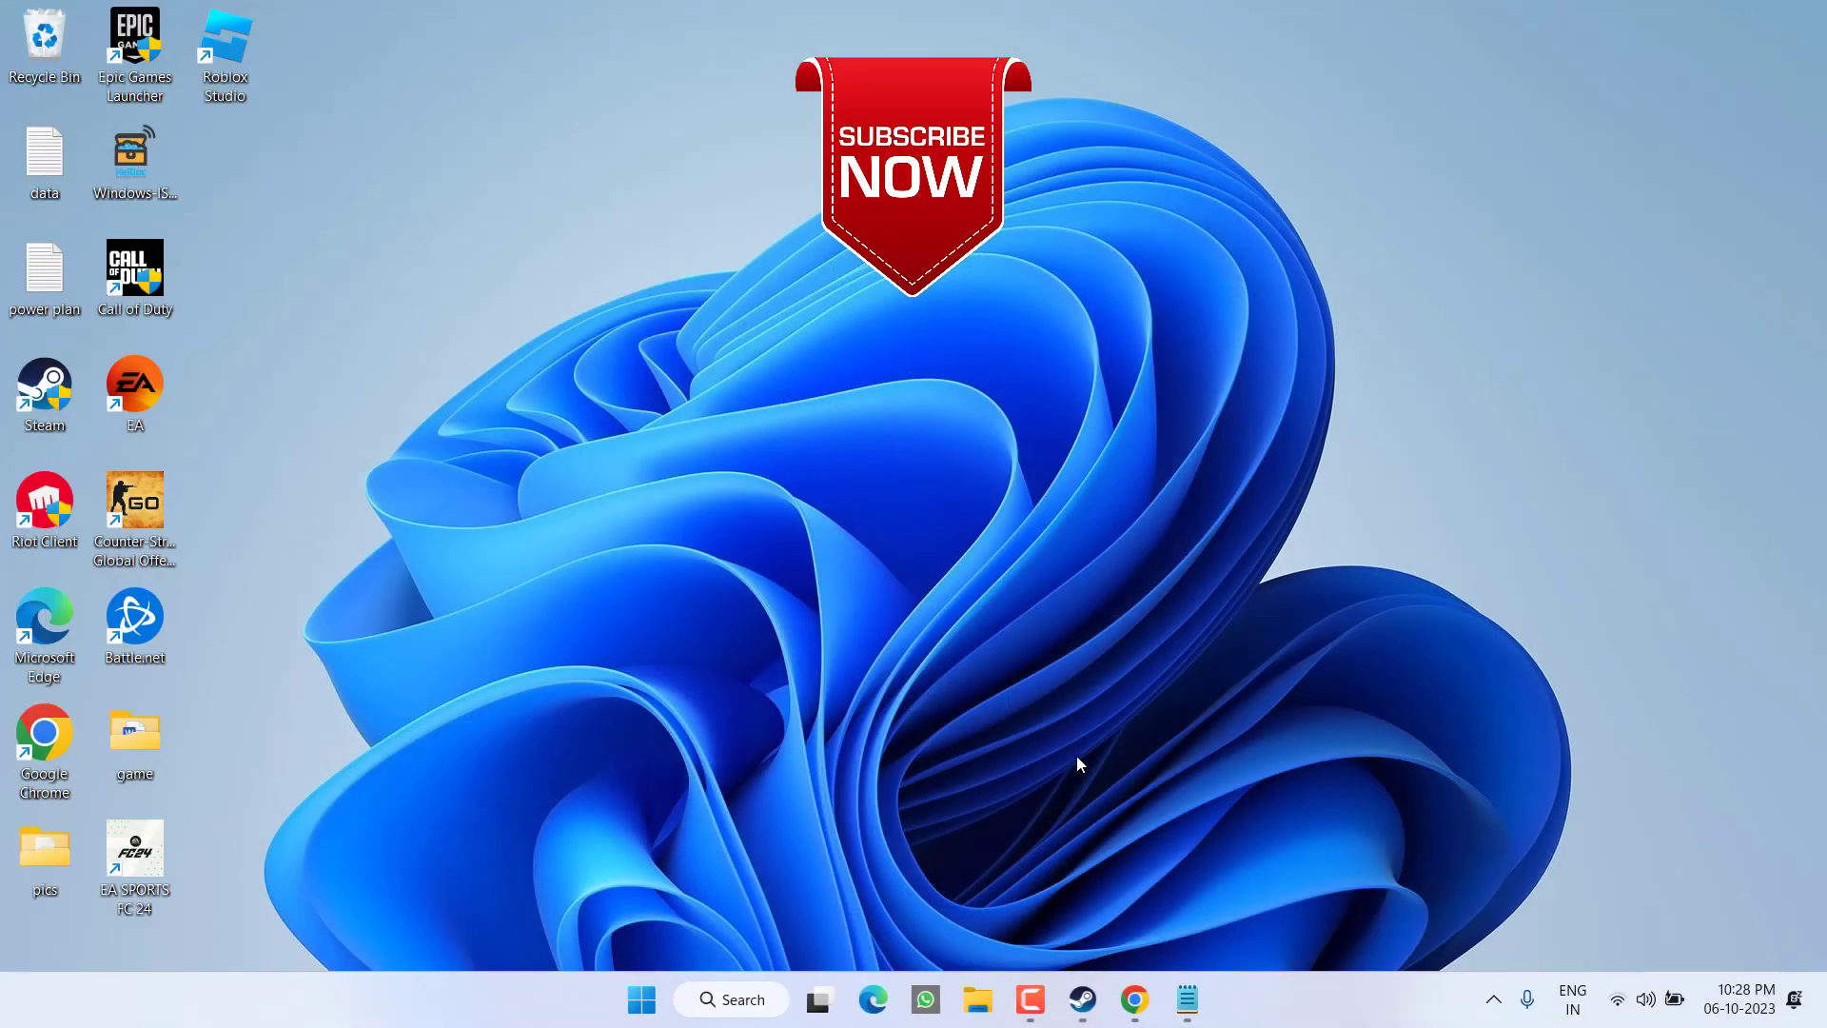